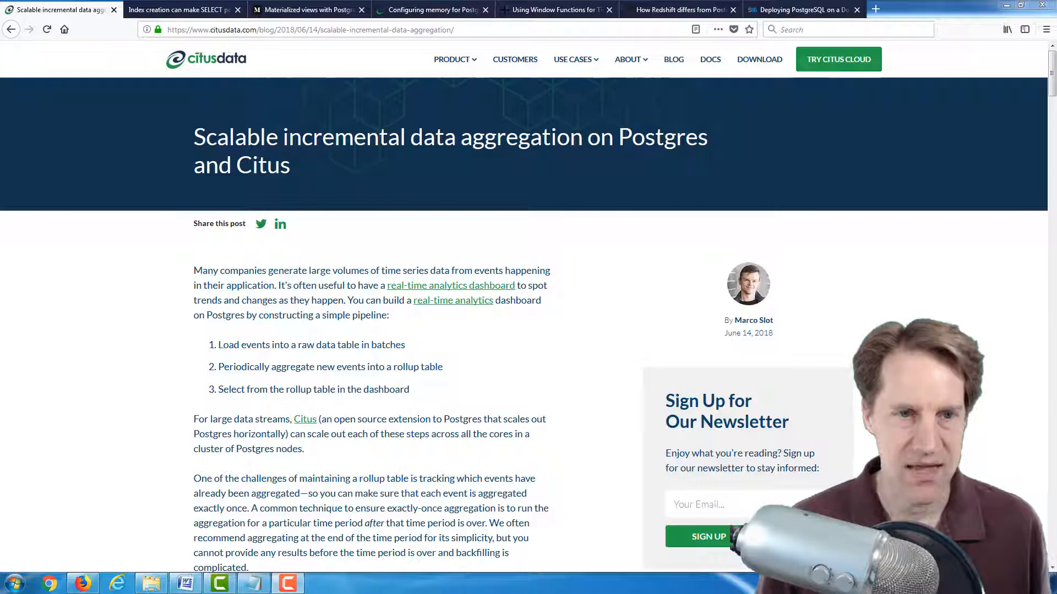
mouse_move(670, 301)
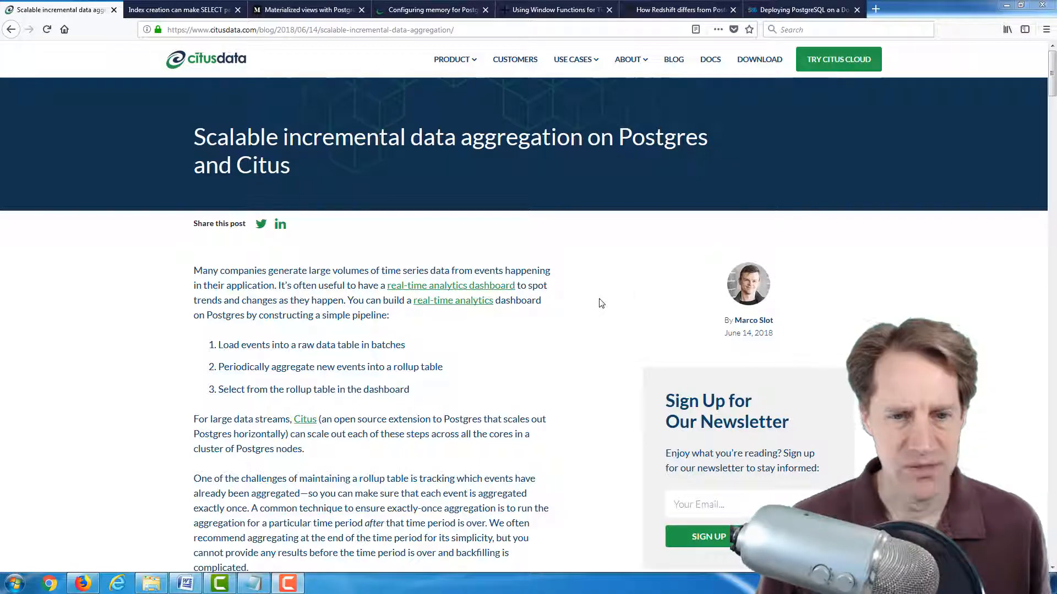
mouse_move(552, 282)
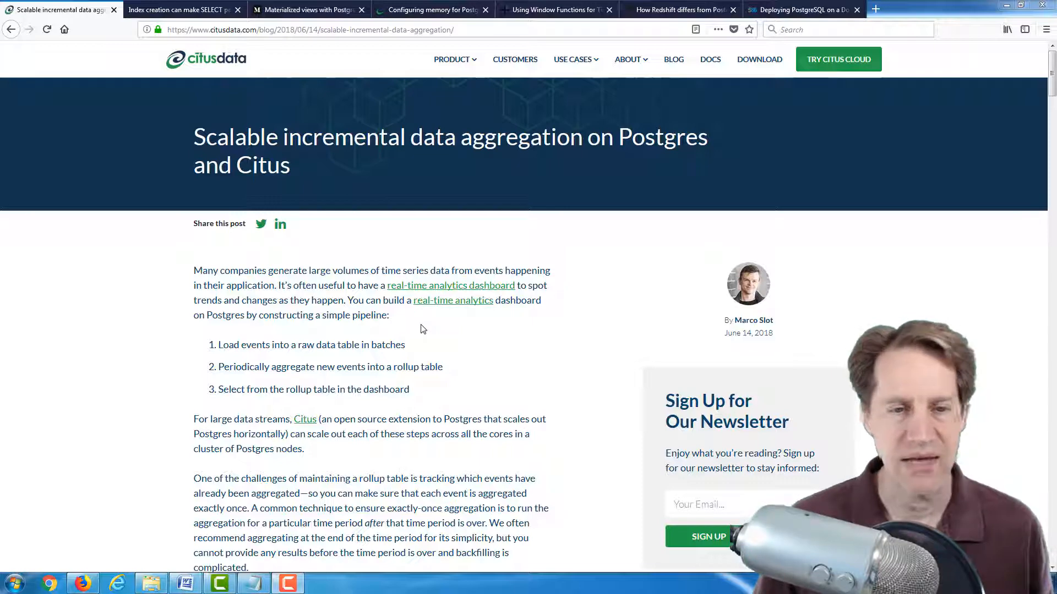
mouse_move(253, 359)
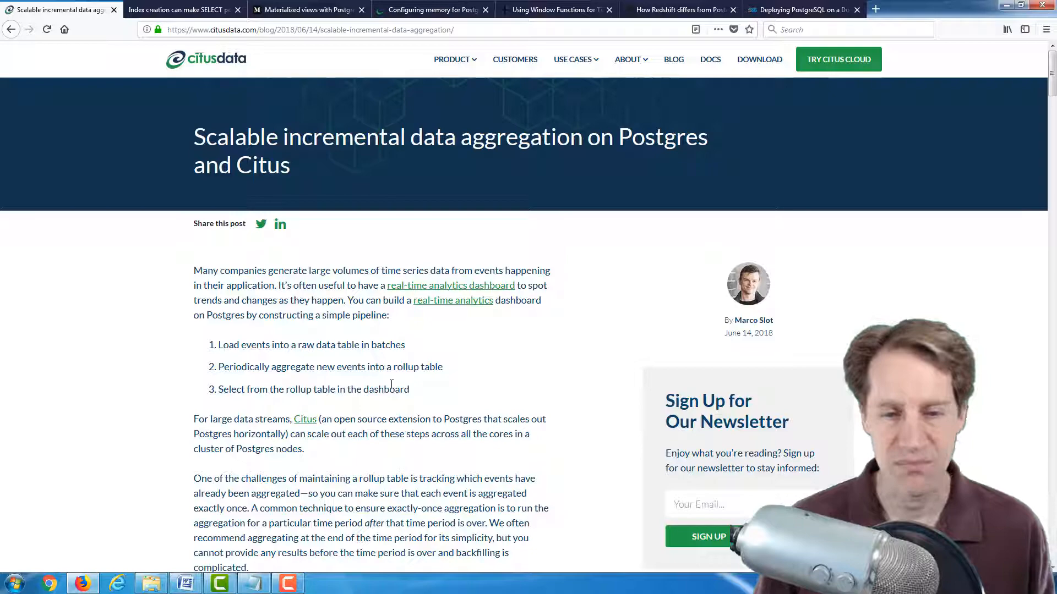
Scroll past 'Building rollup tables' to the rollups table definition and sequence-lookup discussion
scroll("down", 3)
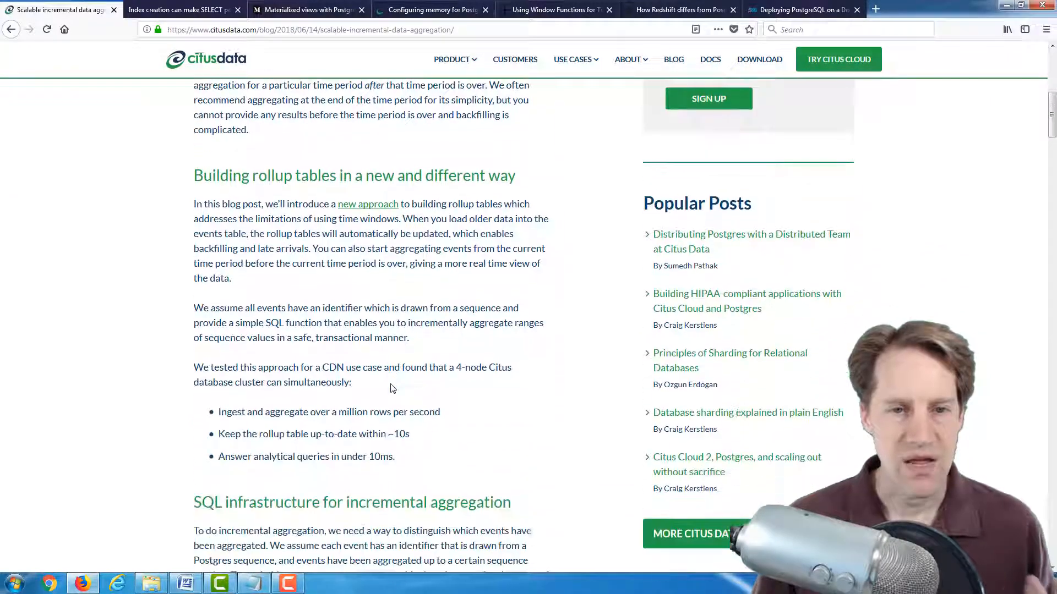
scroll("down", 3)
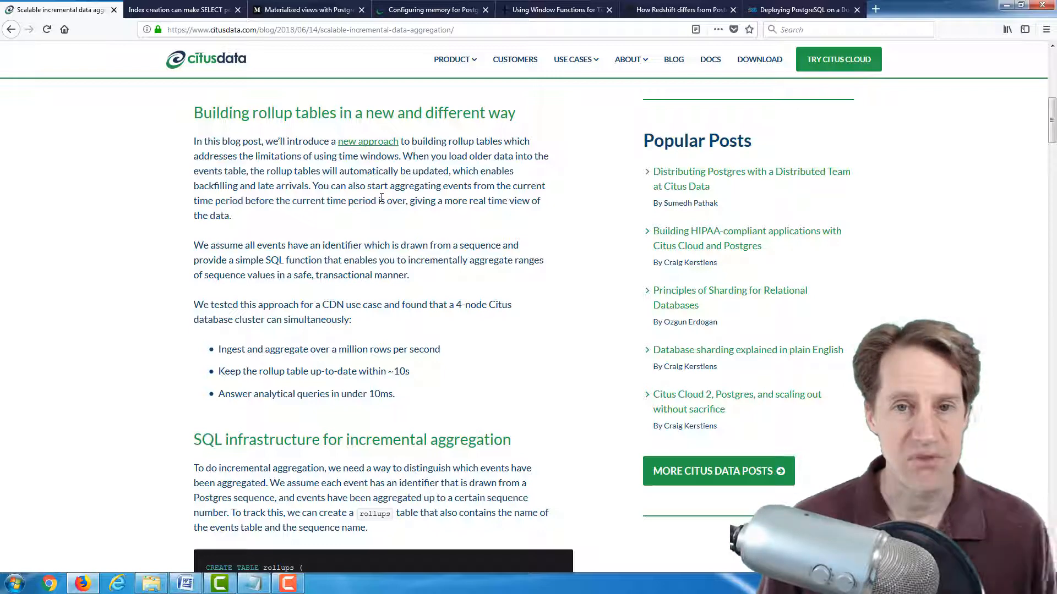
scroll("down", 3)
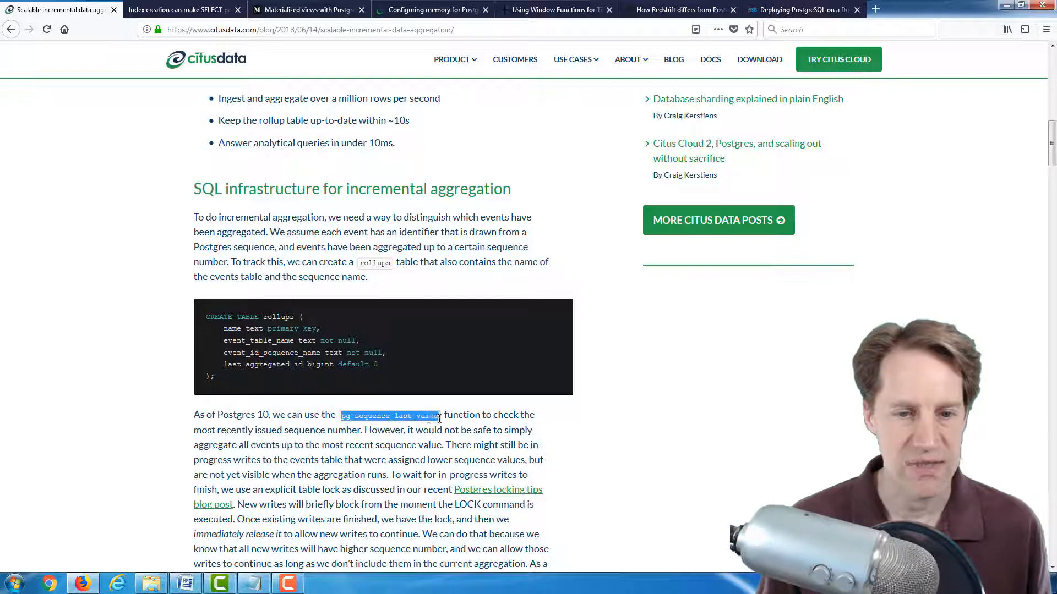
Read down the incremental_rollup_window function, highlighting rollup_name in its WHERE clause
scroll("down", 3)
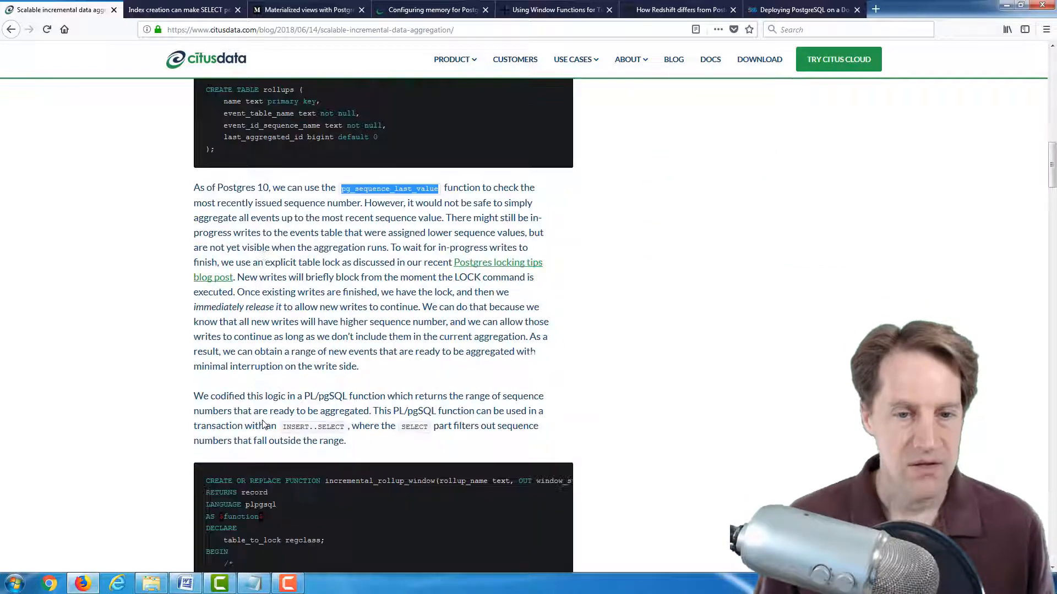
scroll("down", 3)
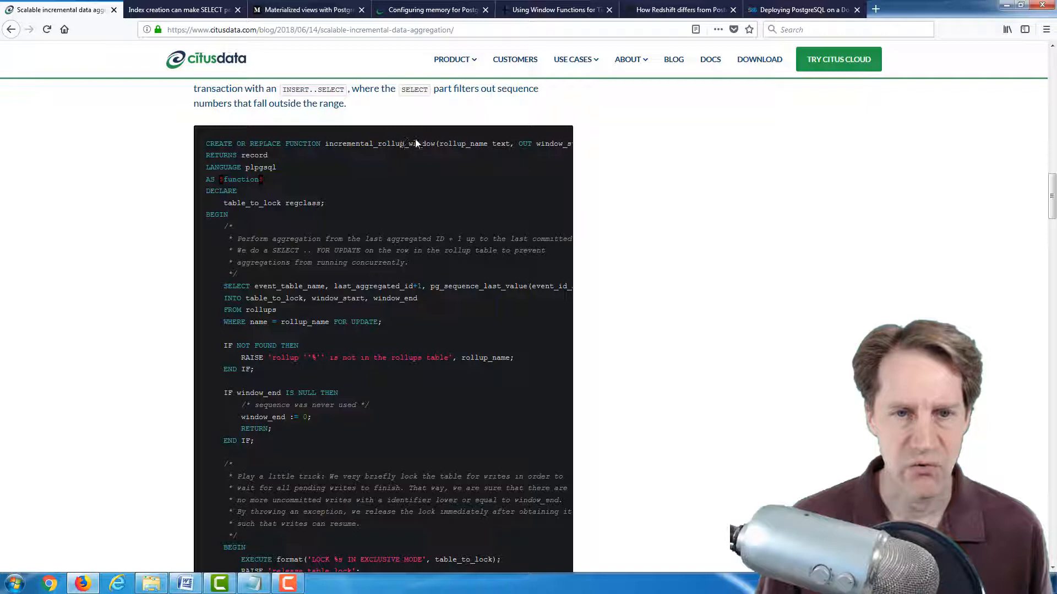
mouse_move(263, 288)
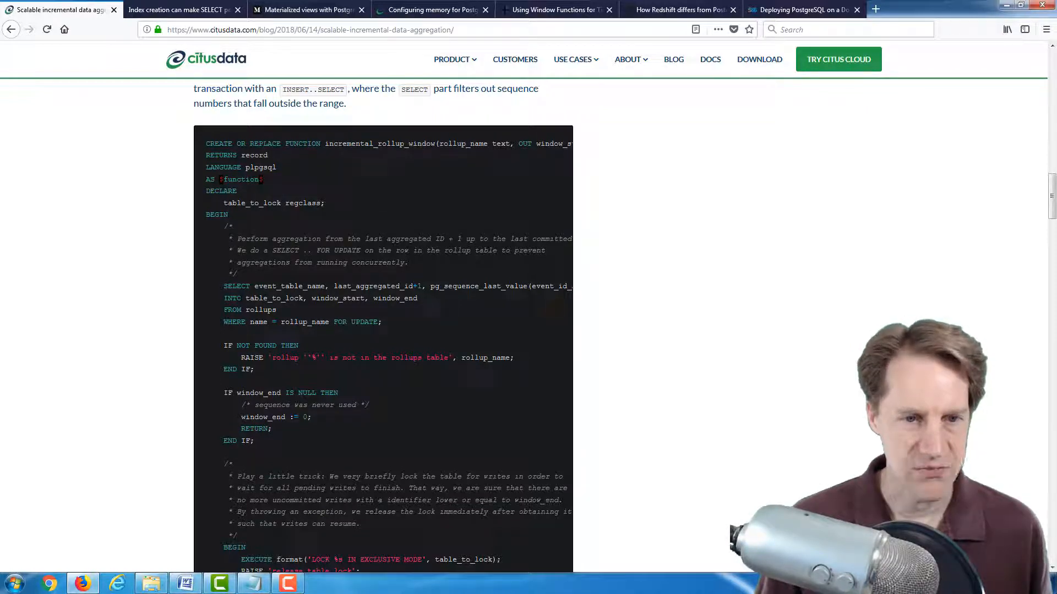
double_click(261, 309)
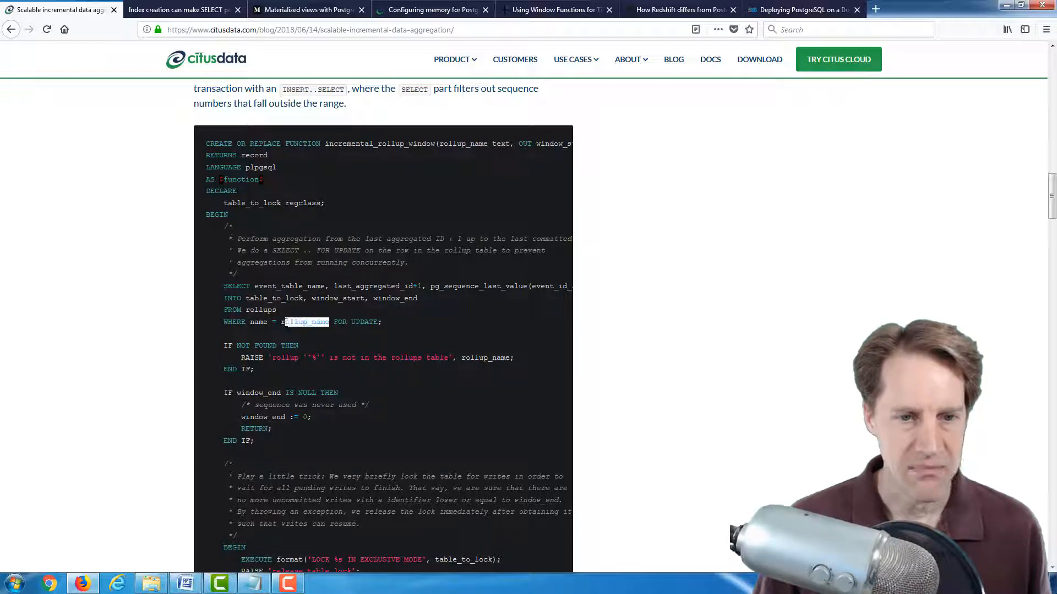
scroll("down", 3)
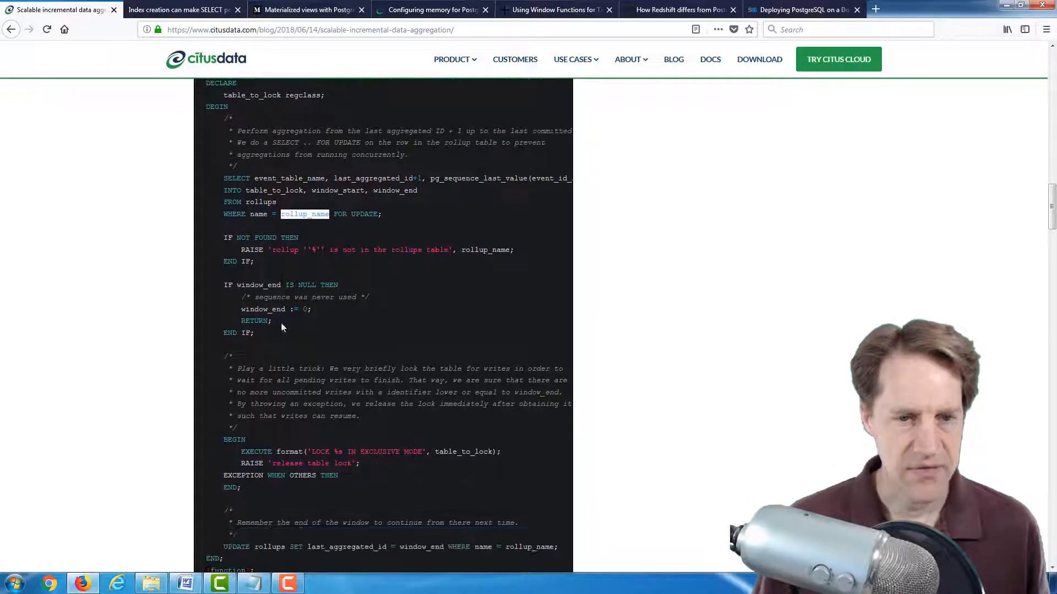
scroll("down", 3)
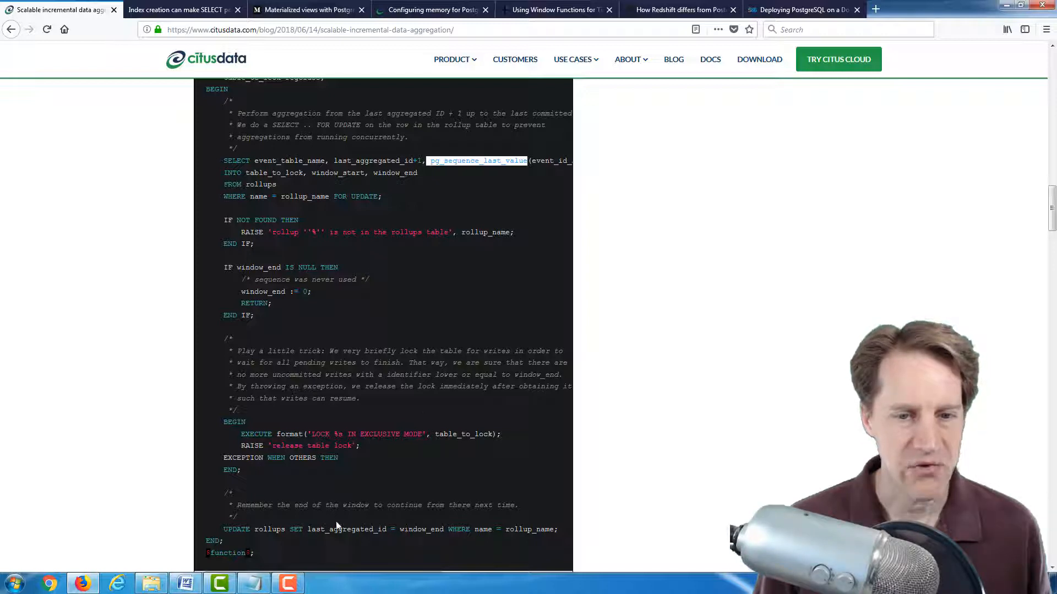
mouse_move(414, 520)
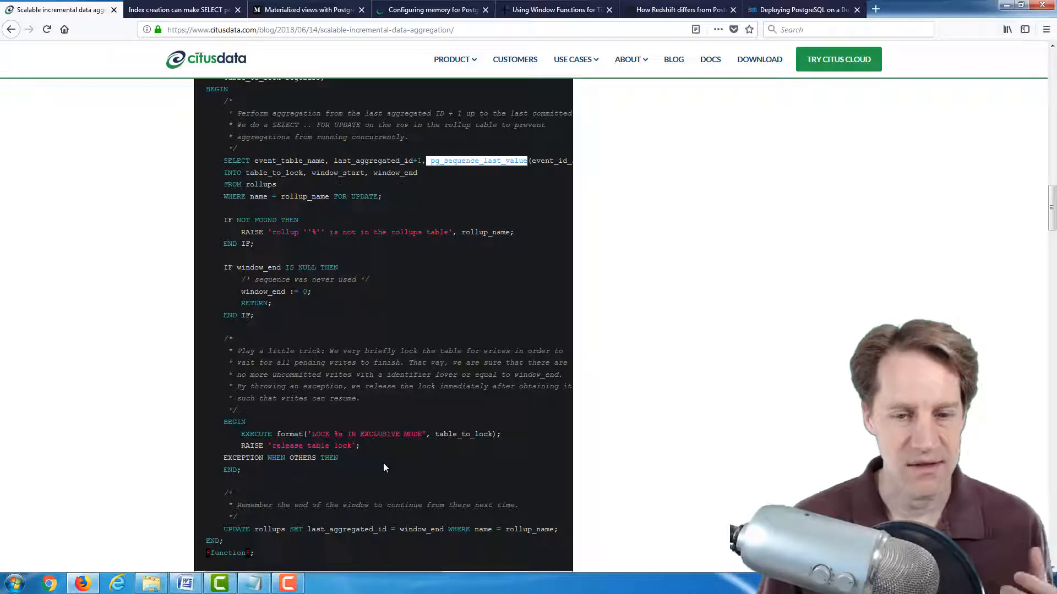
Scroll to 'Incremental aggregation of page view data' and select text in the page_views definition
scroll("down", 3)
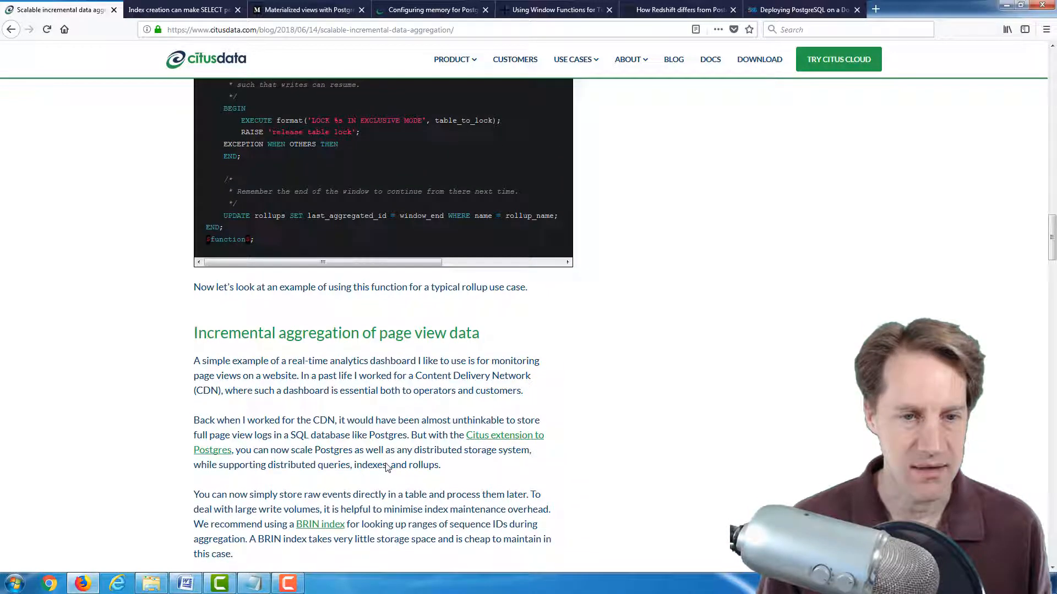
scroll("down", 3)
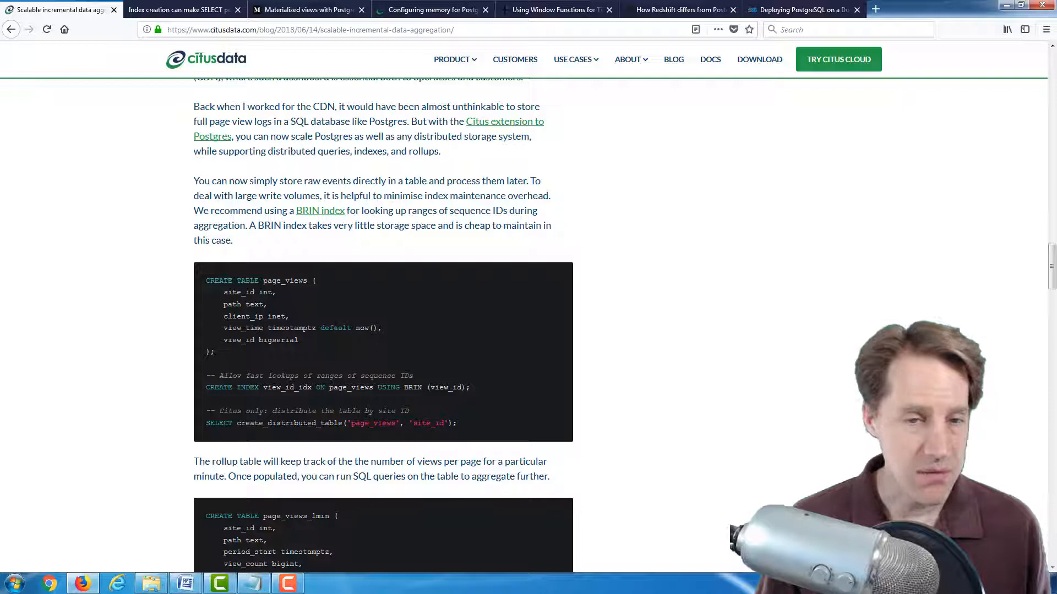
double_click(285, 280)
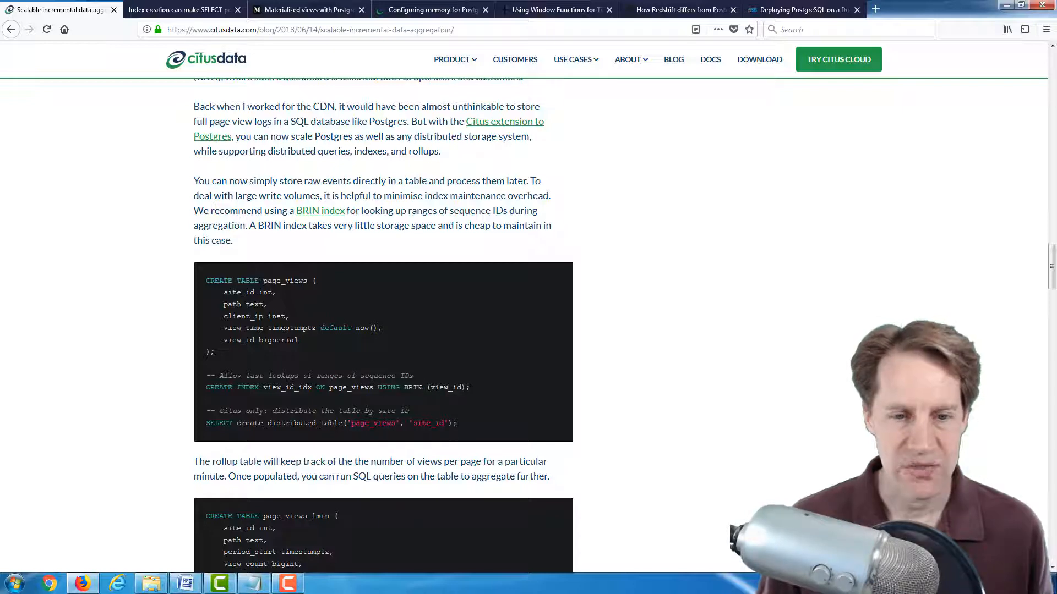
left_click_drag(206, 411, 457, 423)
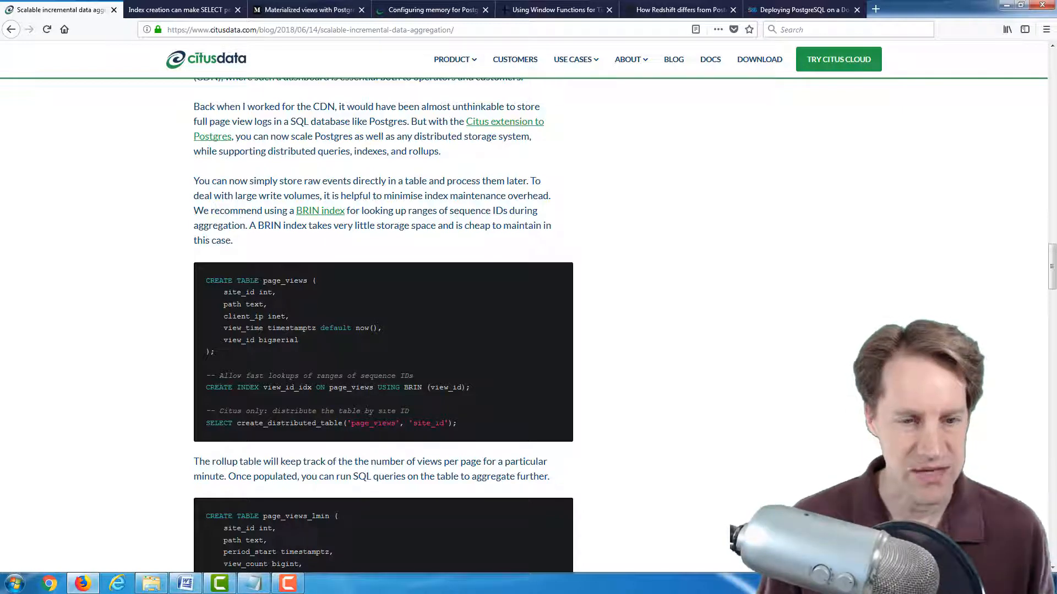
Highlight the page_views_1min table name and the 'page_views_1min_rollup' value in the rollups insert
scroll("down", 3)
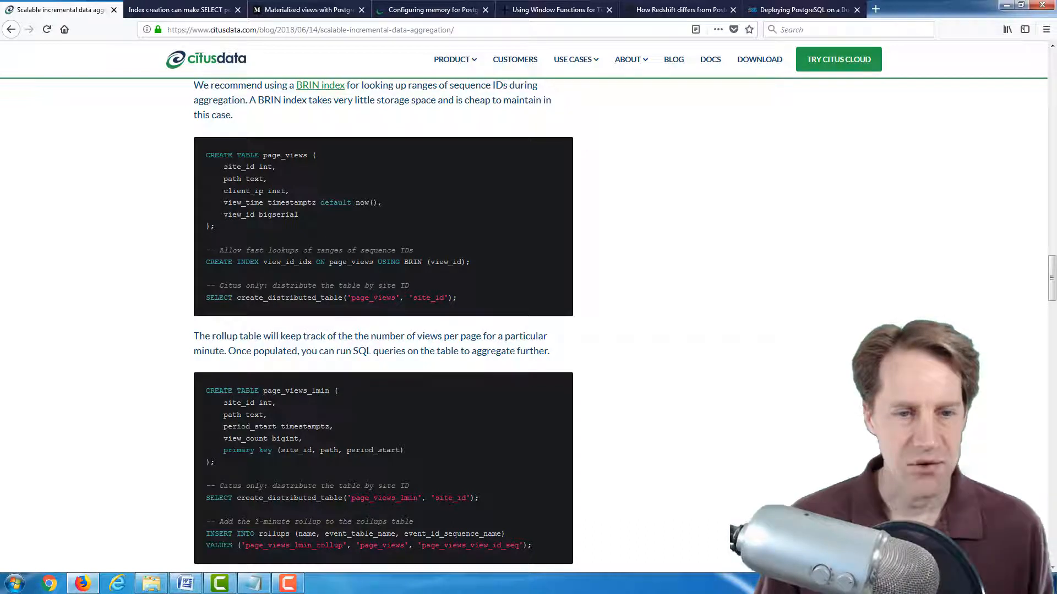
double_click(296, 391)
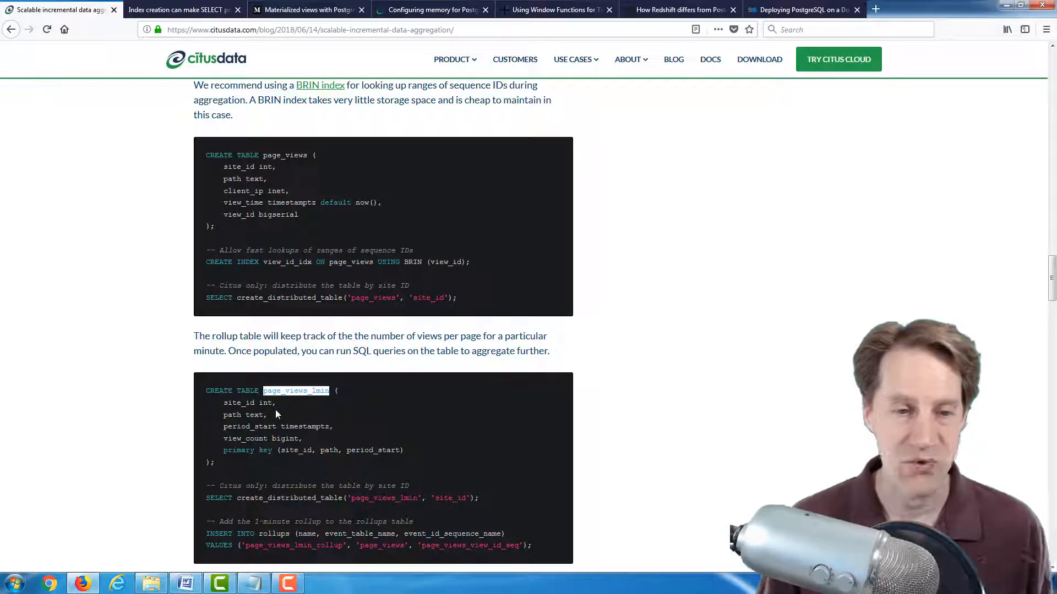
scroll("down", 3)
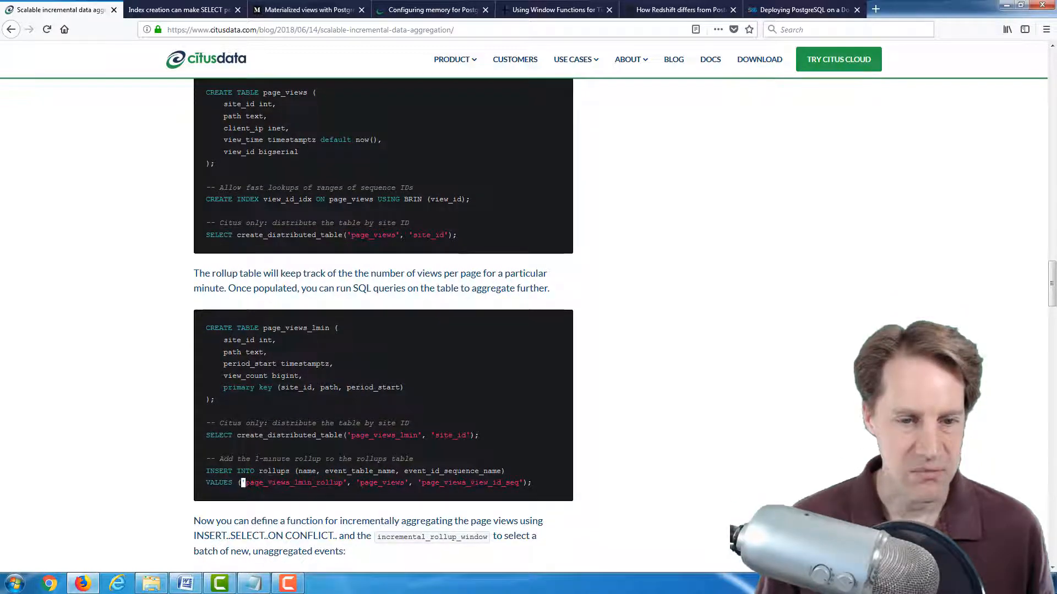
double_click(293, 482)
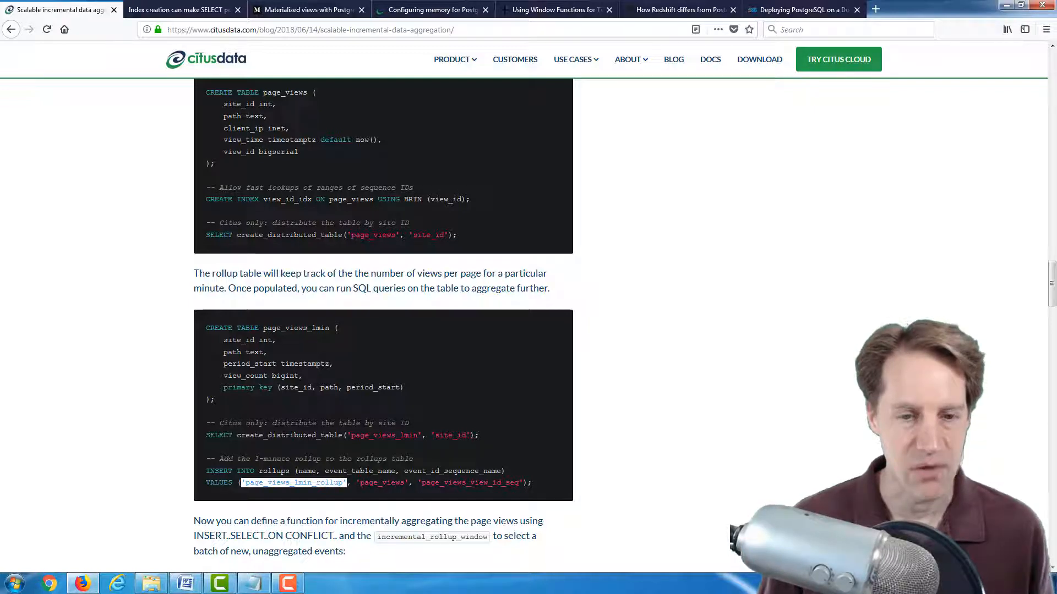
Read the do_page_view_aggregation function, highlighting window_start, down to its periodic SELECT call
scroll("down", 3)
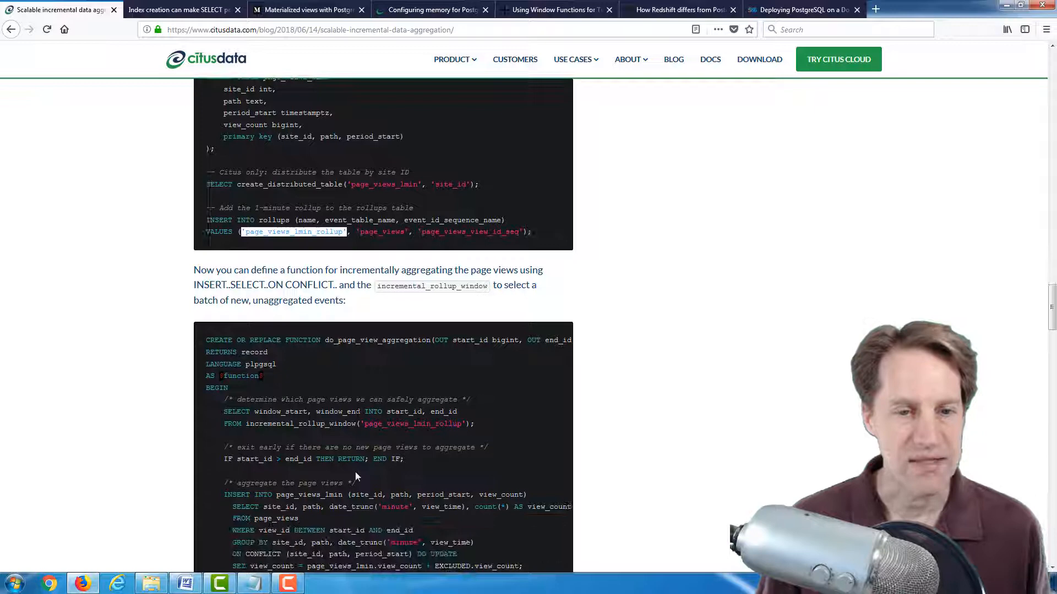
scroll("down", 3)
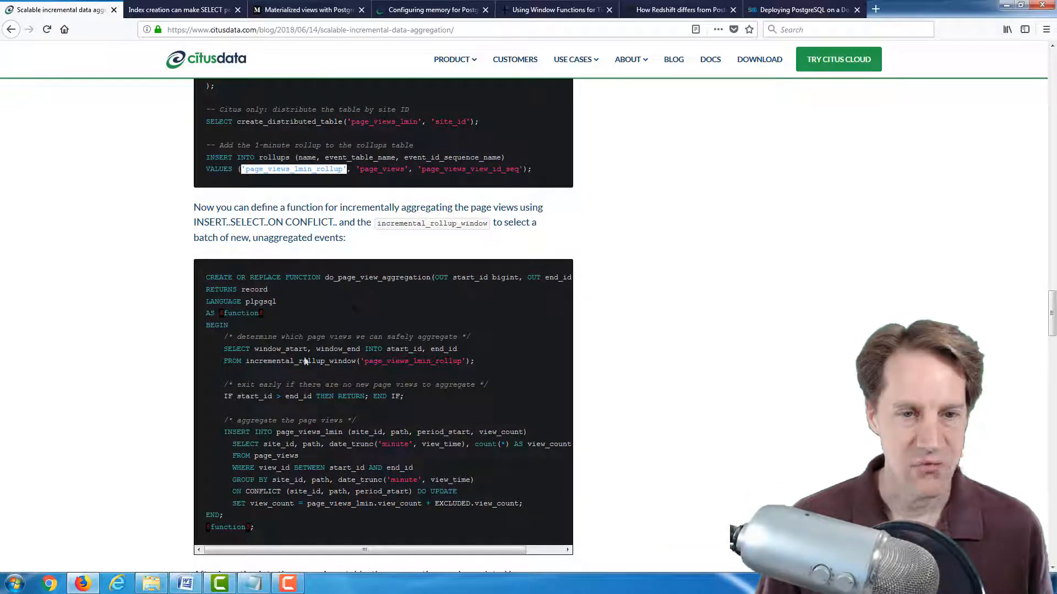
double_click(278, 360)
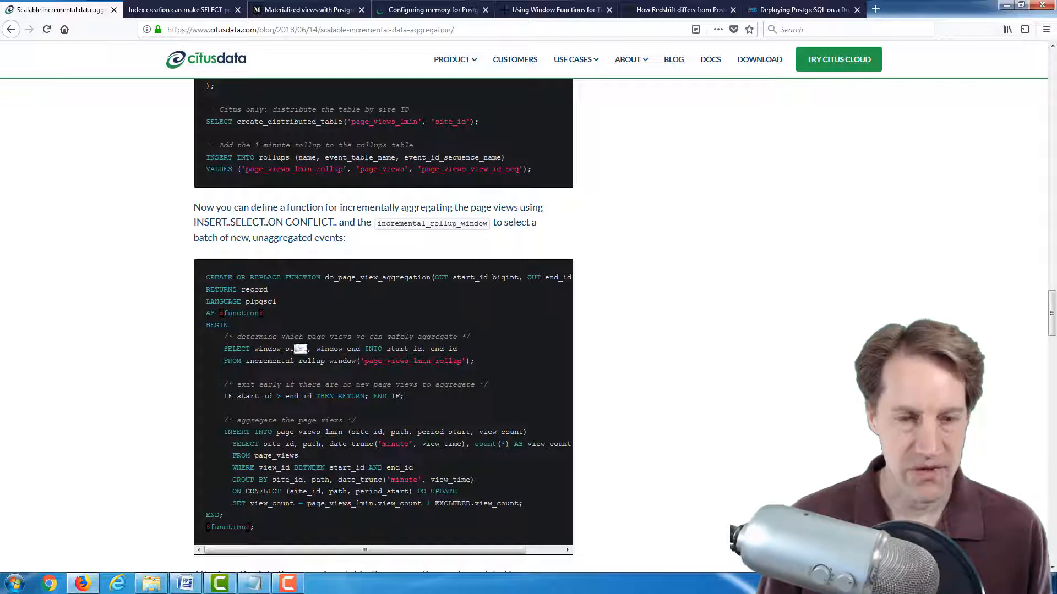
double_click(350, 349)
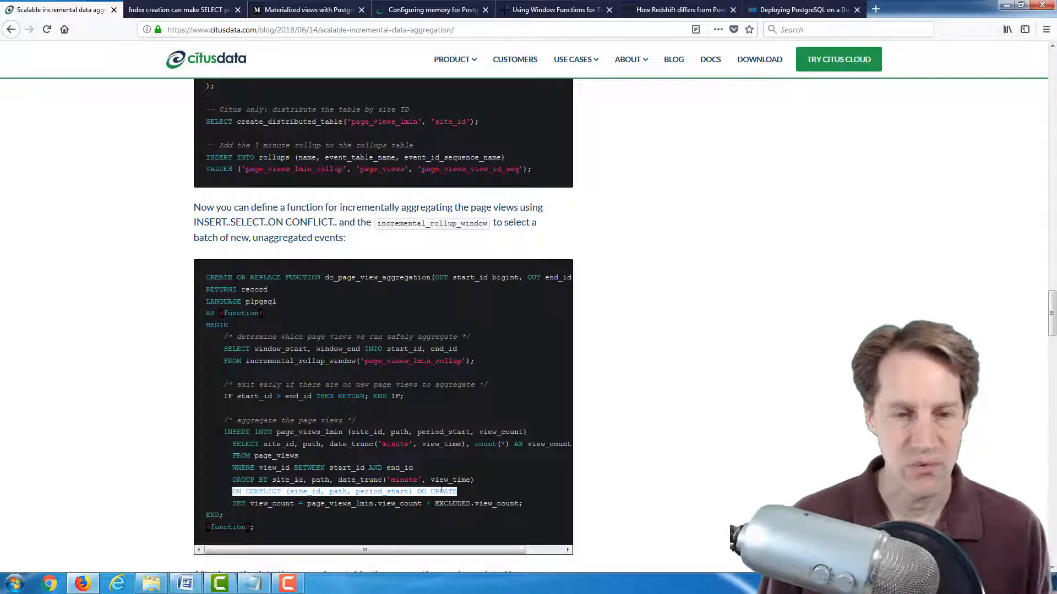
scroll("down", 3)
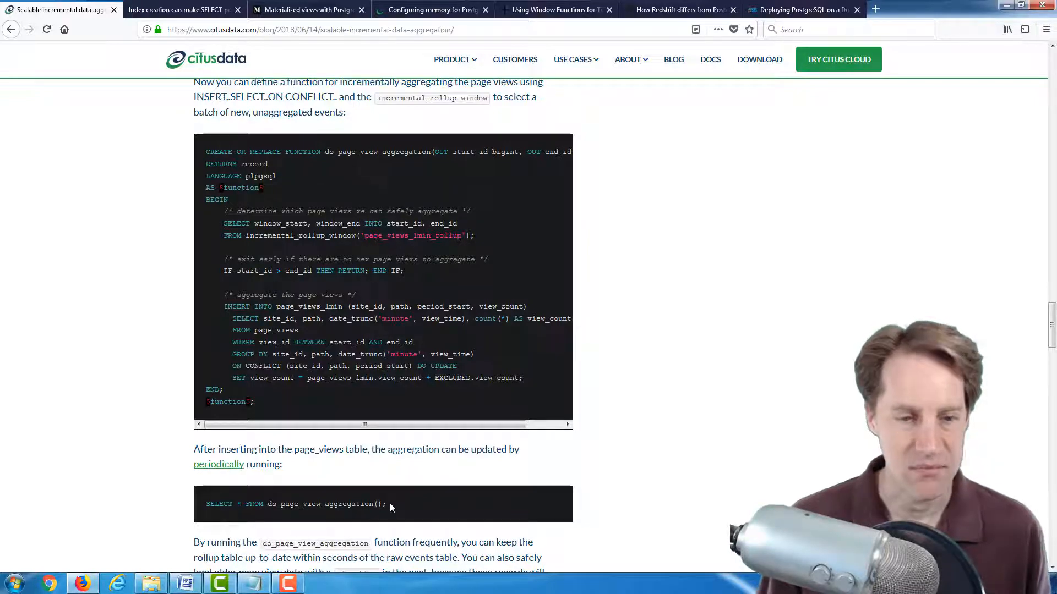
scroll("down", 3)
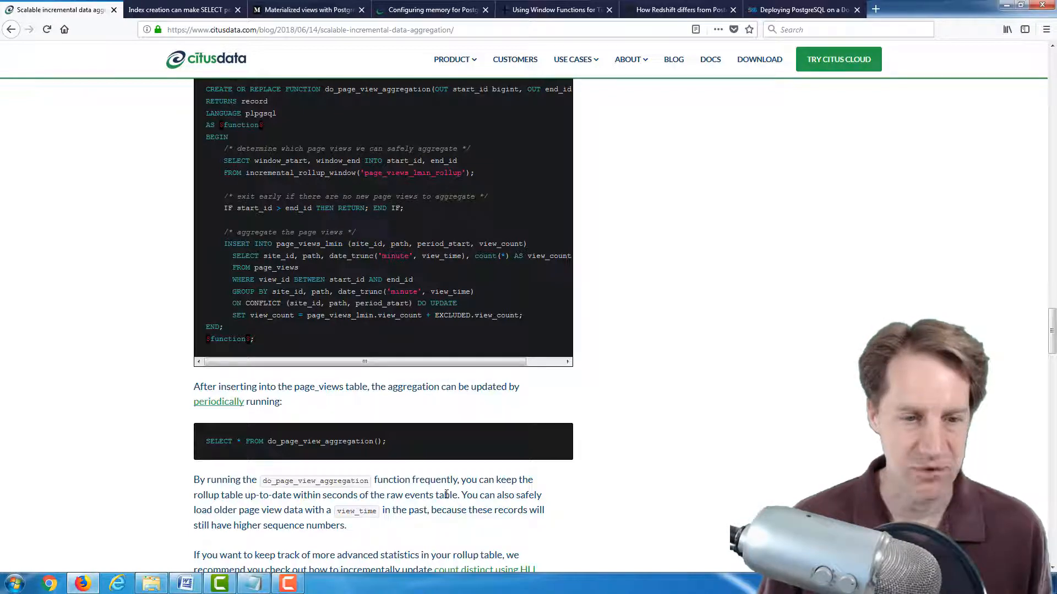
Scroll to 'Querying the rollup table from the dashboard' and highlight page_views_1min
scroll("down", 3)
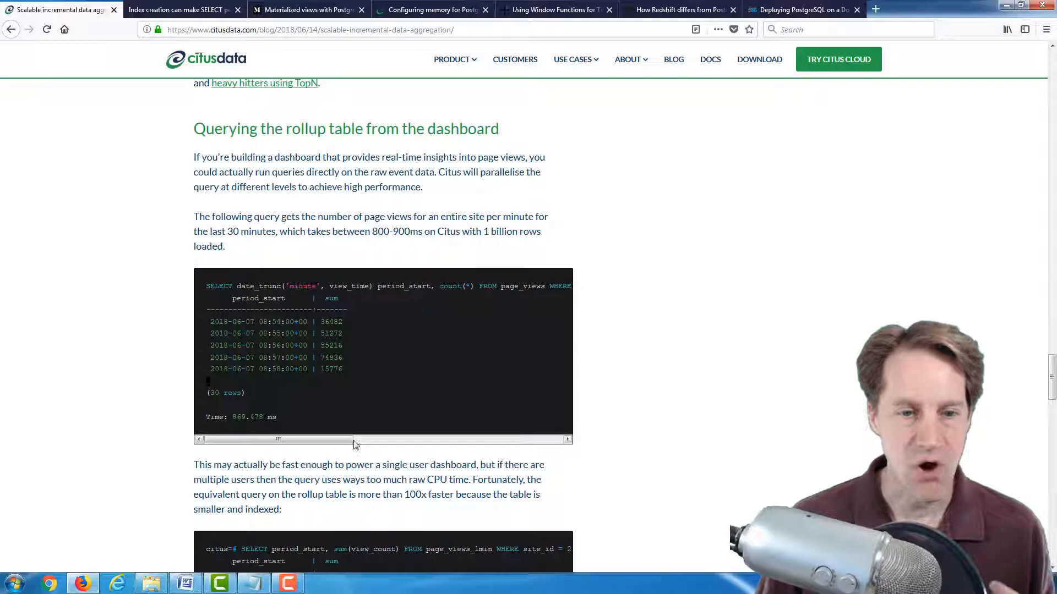
scroll("down", 3)
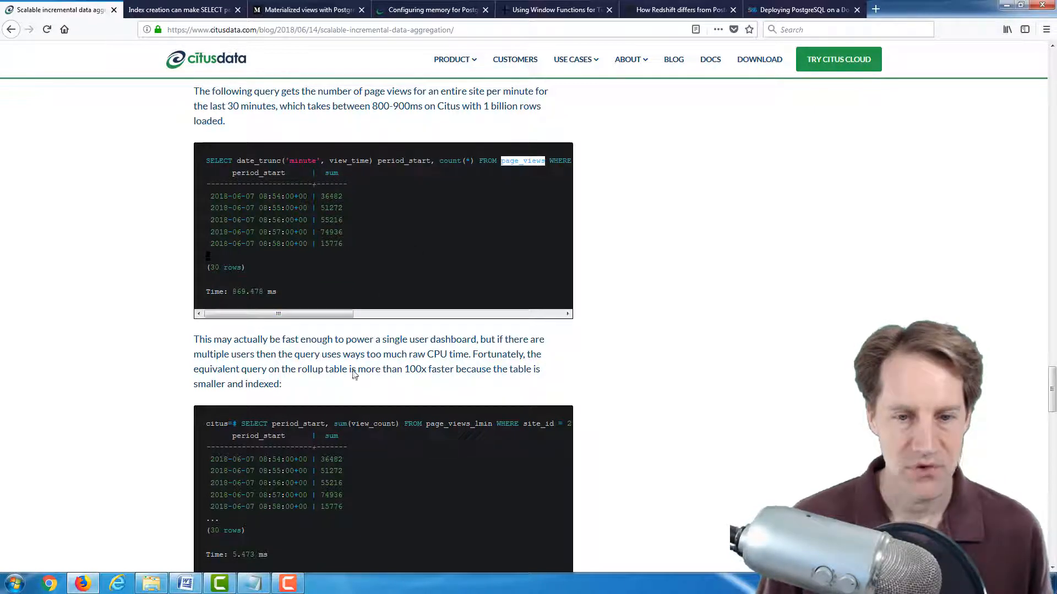
scroll("down", 3)
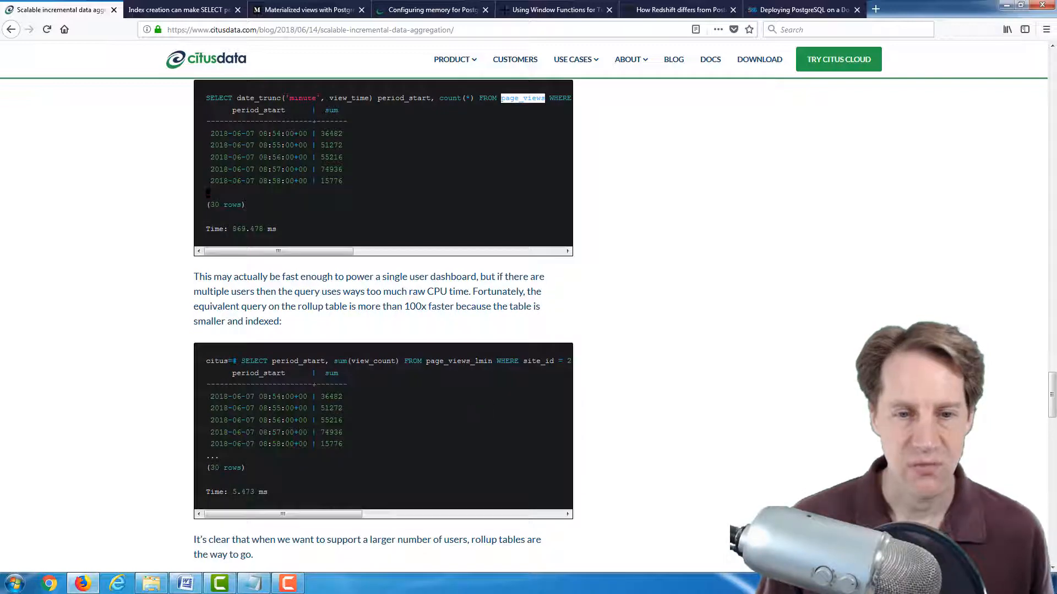
double_click(459, 361)
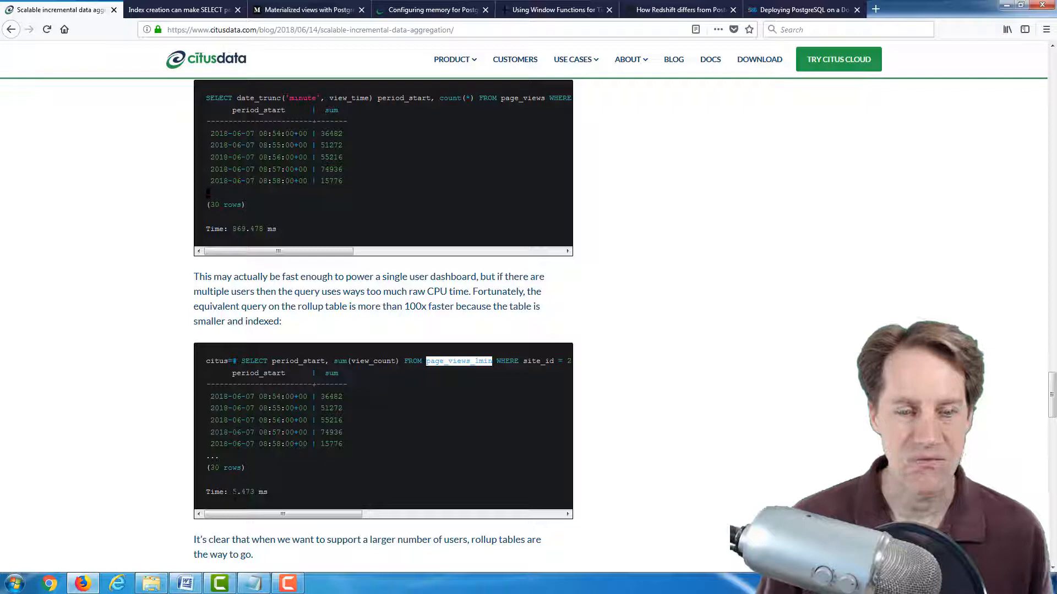
mouse_move(314, 490)
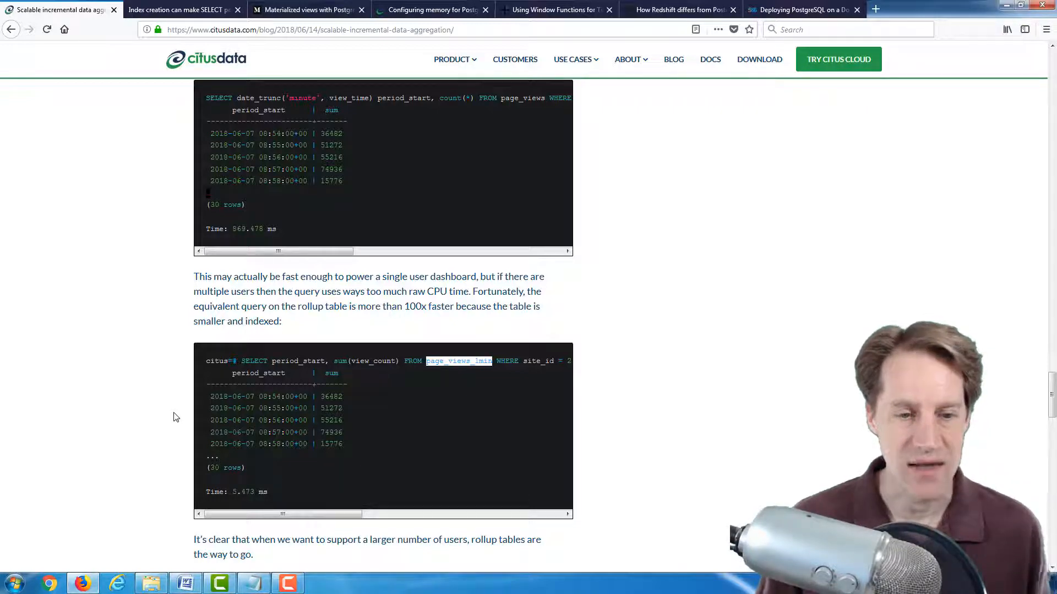
Scroll to 'Aggregation pipeline performance in Citus and Postgres' and its COPY and INSERT…SELECT charts
scroll("down", 3)
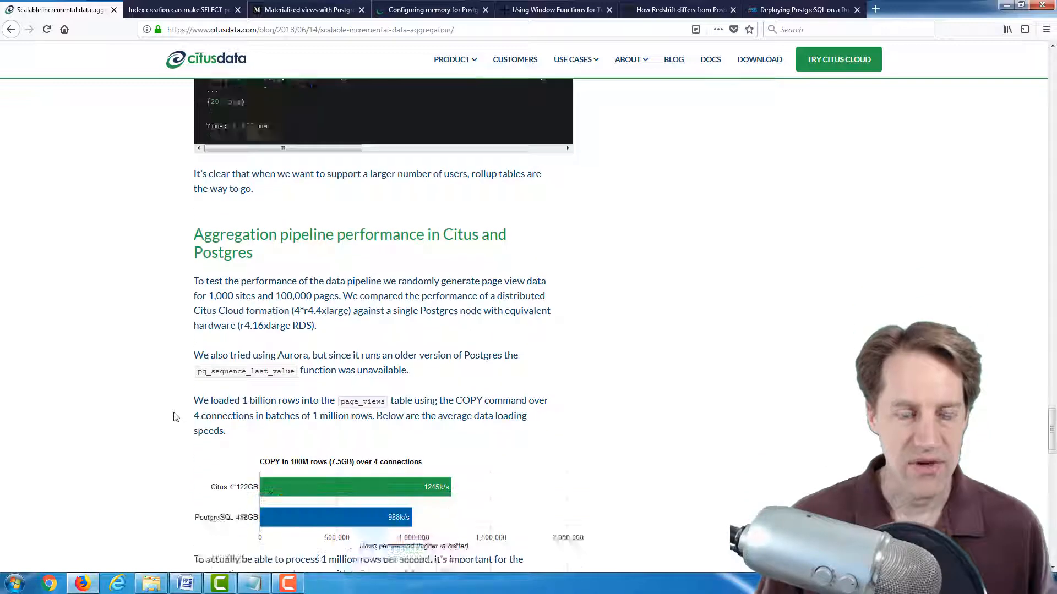
scroll("down", 3)
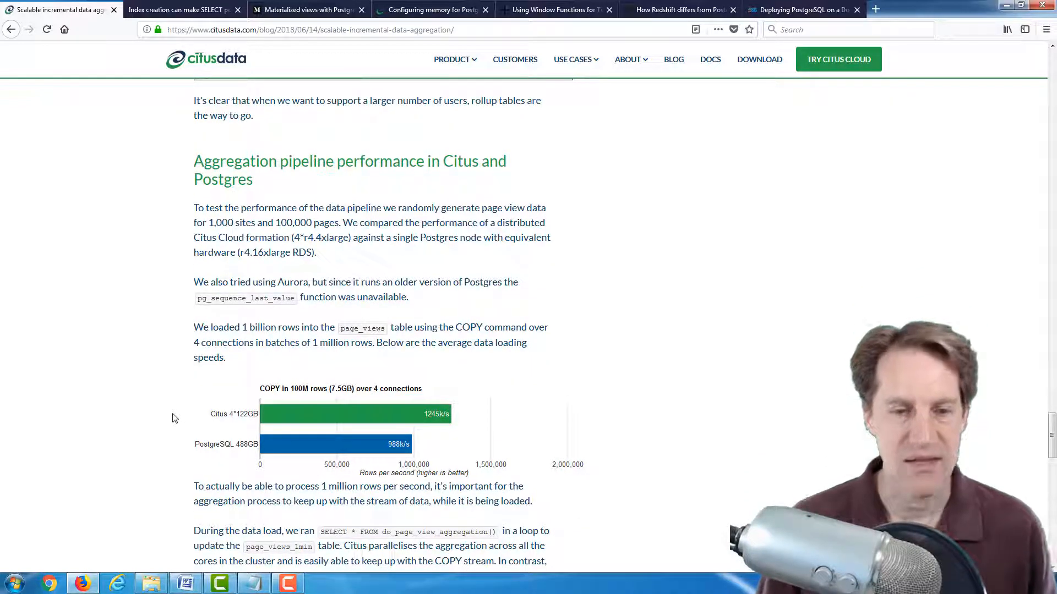
scroll("down", 3)
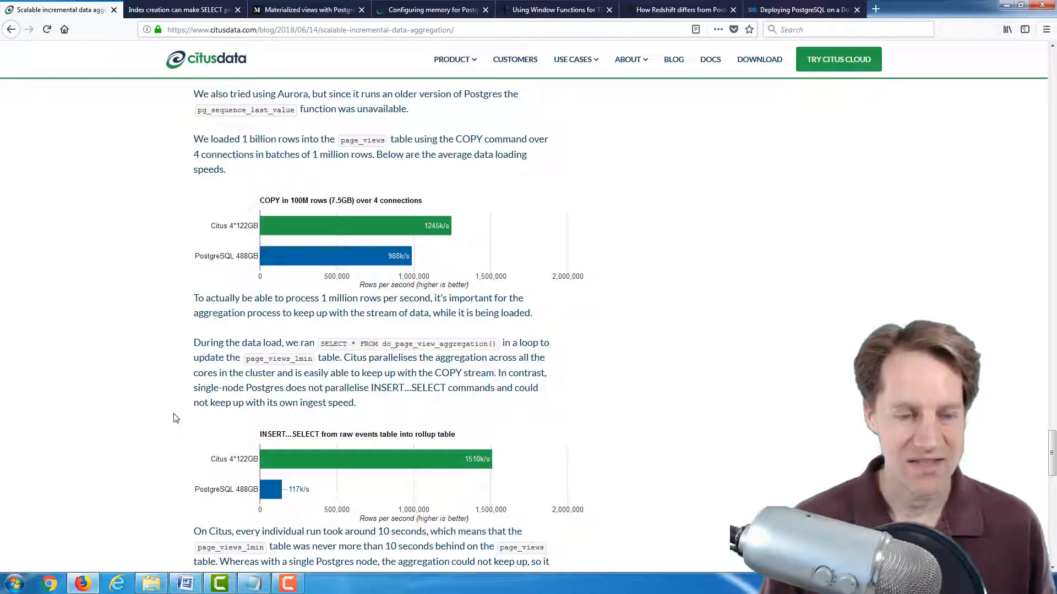
scroll("down", 3)
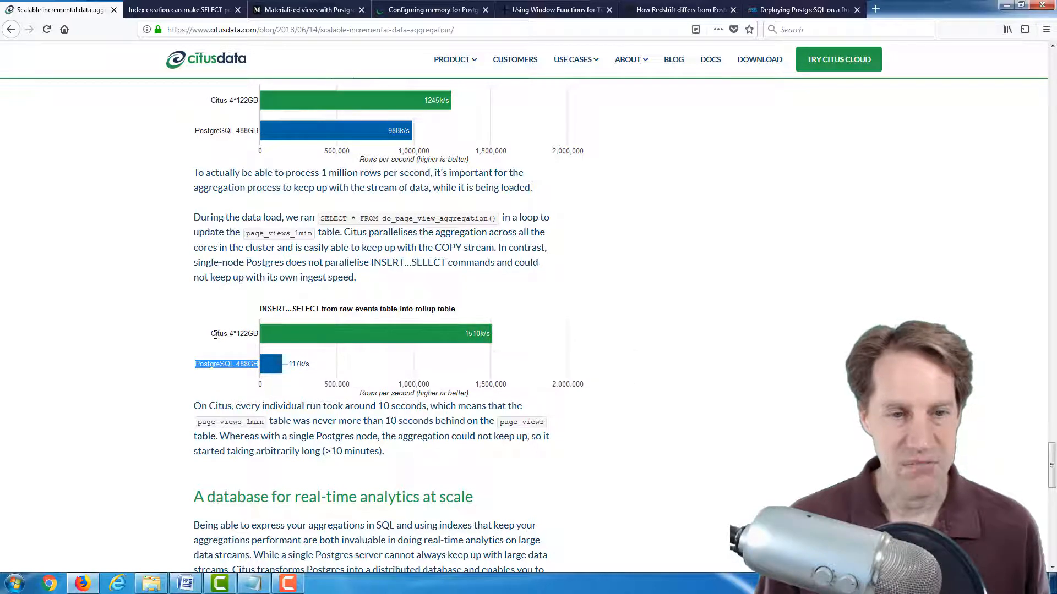
left_click(234, 334)
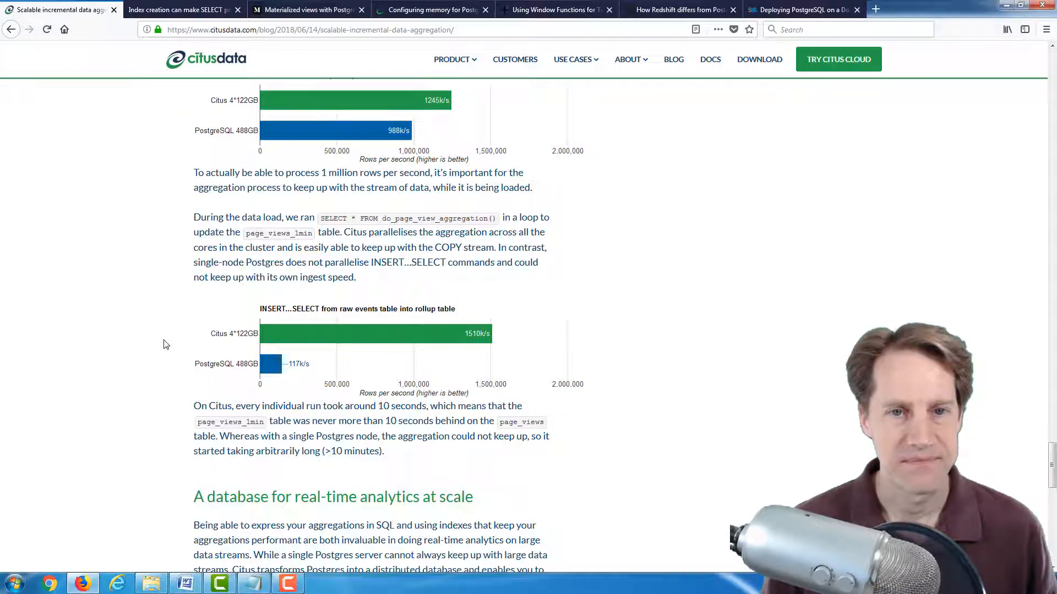
Switch to the 'Index creation can make SELECT…' tab and scroll to 'An example'
left_click(178, 10)
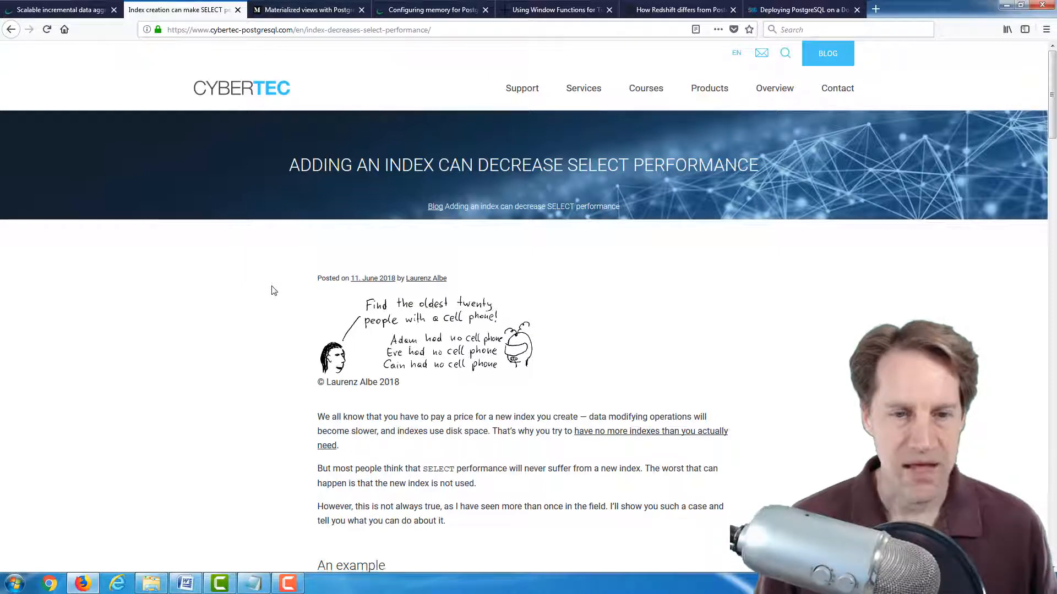
scroll("down", 3)
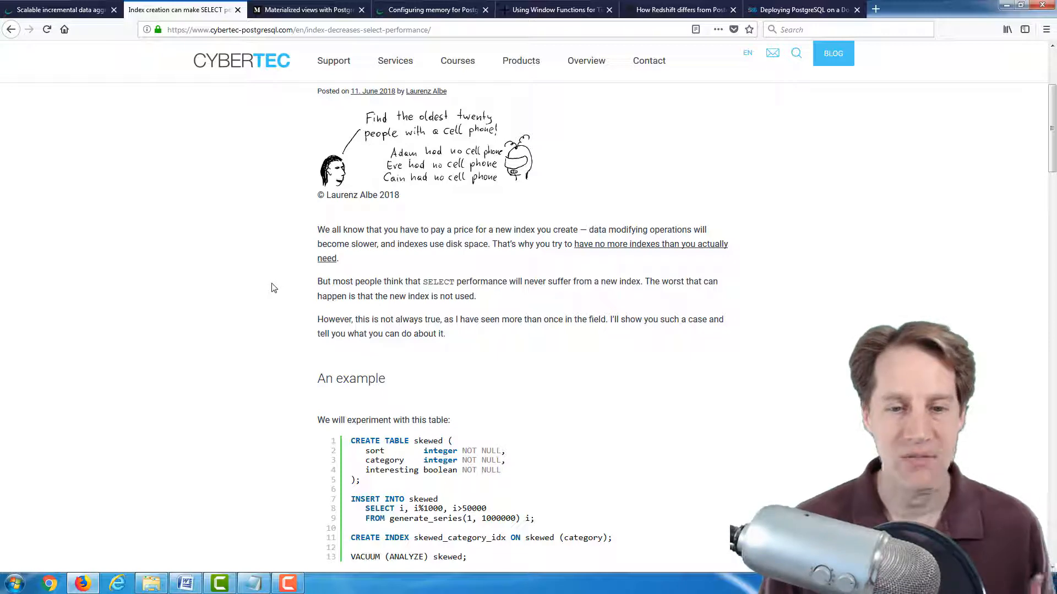
mouse_move(279, 308)
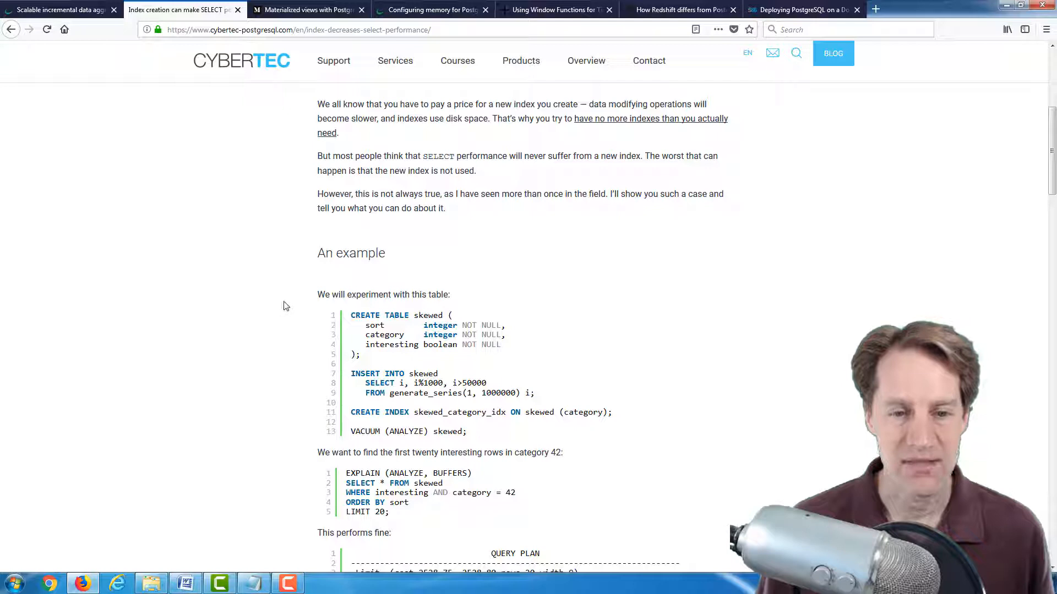
Mark the query's WHERE condition, then read down to 'A new index makes things go sour'
scroll("down", 3)
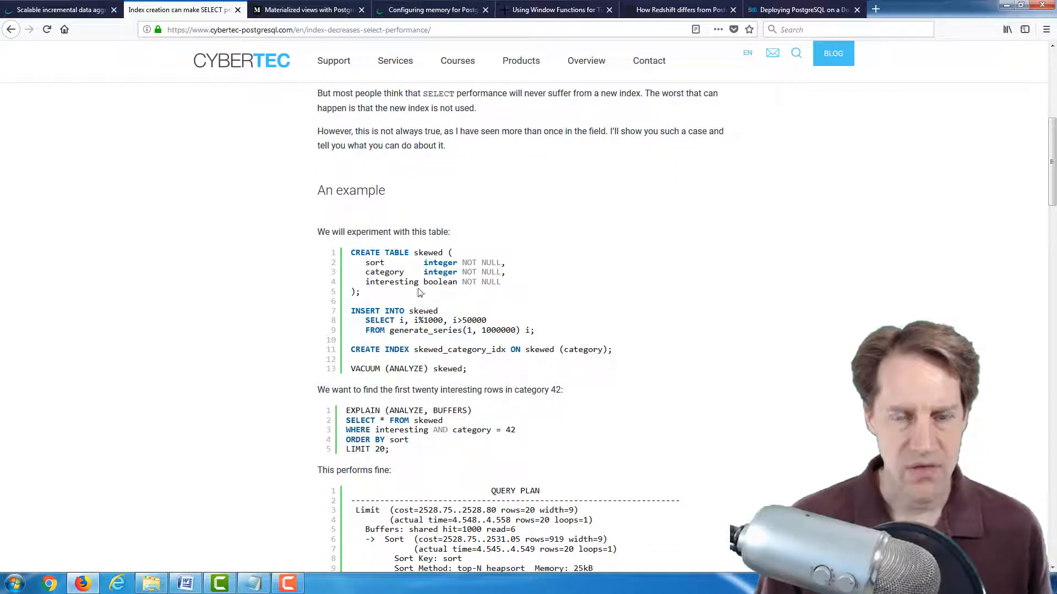
left_click_drag(389, 282, 501, 282)
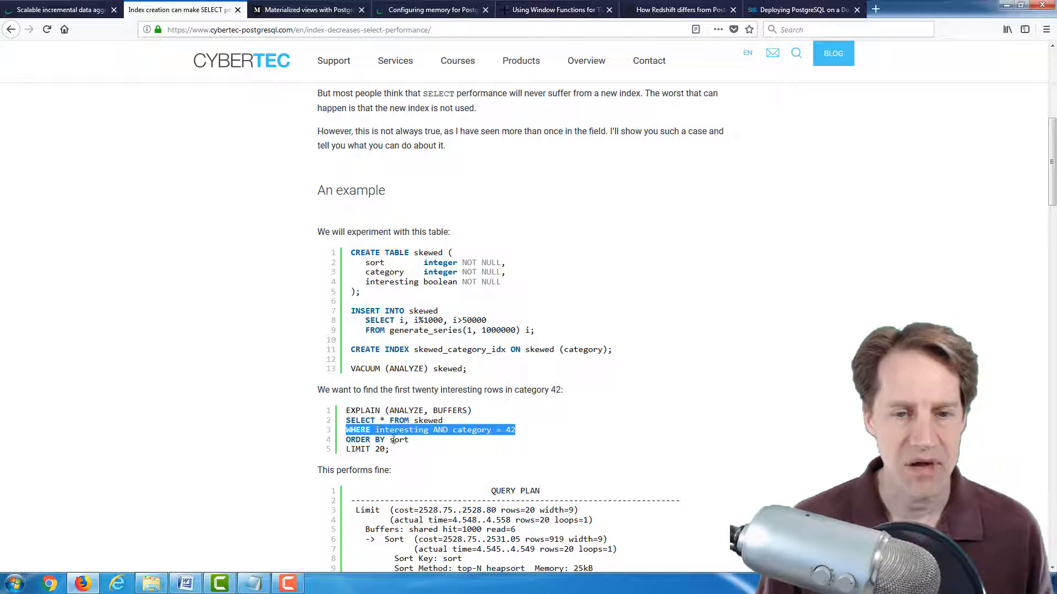
scroll("down", 3)
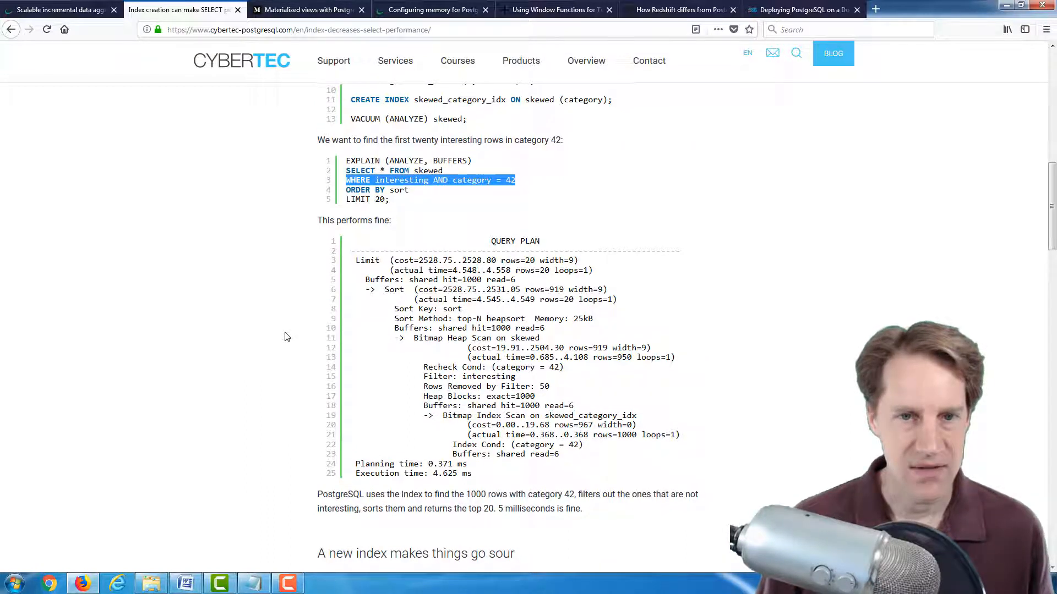
scroll("down", 3)
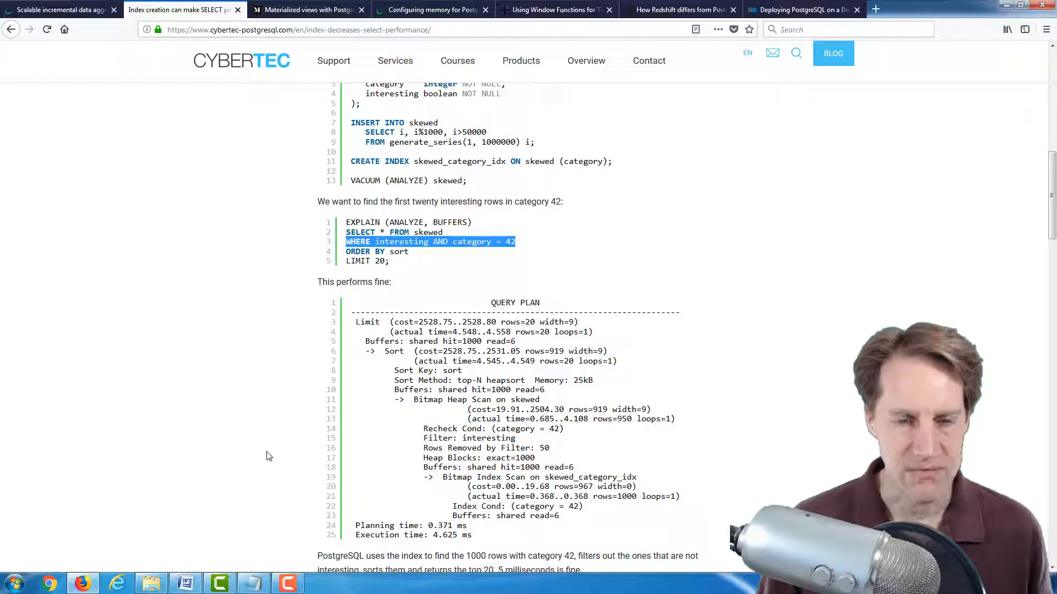
scroll("down", 3)
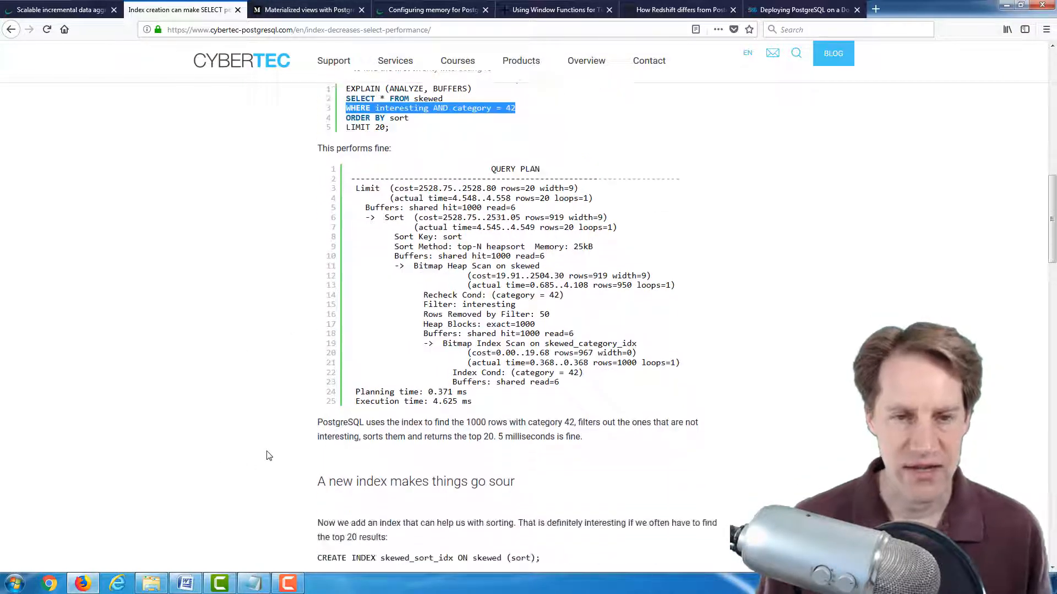
scroll("down", 3)
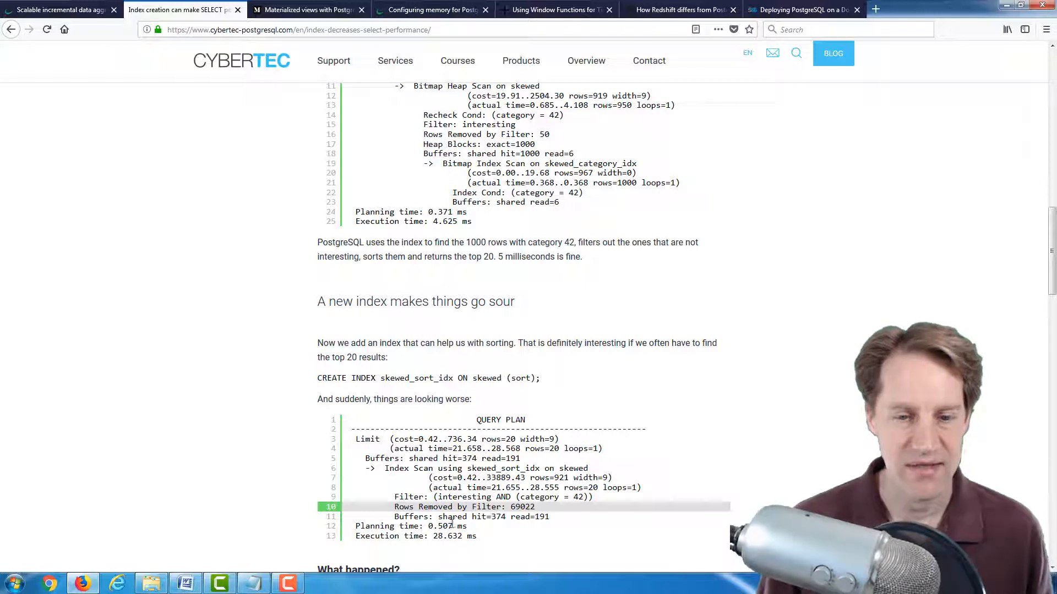
Scroll to the 'What happened?' section explaining the 69022 filtered-out rows
scroll("down", 3)
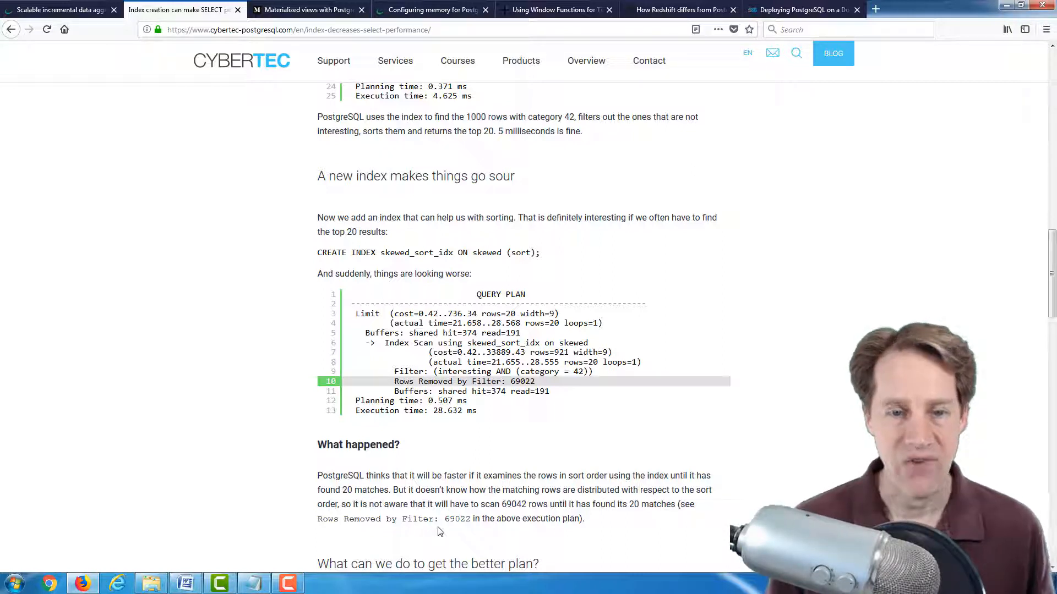
Mark the first workaround heading, then scroll through both workarounds to the Disqus comments
scroll("down", 3)
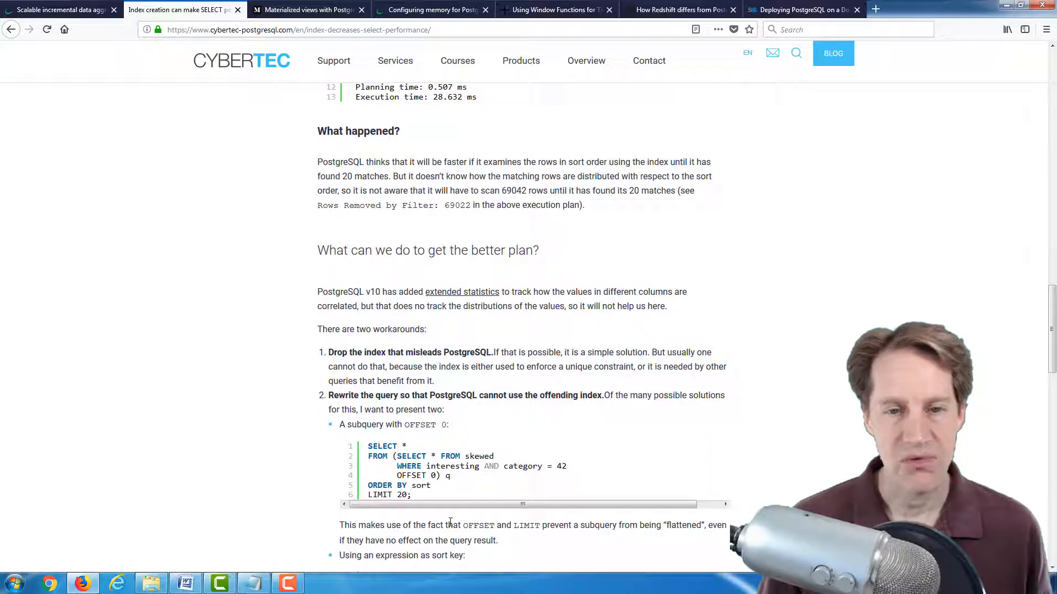
scroll("down", 3)
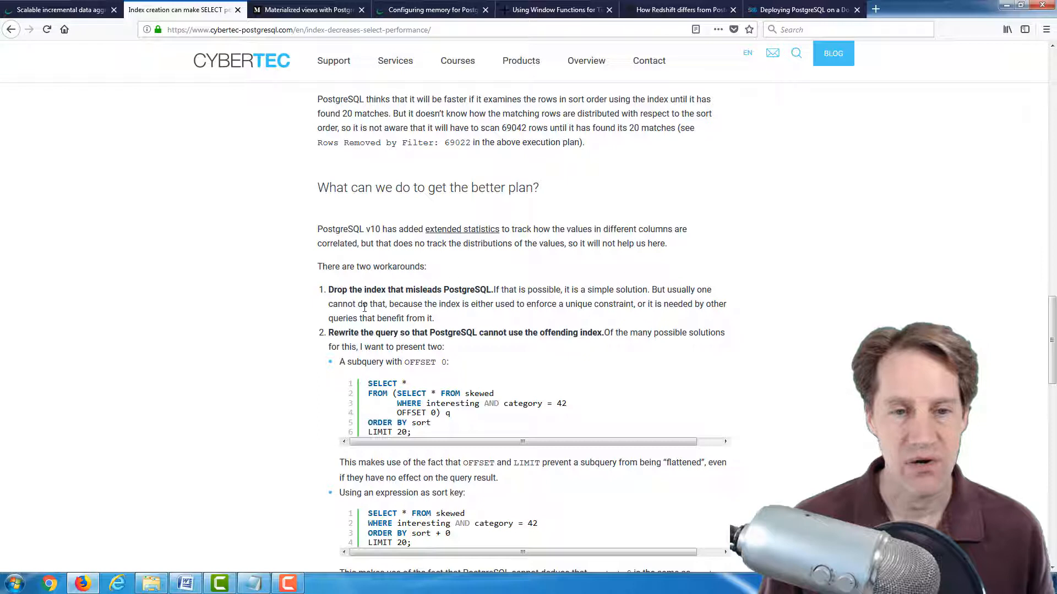
left_click_drag(328, 289, 467, 288)
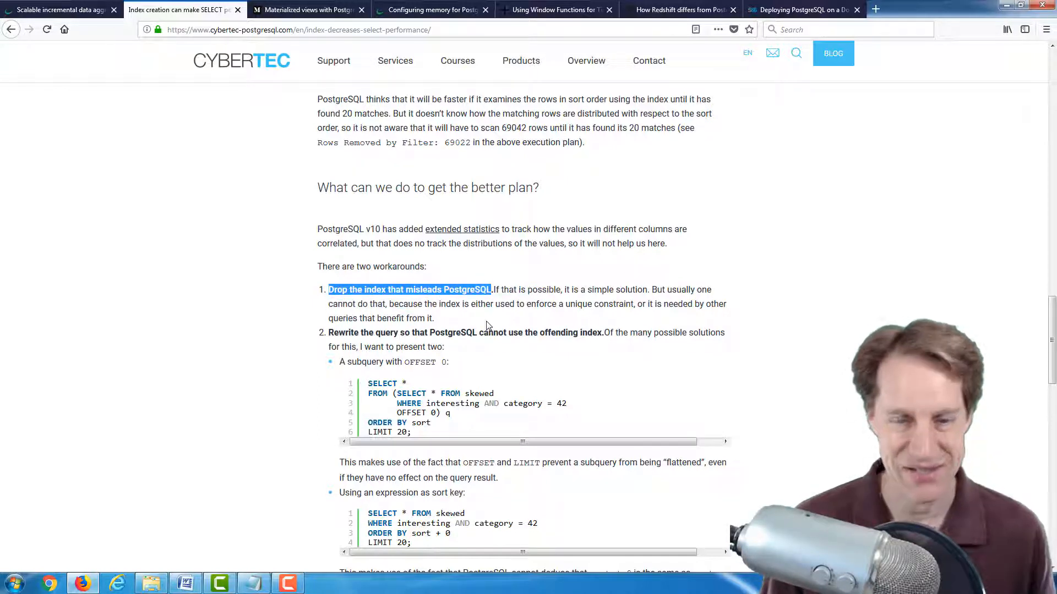
mouse_move(568, 335)
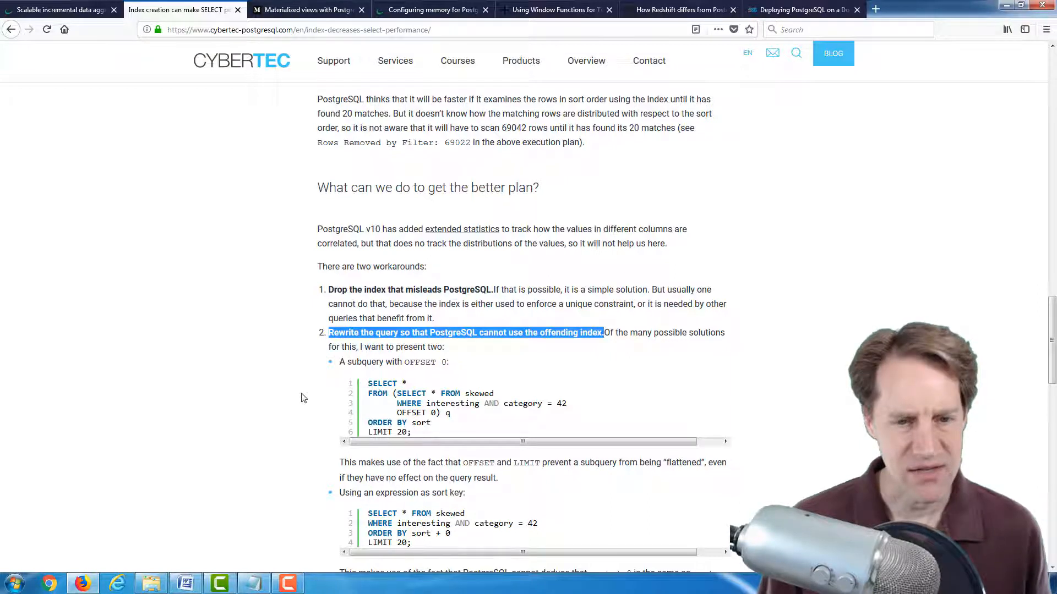
scroll("down", 3)
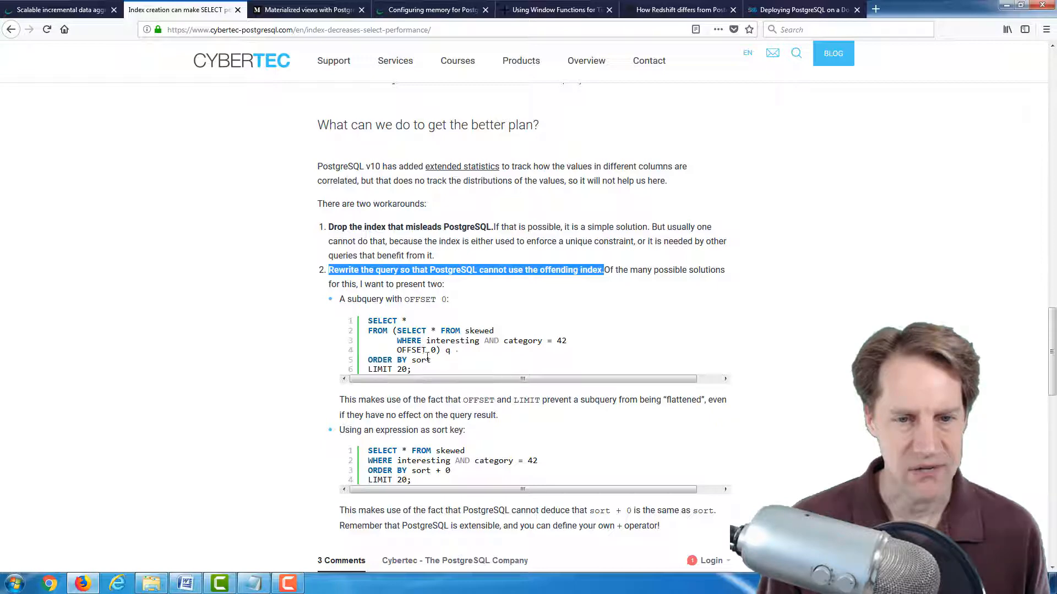
scroll("down", 3)
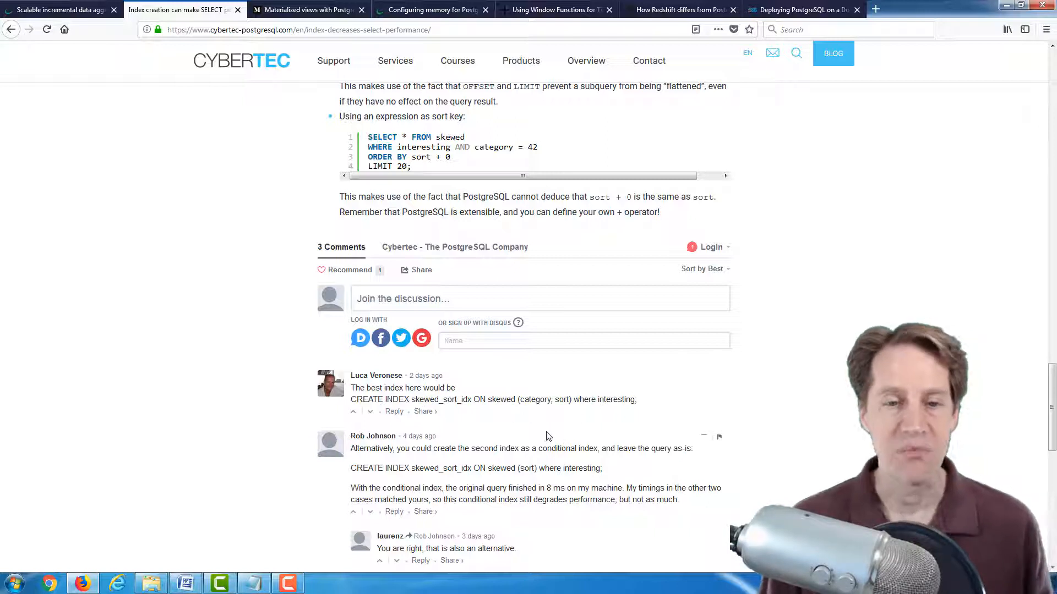
mouse_move(495, 395)
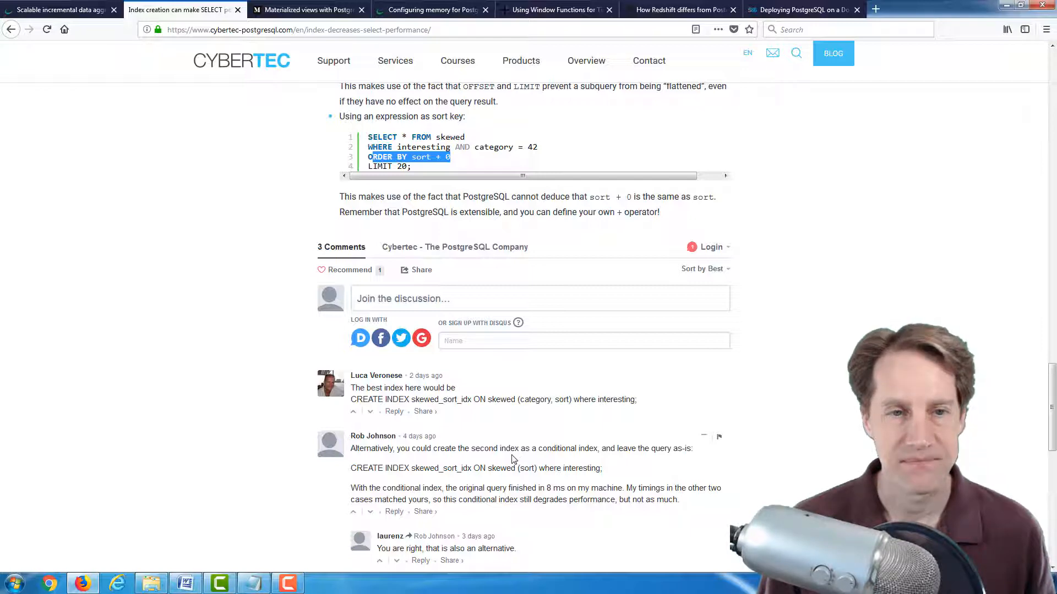
Switch to the 'Materialized views with Postgres' Medium article tab
left_click(307, 10)
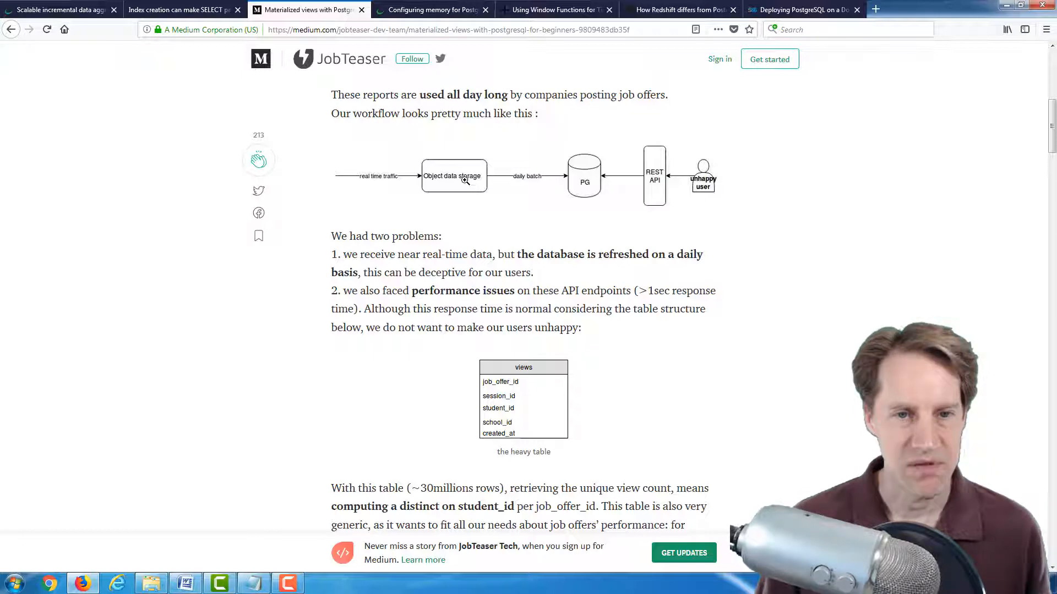
mouse_move(440, 201)
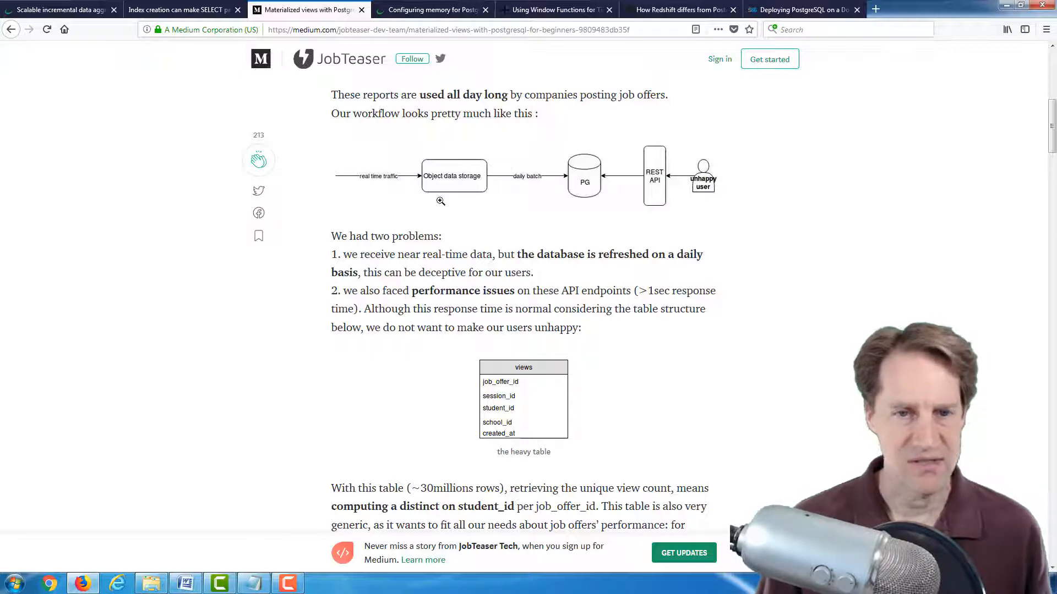
mouse_move(420, 170)
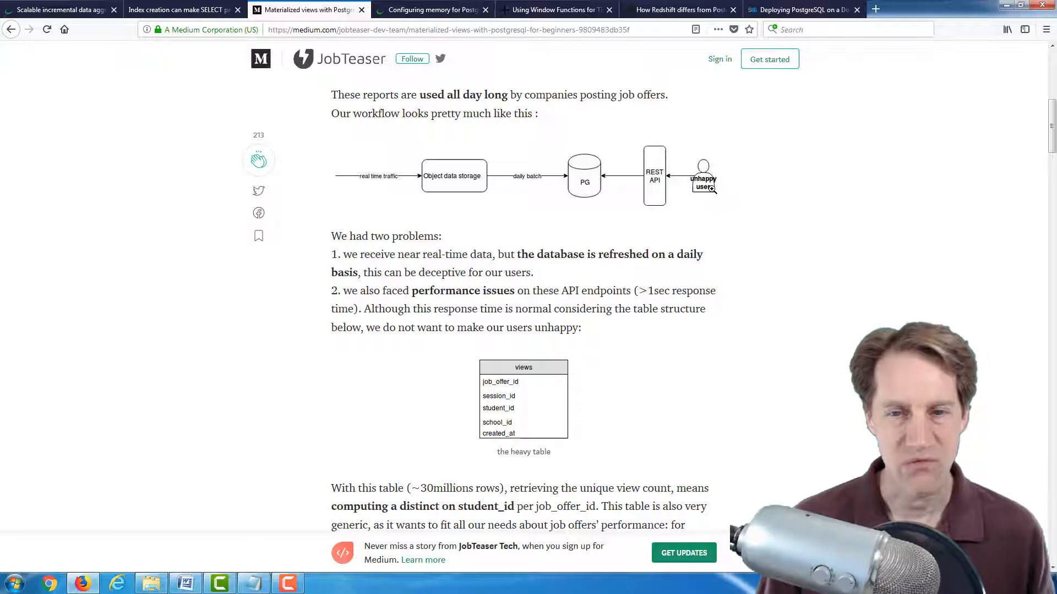
Scroll to the aggregation table diagram and briefly select the 'by deleting rows' phrase
scroll("down", 3)
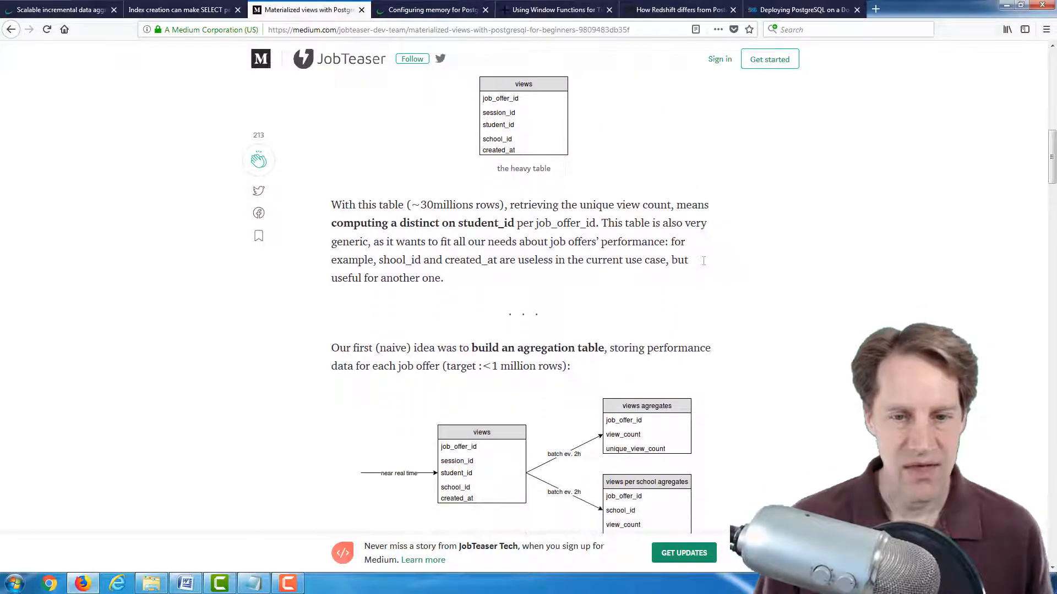
scroll("down", 3)
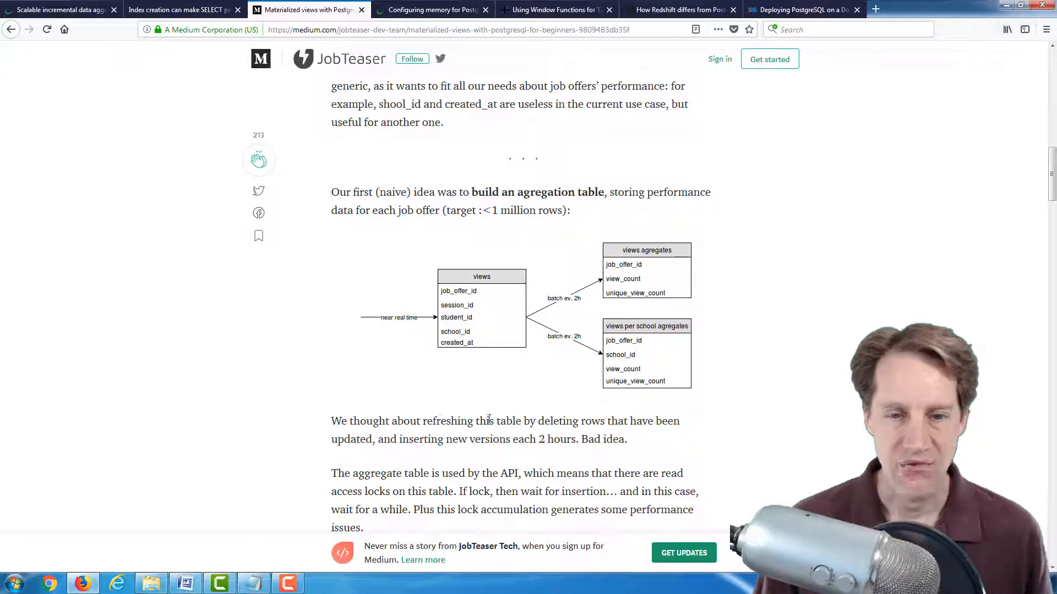
left_click_drag(522, 420, 606, 421)
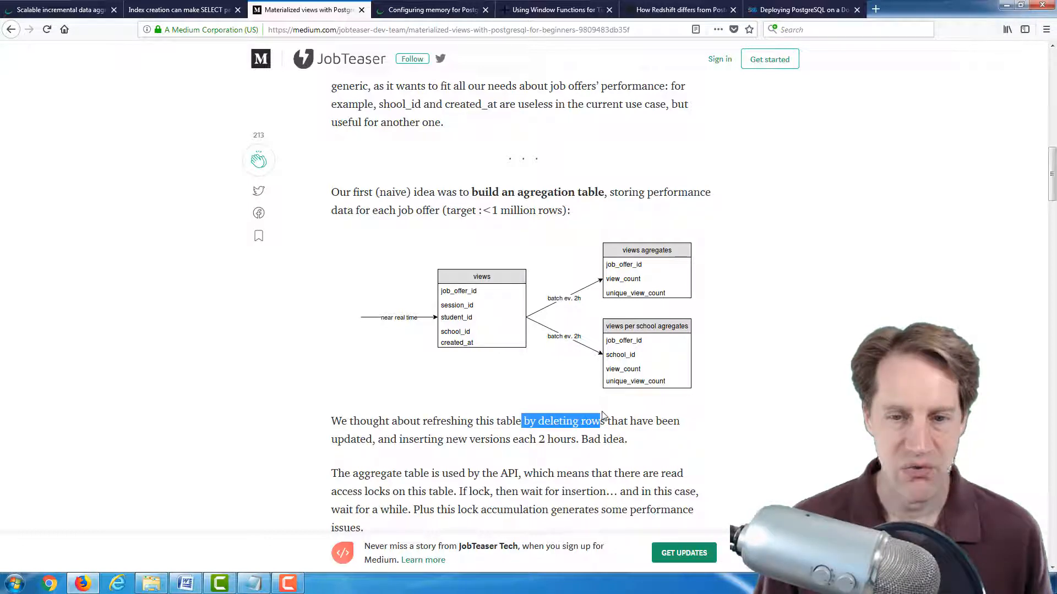
left_click_drag(609, 420, 571, 439)
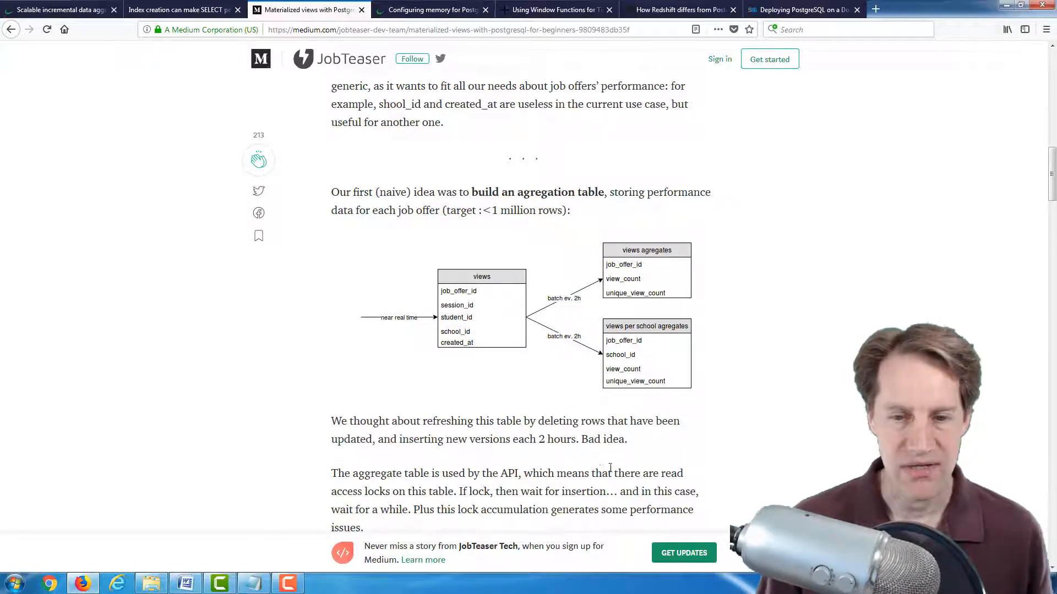
Scroll past 'What's a materialized view?' and the cat image to the CONCURRENTLY refresh section
scroll("down", 3)
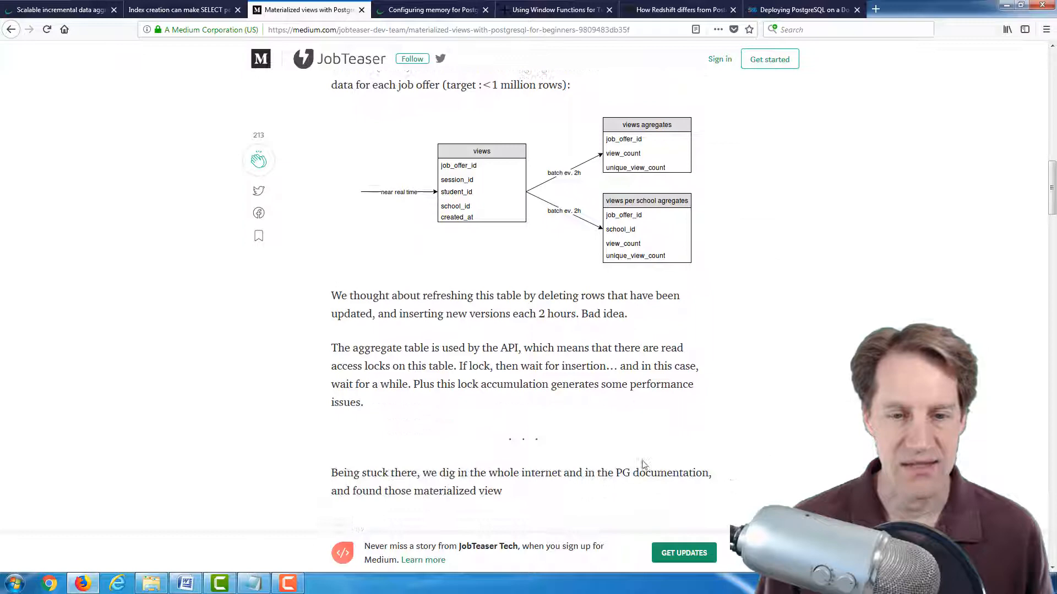
mouse_move(649, 401)
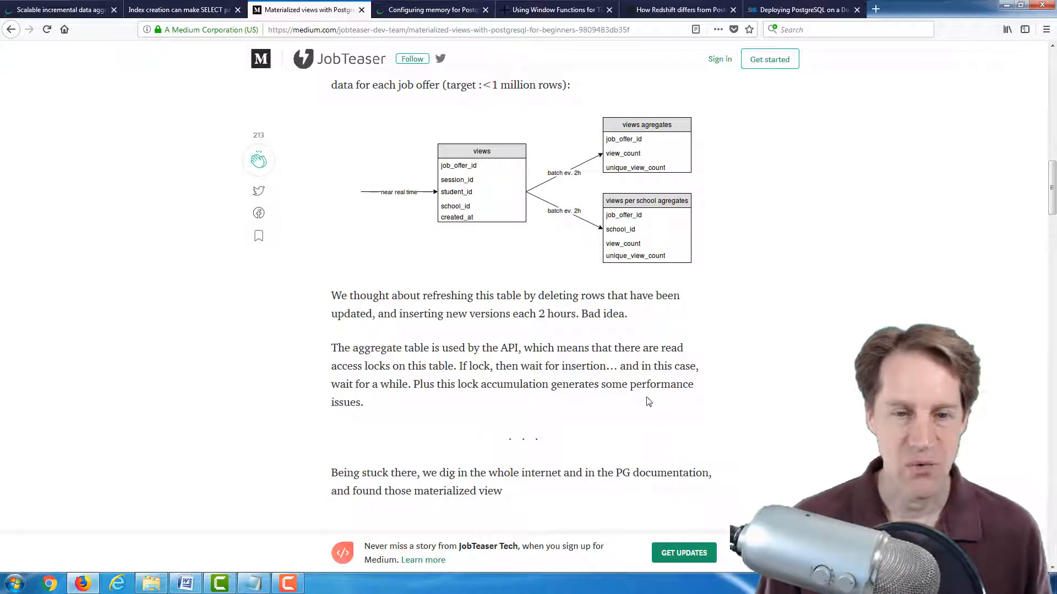
scroll("down", 3)
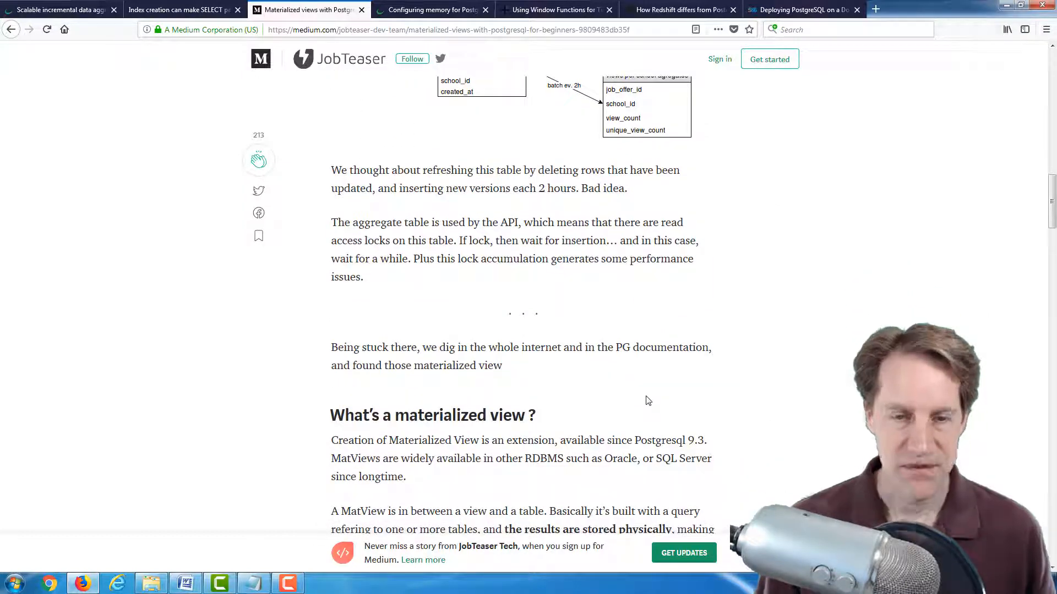
scroll("down", 3)
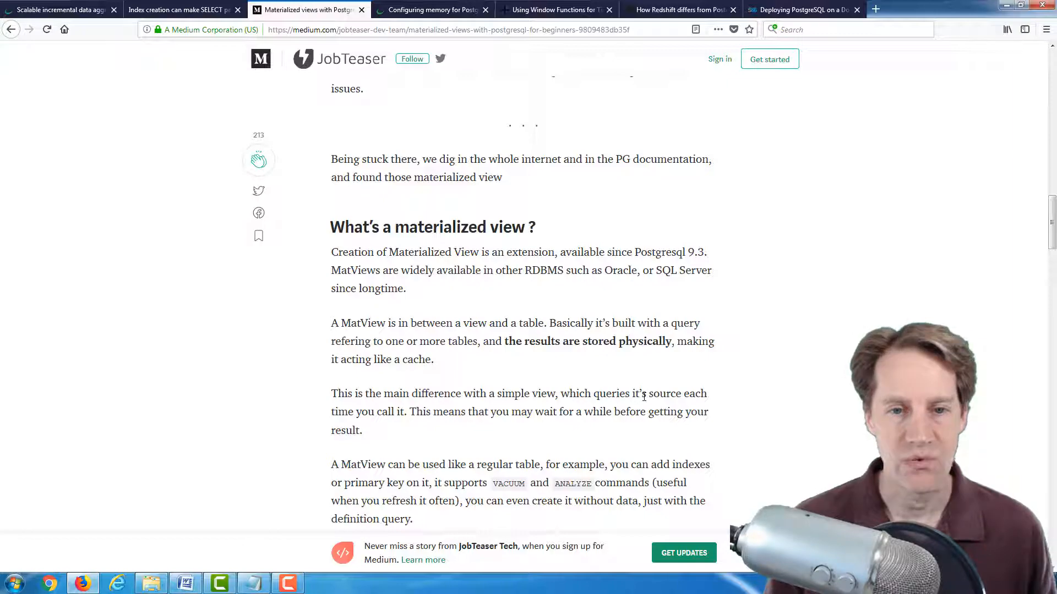
scroll("down", 3)
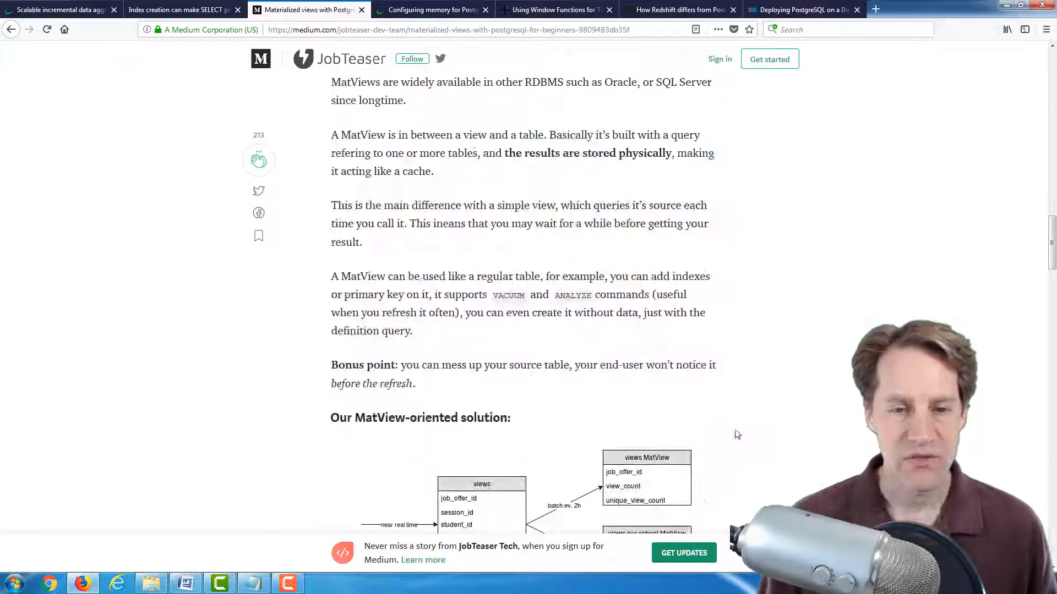
scroll("down", 3)
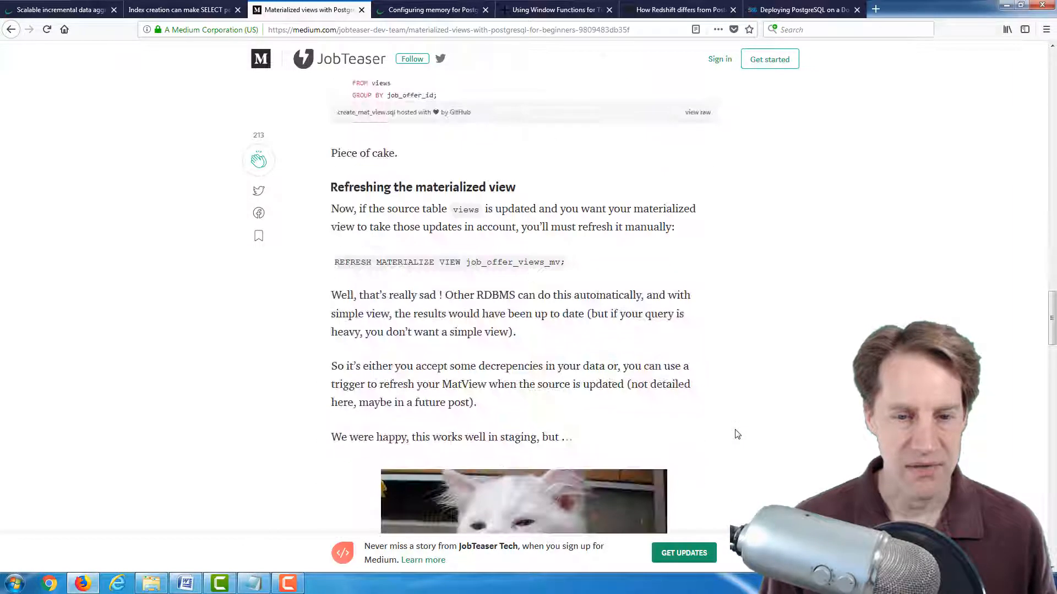
scroll("down", 3)
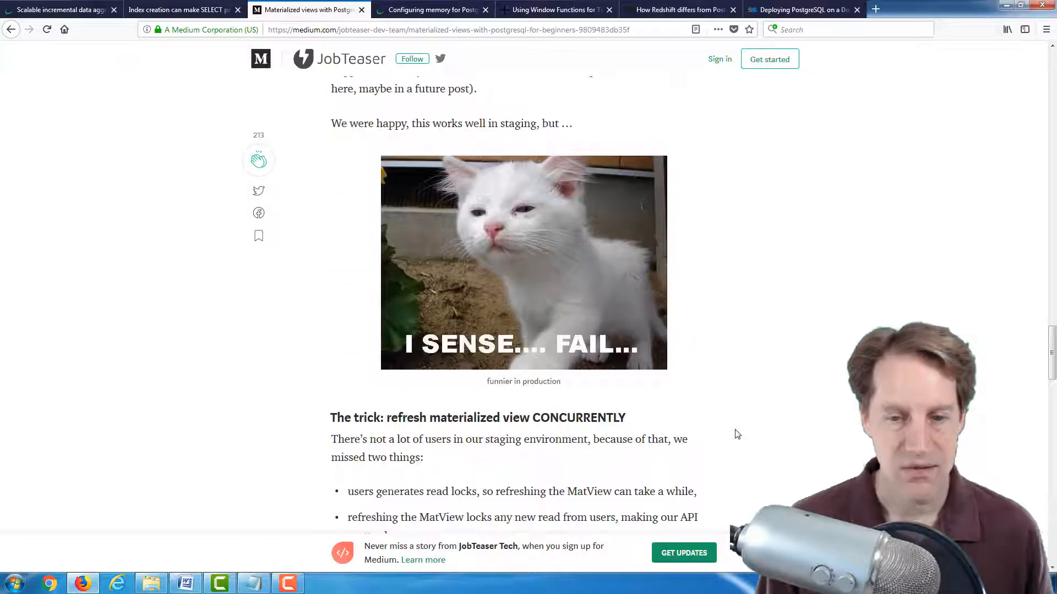
scroll("down", 3)
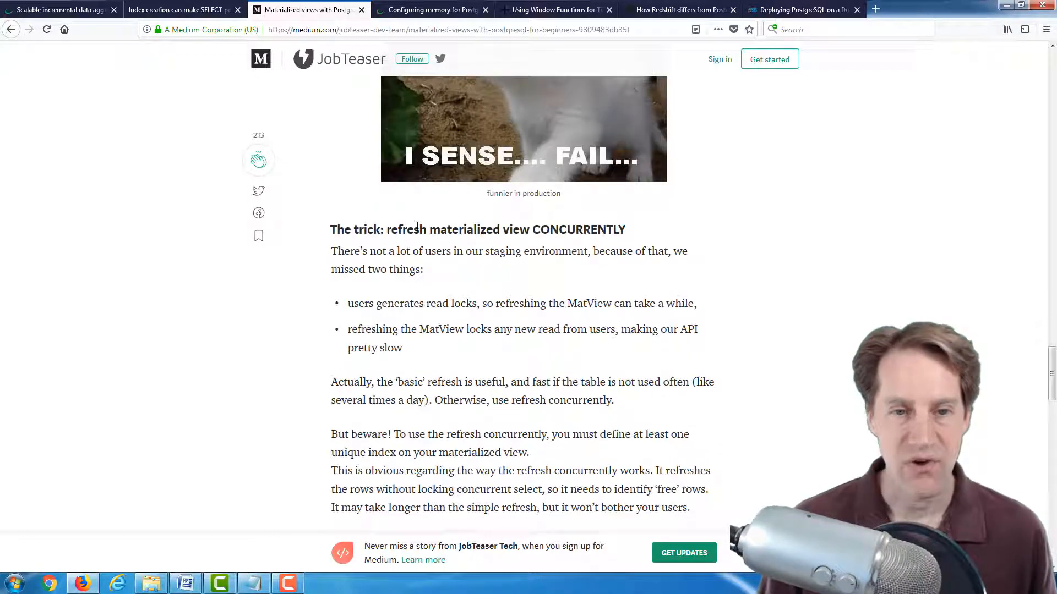
Select the 'But beware!' unique index sentence, then scroll down to the Conclusion heading
double_click(596, 229)
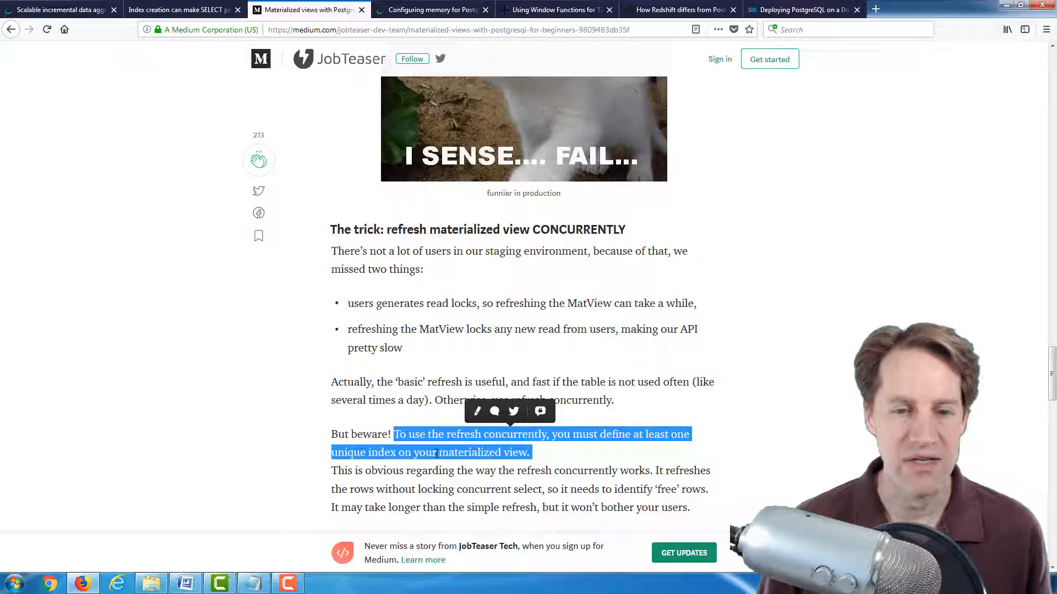
scroll("down", 3)
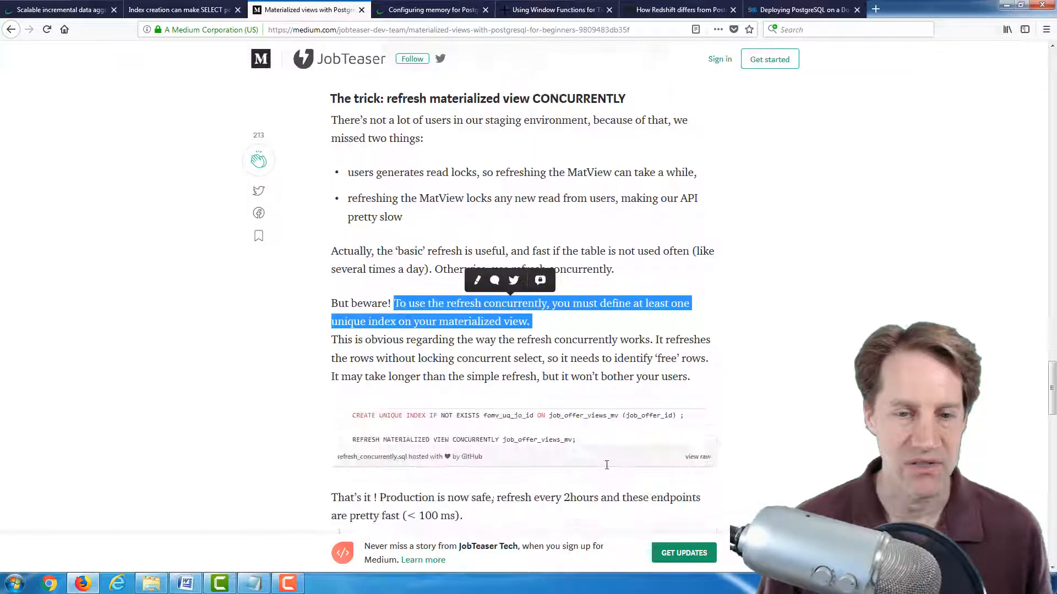
scroll("down", 3)
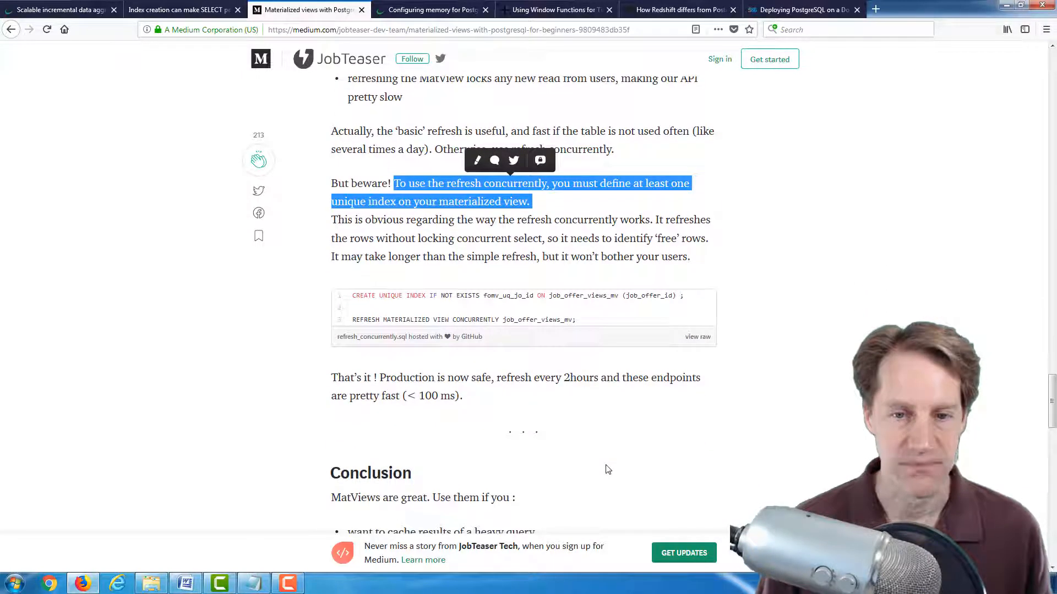
scroll("down", 3)
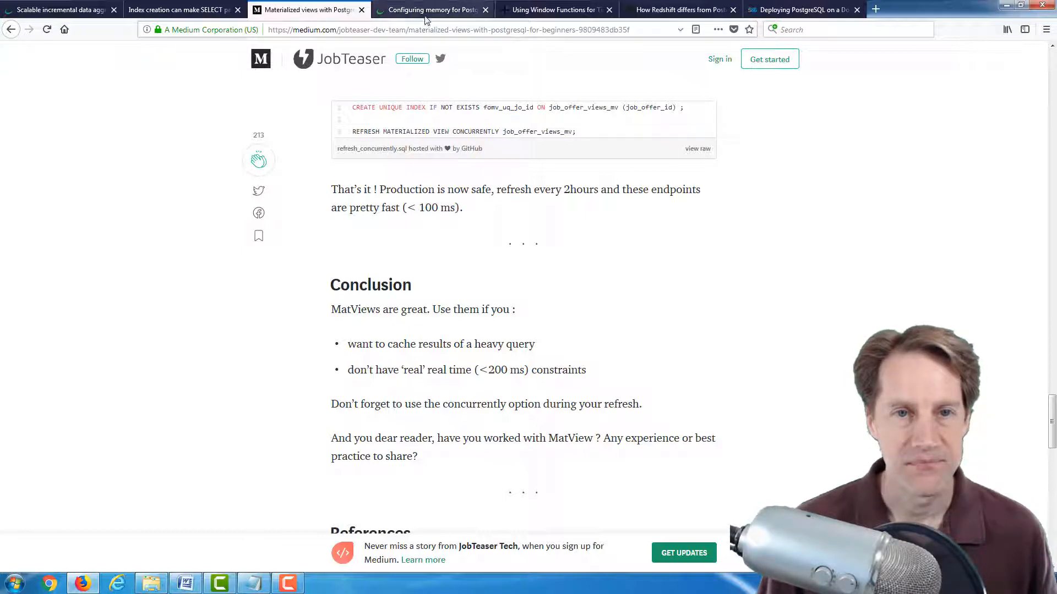
Open the 'Configuring memory for Postgres' tab and select 'temporary file' under default memory
left_click(430, 9)
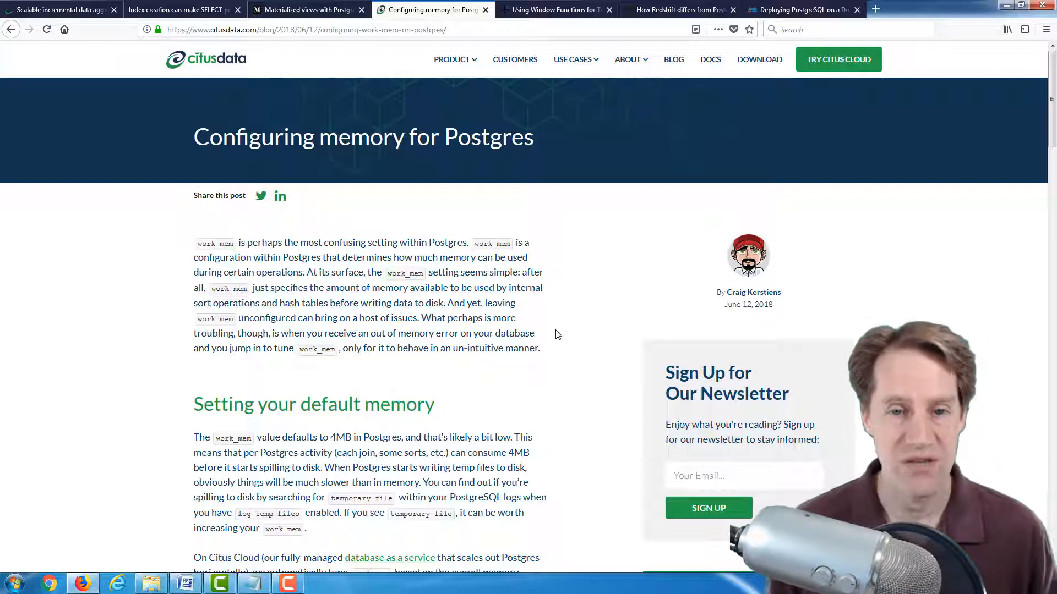
scroll("down", 3)
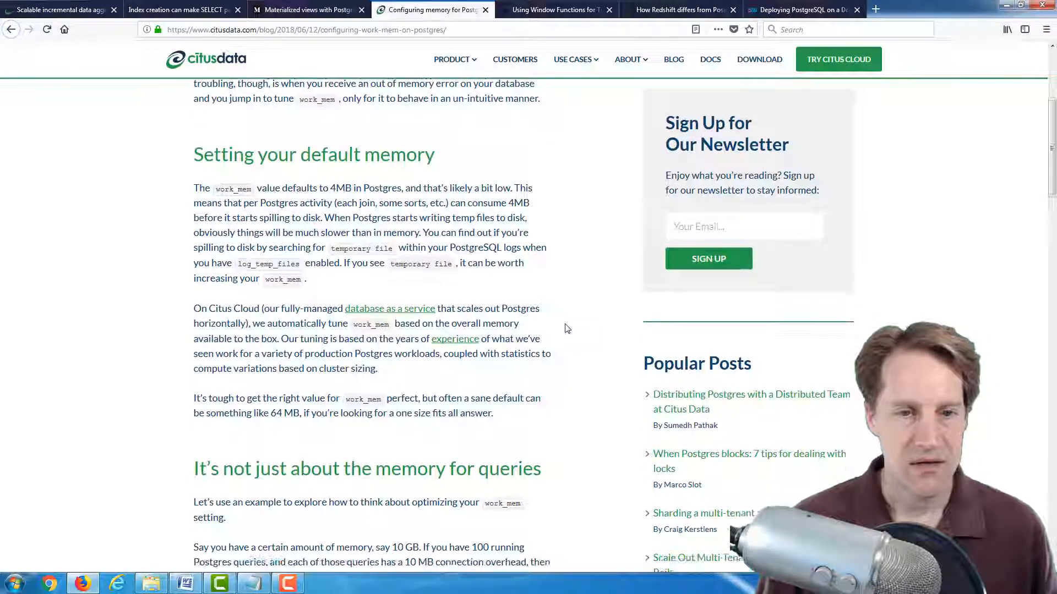
scroll("down", 3)
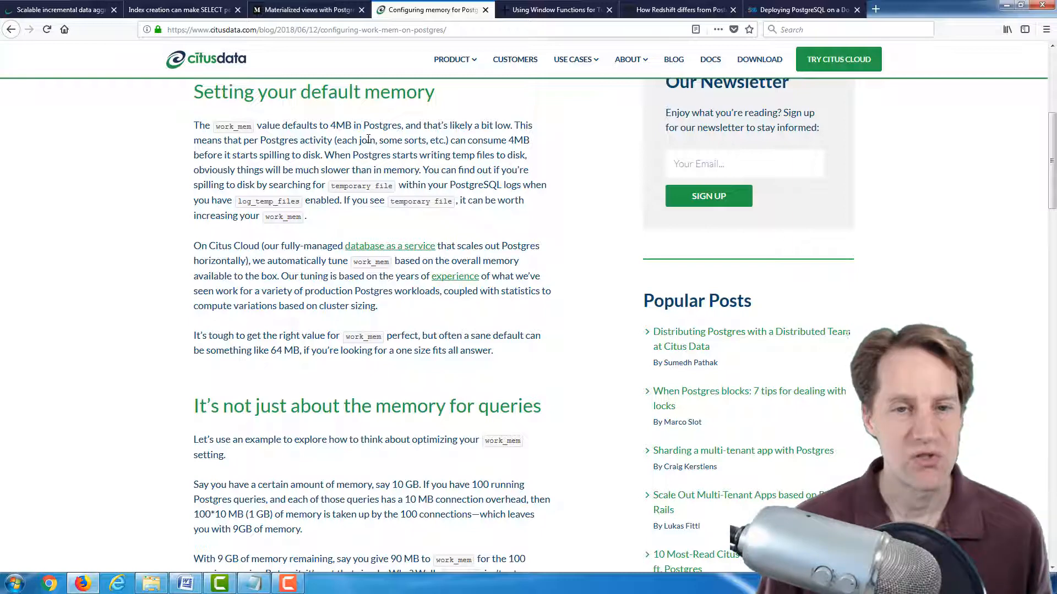
left_click_drag(360, 140, 439, 140)
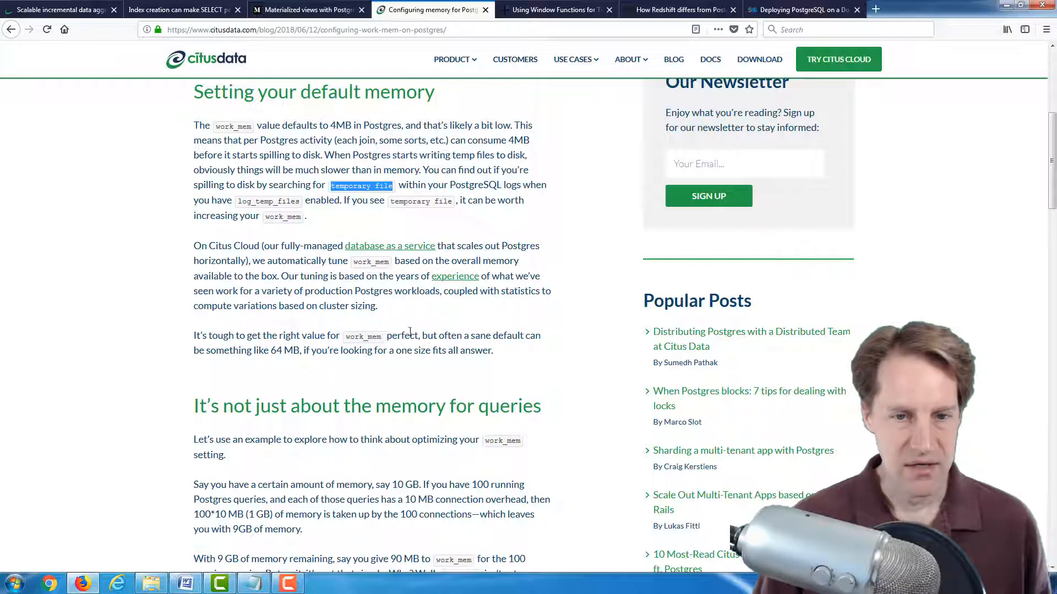
mouse_move(180, 358)
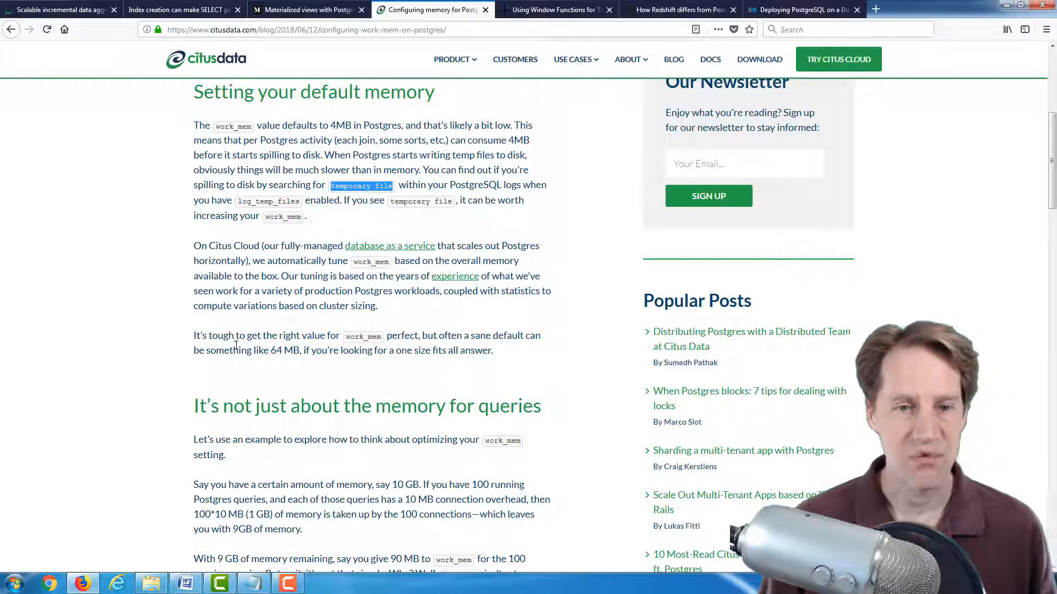
Scroll past the 64 MB sentence to the 'More work_mem, more problems' heading
scroll("down", 3)
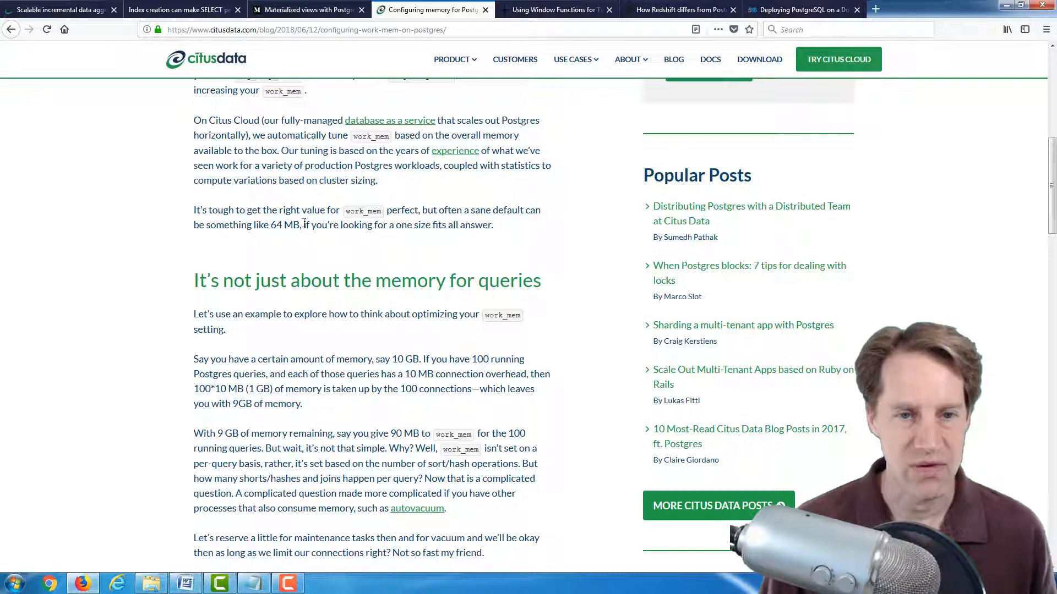
double_click(328, 224)
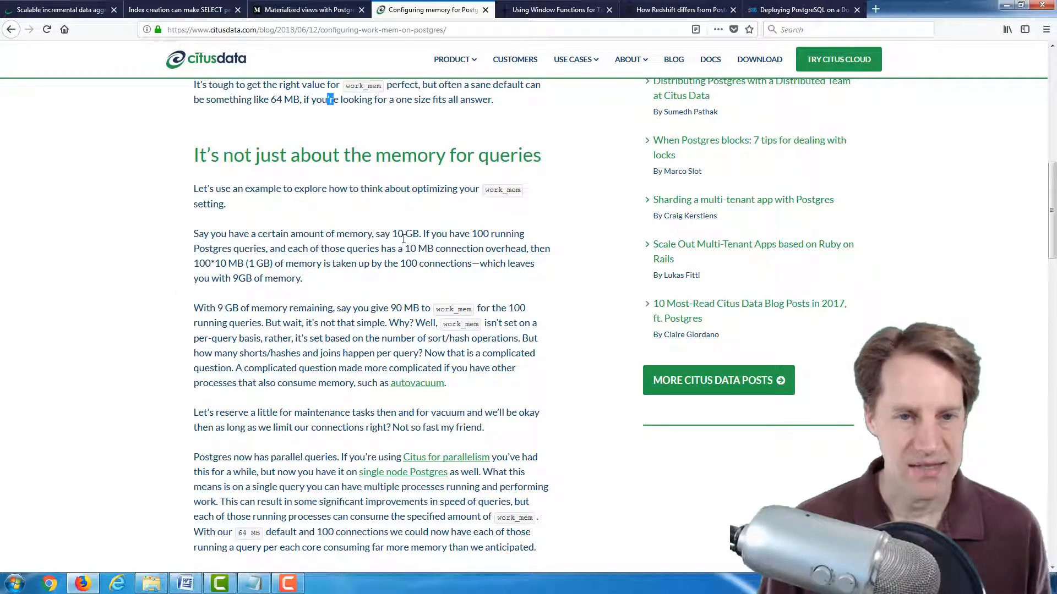
scroll("down", 3)
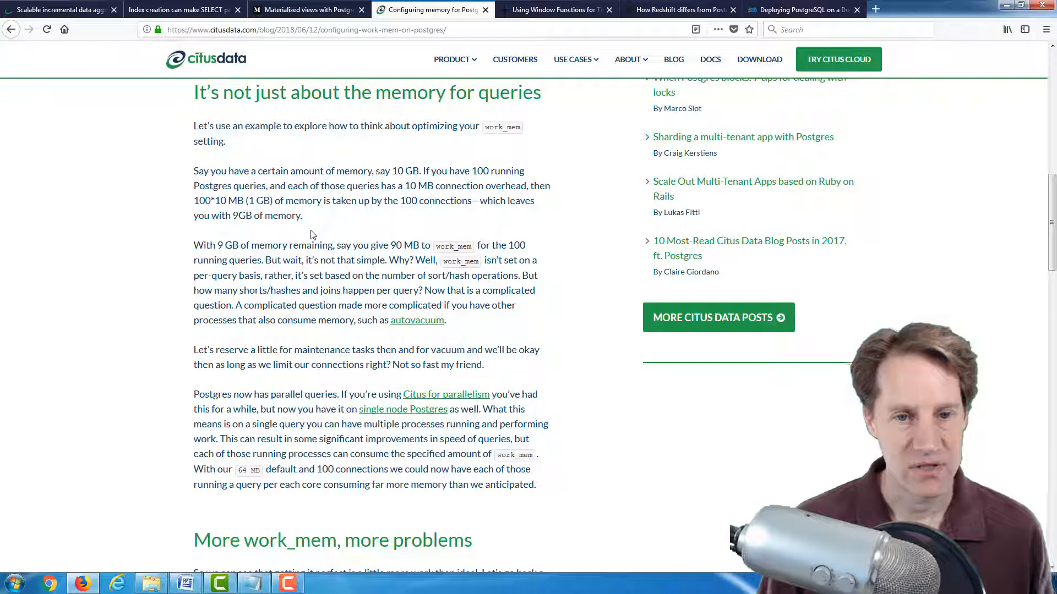
scroll("down", 3)
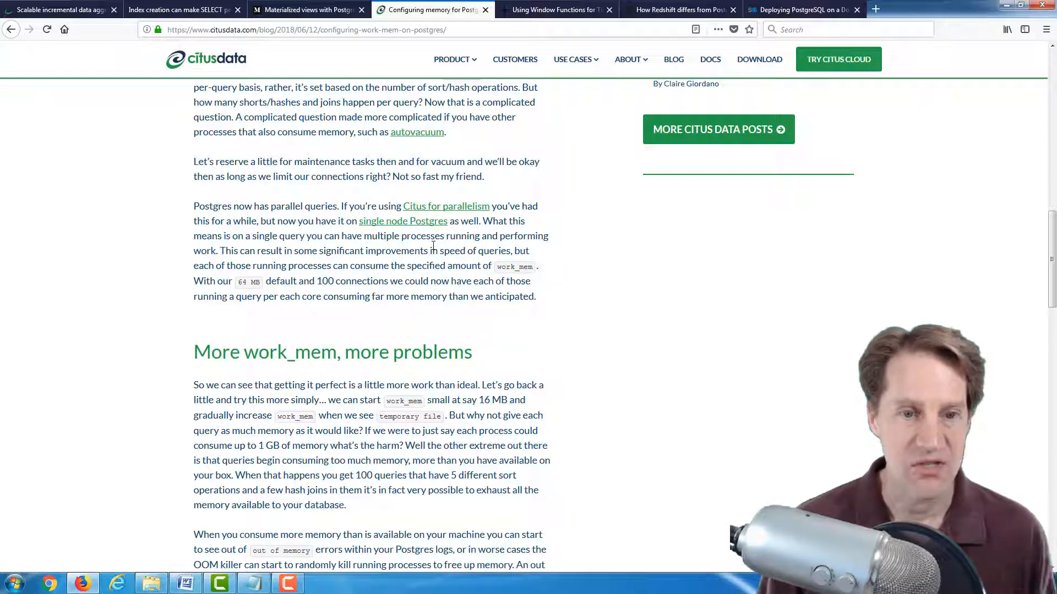
Highlight the sentence about starting work_mem at 16 MB, then scroll to 'General guidance for work_mem'
scroll("down", 3)
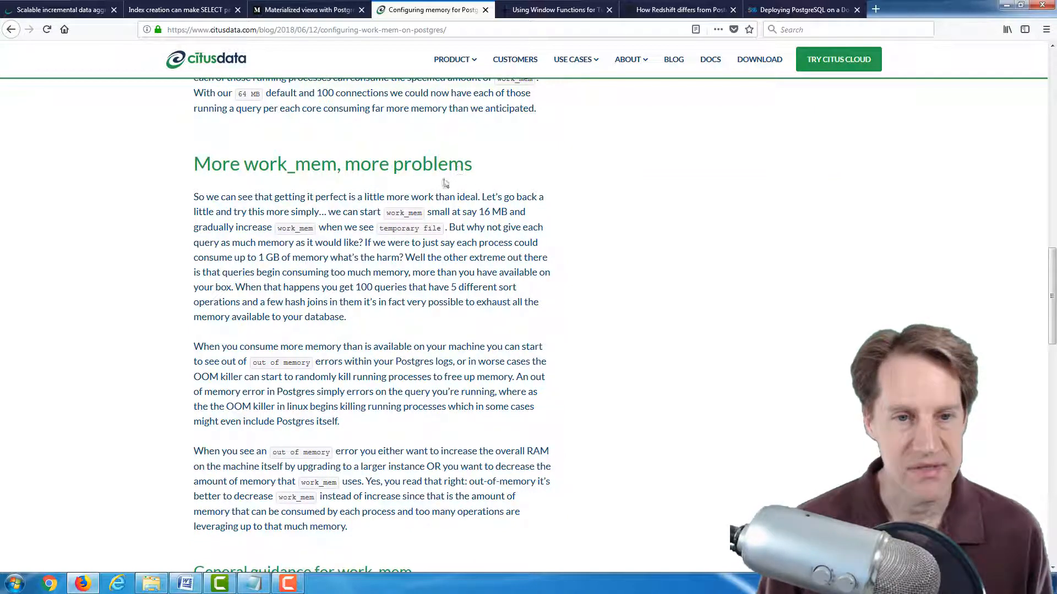
left_click_drag(329, 211, 423, 212)
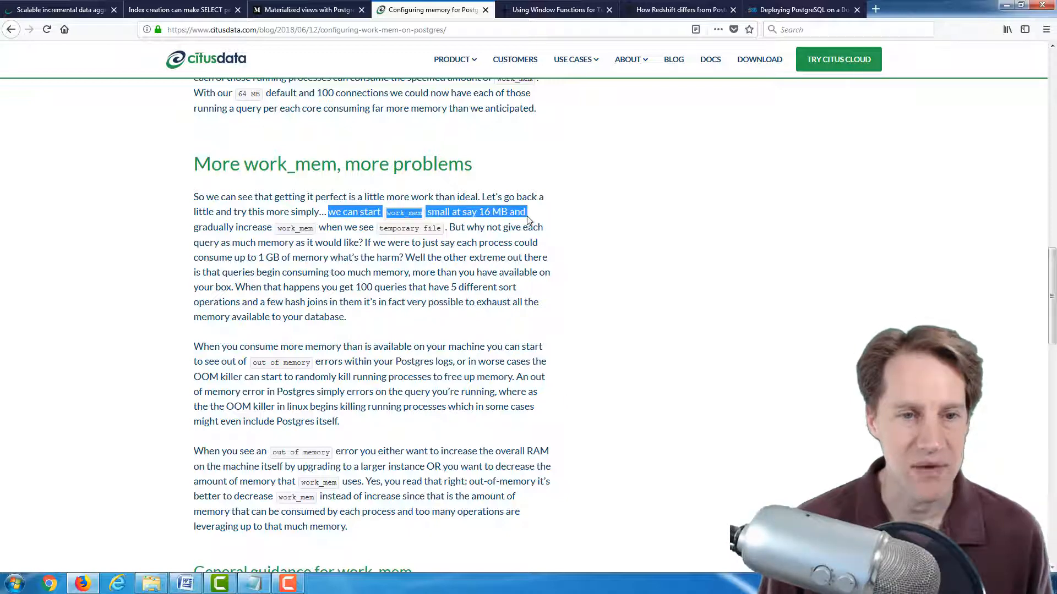
left_click_drag(525, 212, 346, 227)
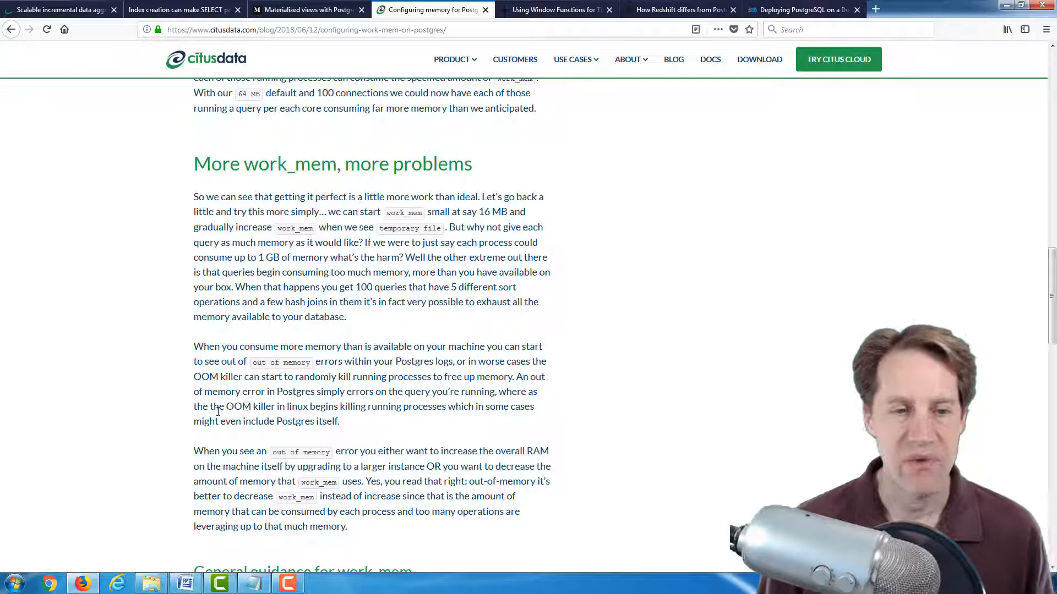
left_click_drag(226, 407, 307, 406)
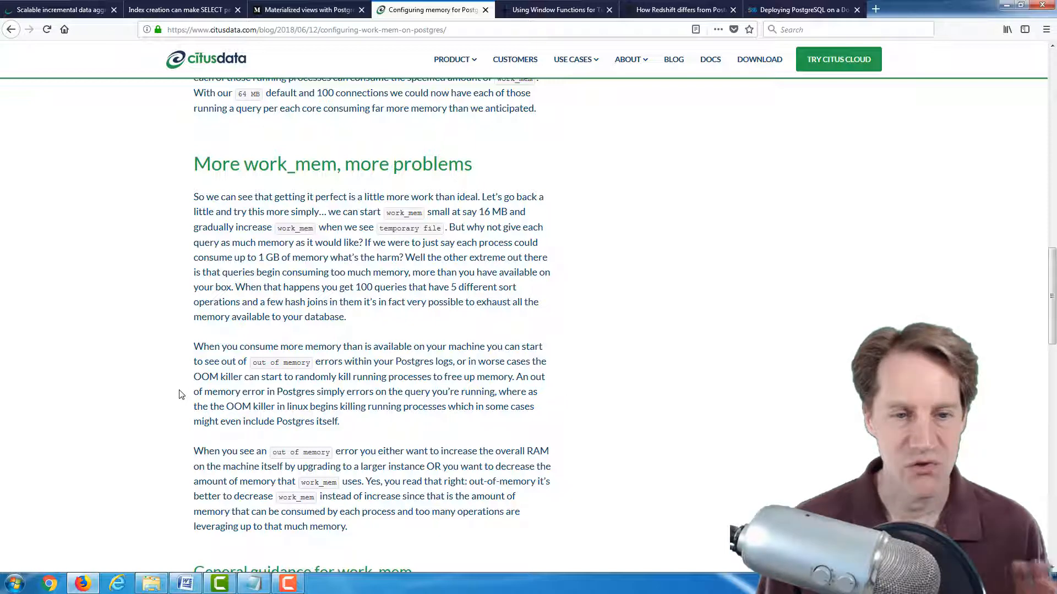
scroll("down", 3)
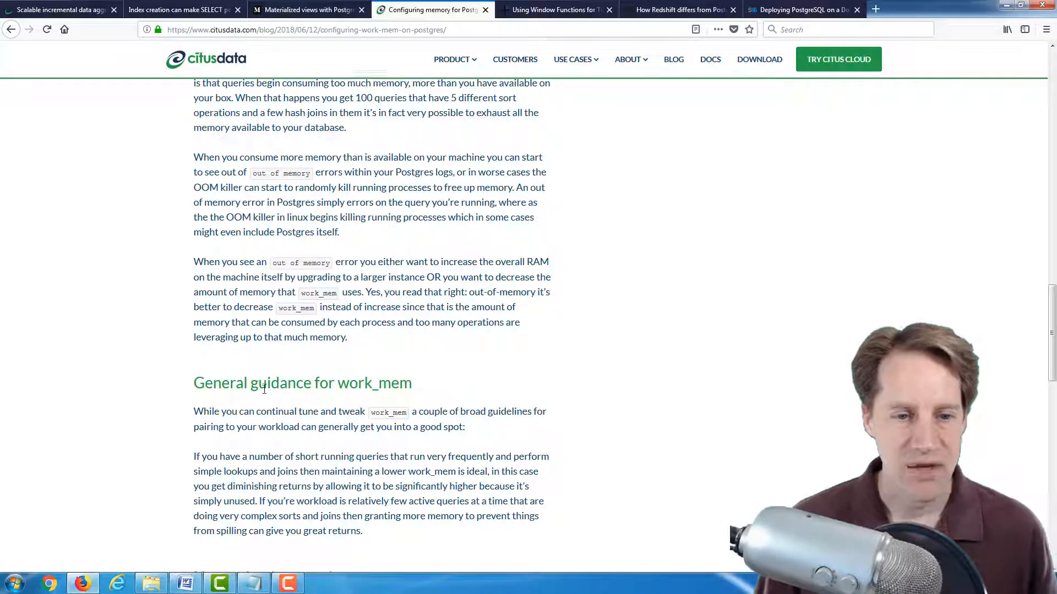
Scroll down to the 'General guidance' and 'Happy database tuning' sections
scroll("down", 3)
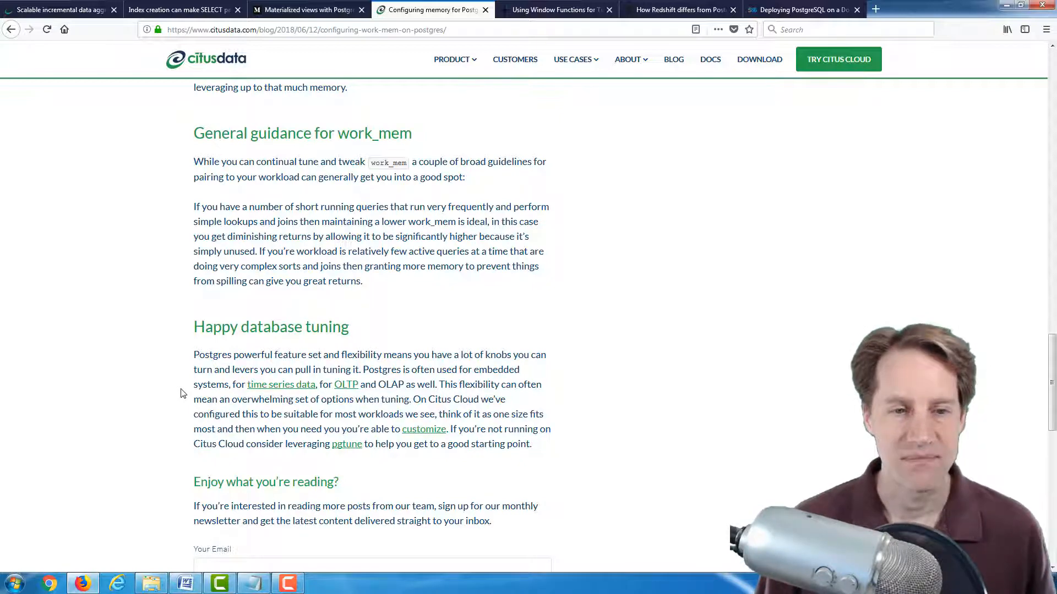
Open the 'Using Window Functions' tab and scroll to the CREATE TABLE and sample data
left_click(552, 9)
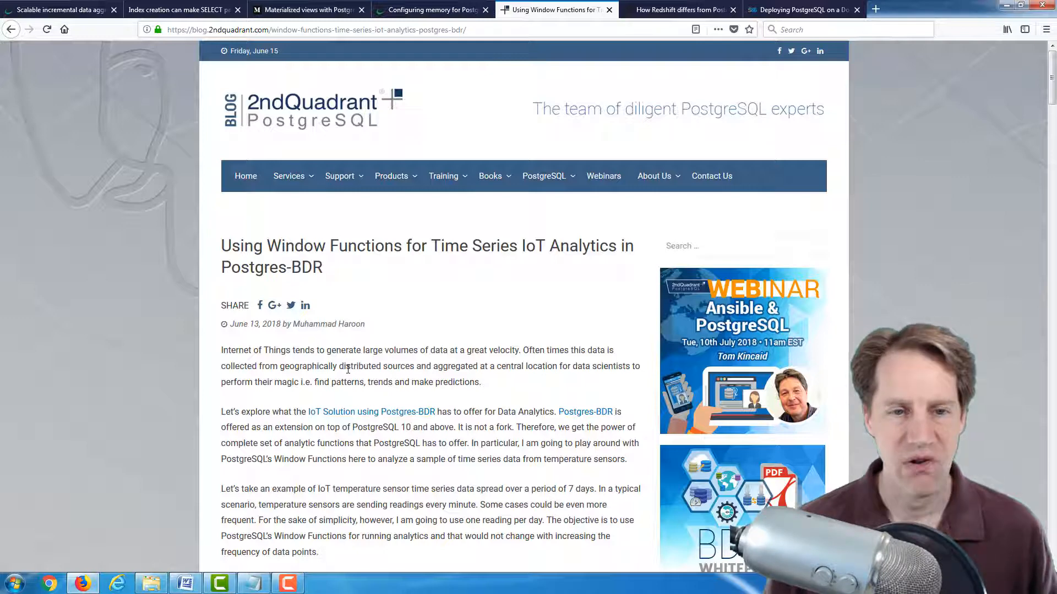
mouse_move(455, 335)
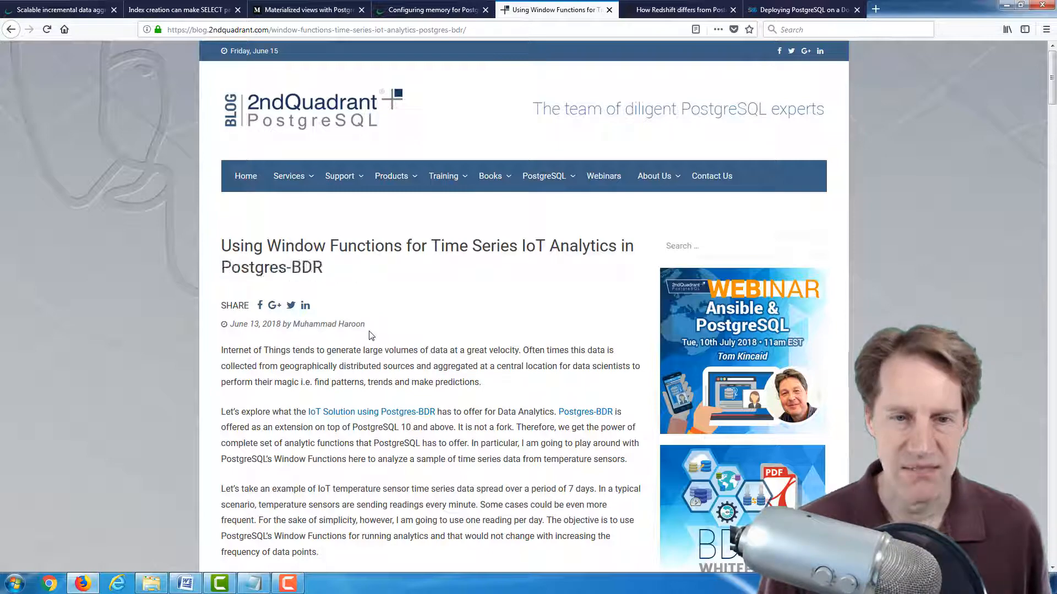
scroll("down", 3)
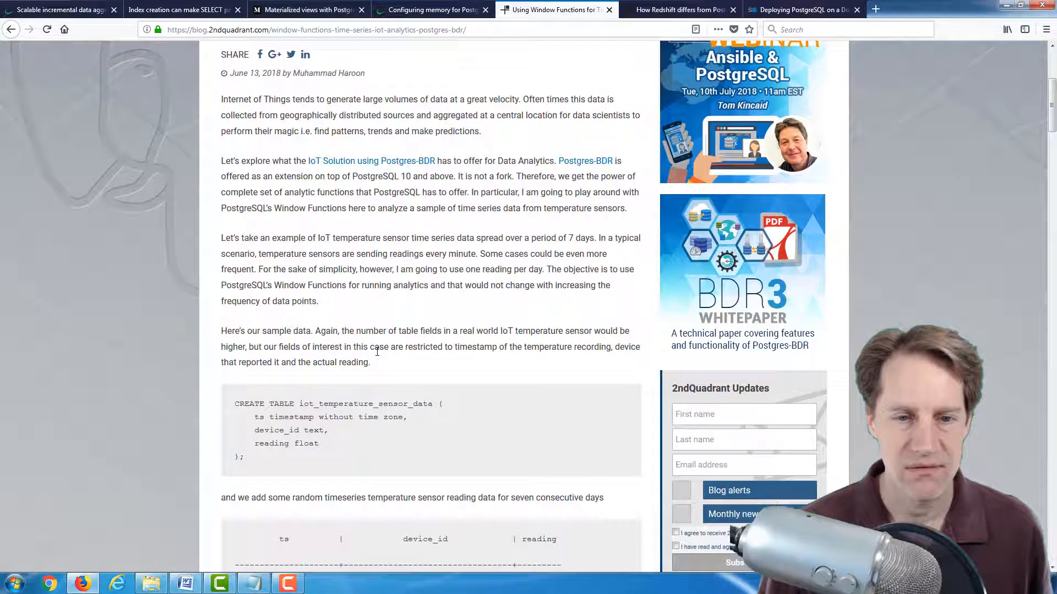
scroll("down", 3)
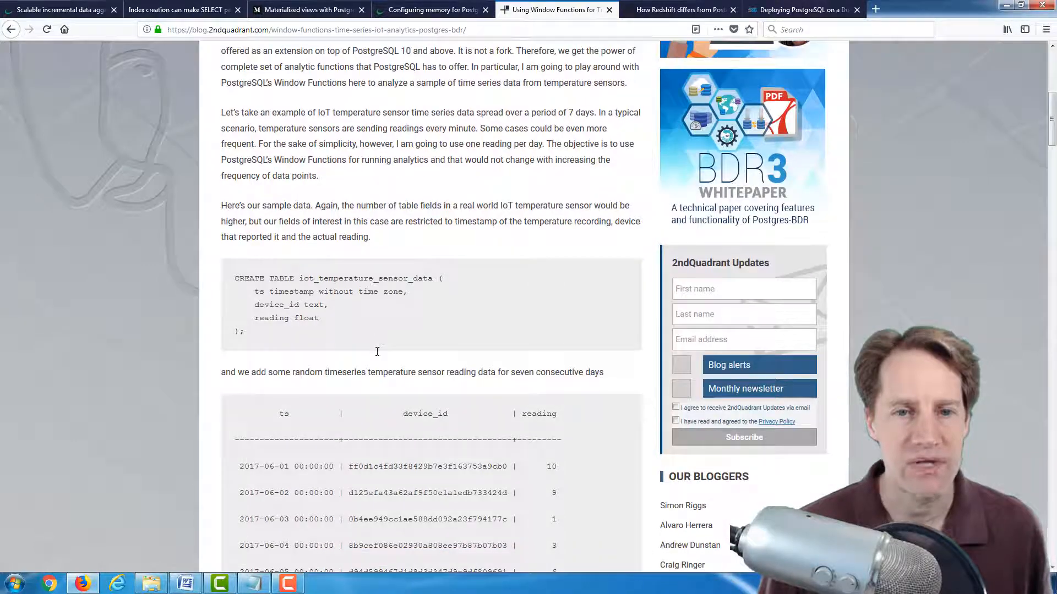
mouse_move(363, 354)
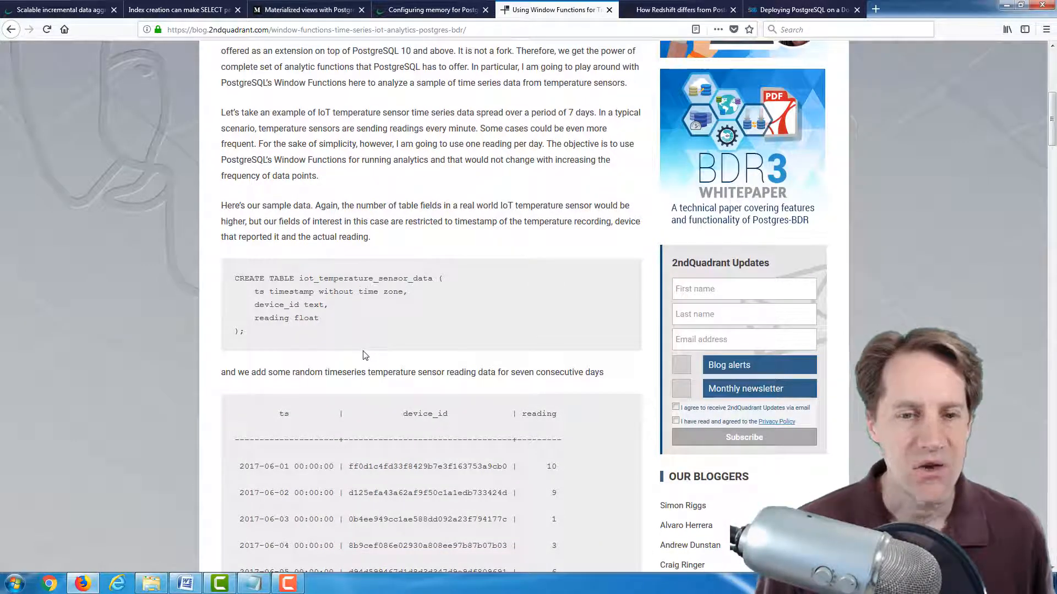
scroll("down", 3)
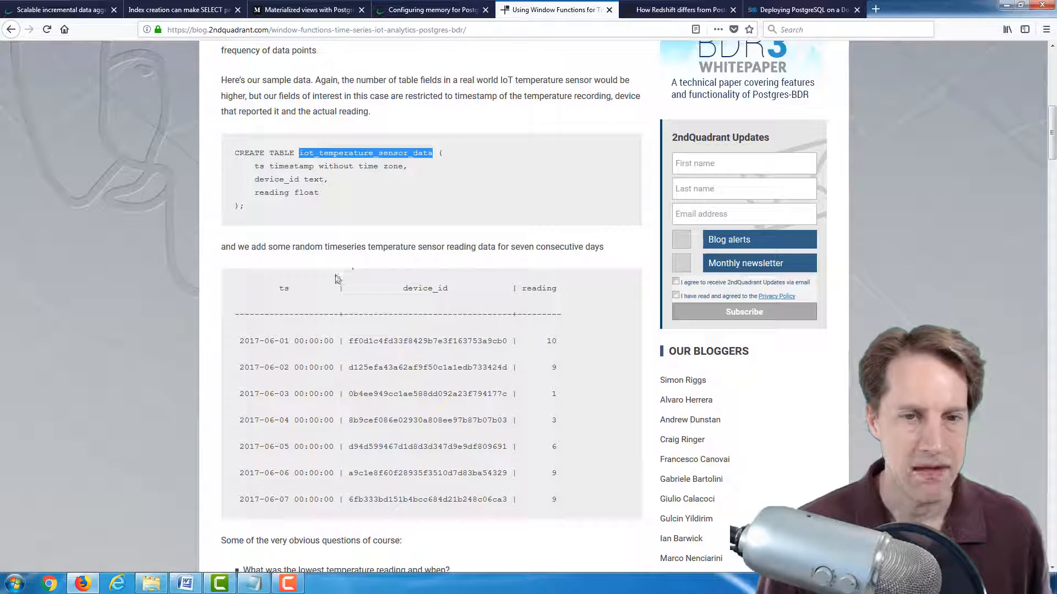
Scroll through the rank query examples and select the dense_rank column heading
scroll("down", 3)
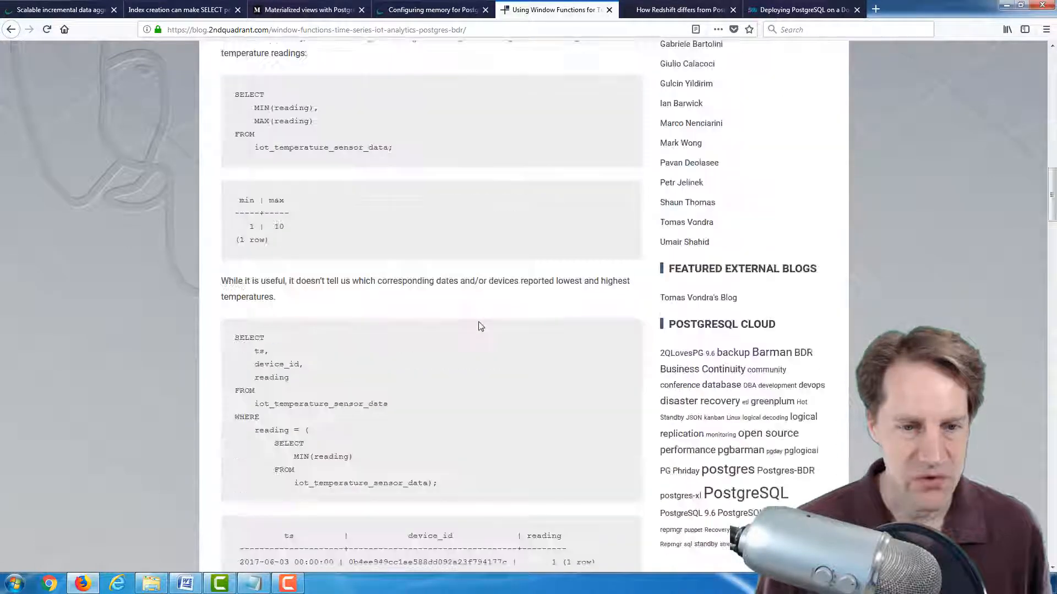
scroll("down", 3)
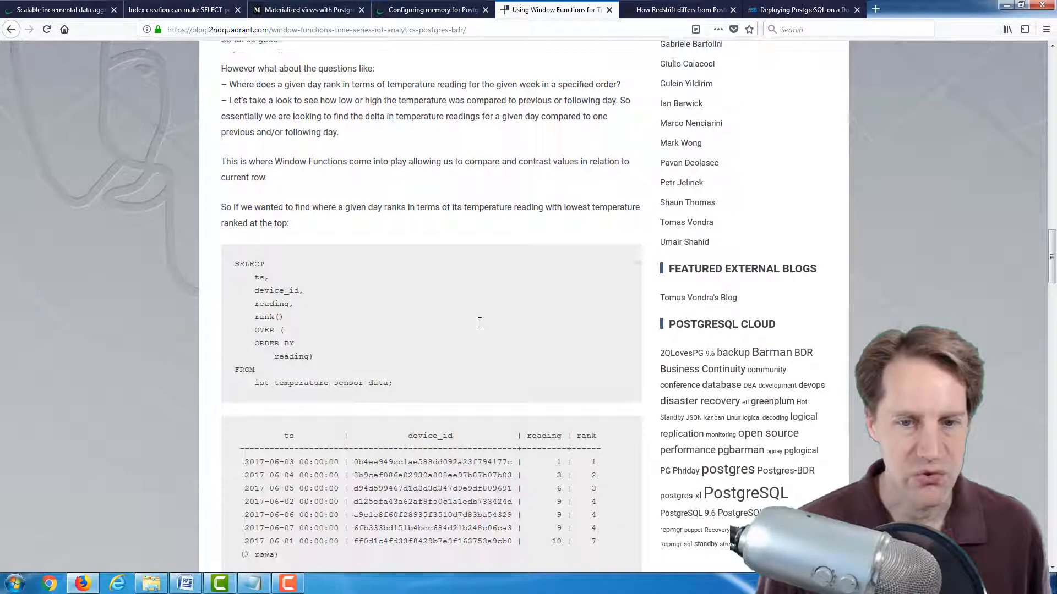
scroll("down", 3)
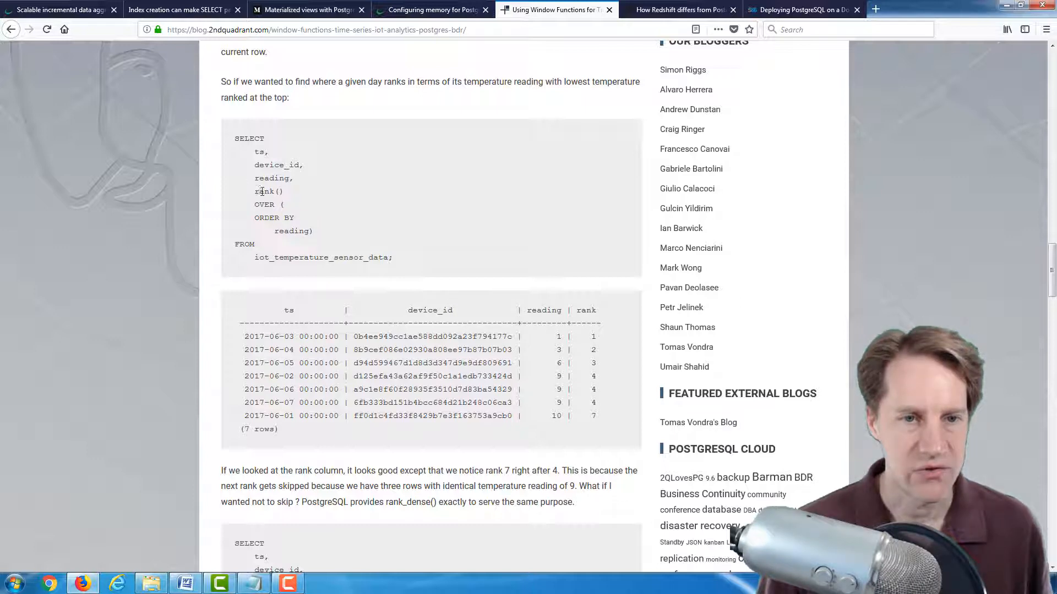
mouse_move(298, 233)
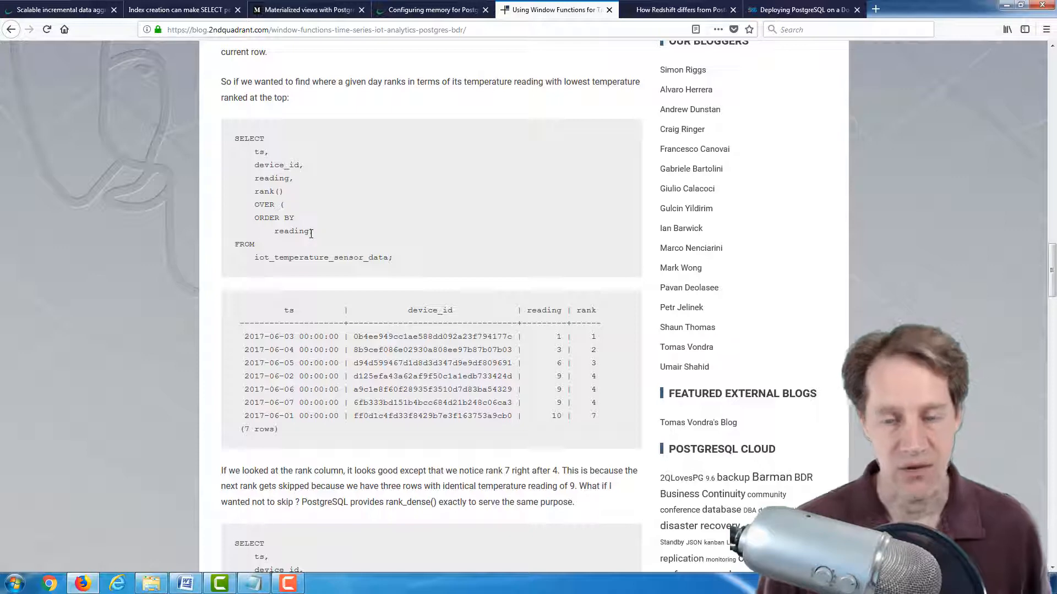
scroll("down", 3)
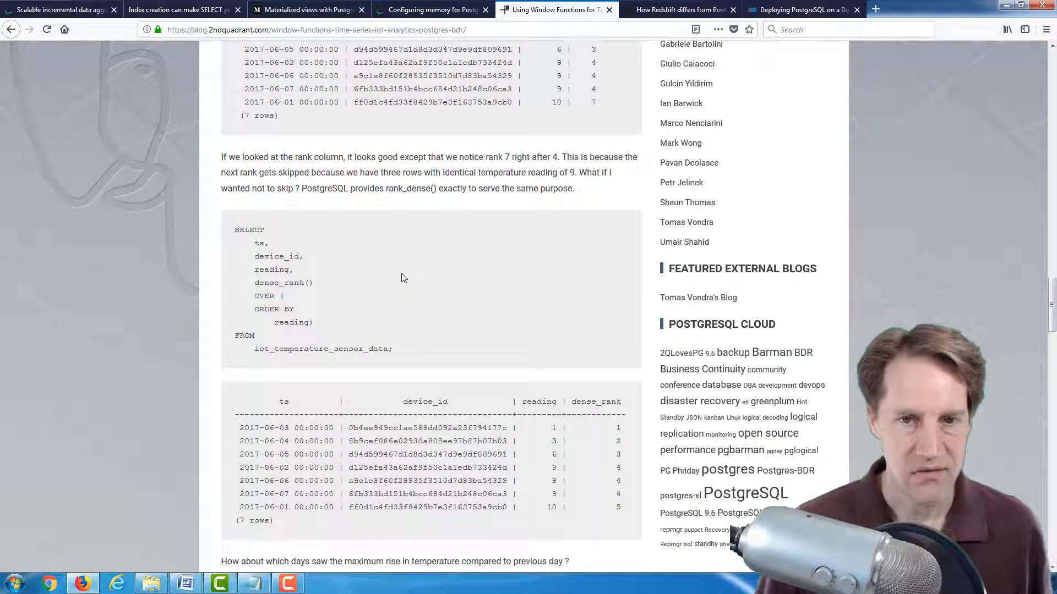
scroll("down", 3)
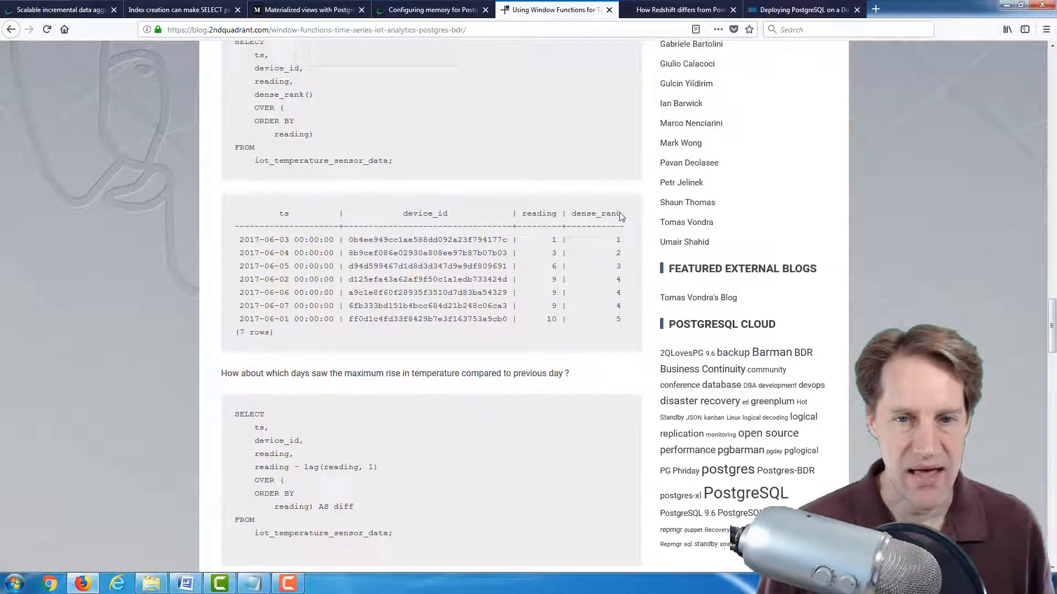
double_click(595, 214)
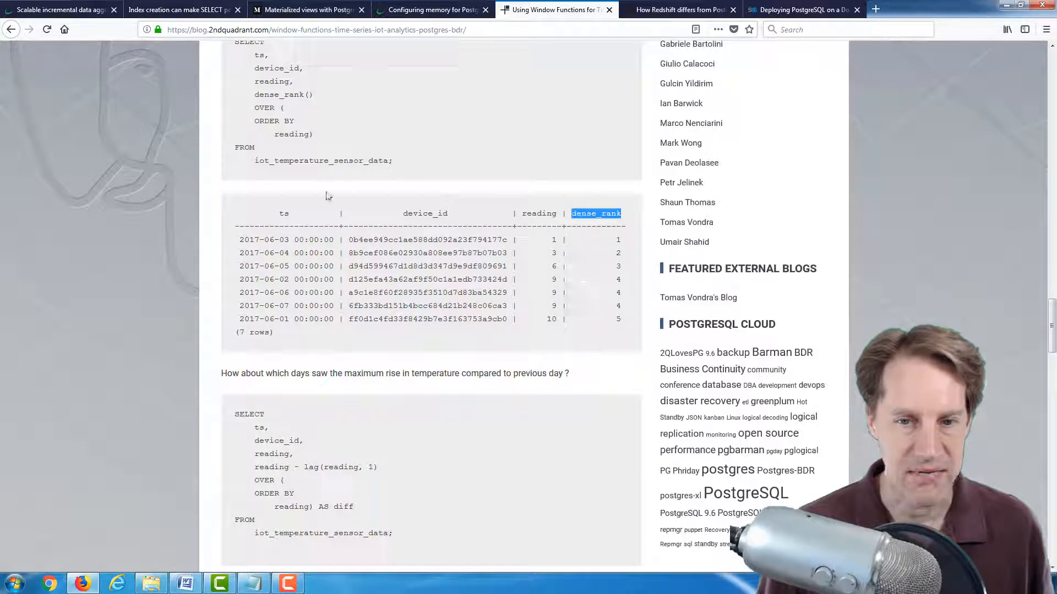
Read through the lag and CTE maximum-rise examples, then scroll back up
scroll("down", 3)
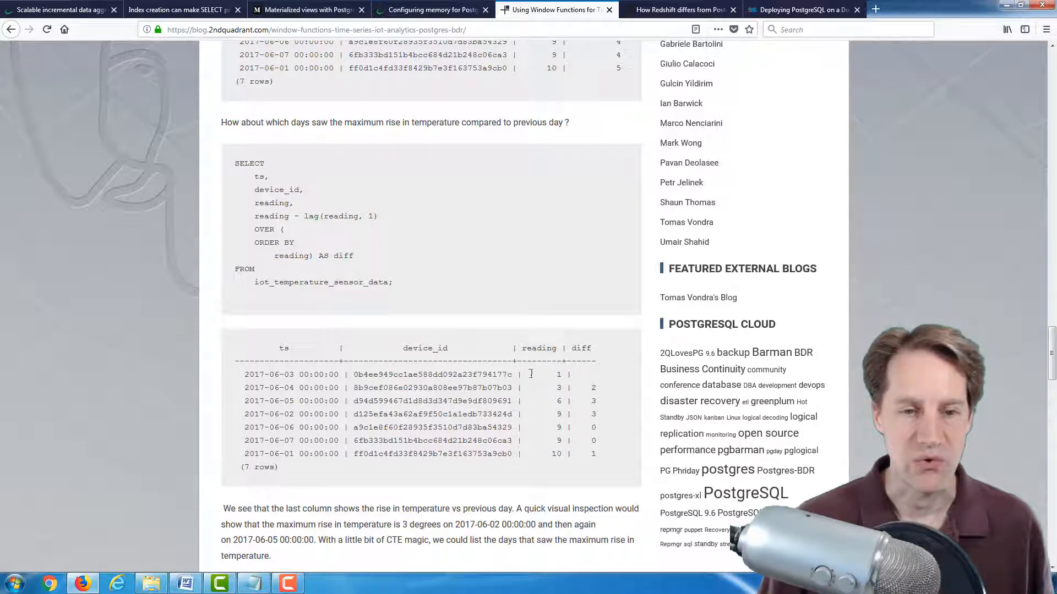
scroll("down", 3)
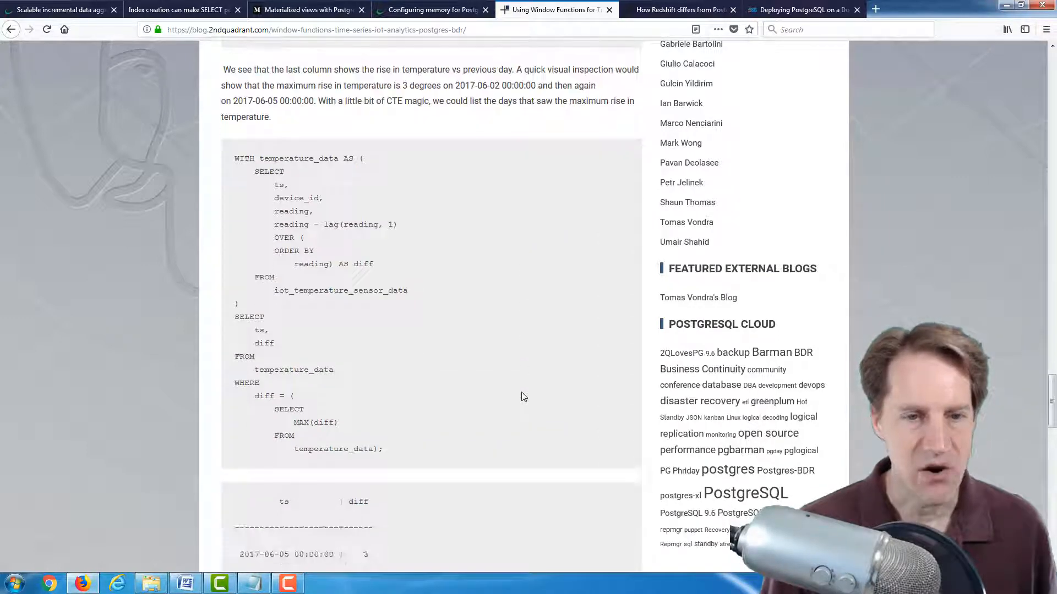
mouse_move(474, 293)
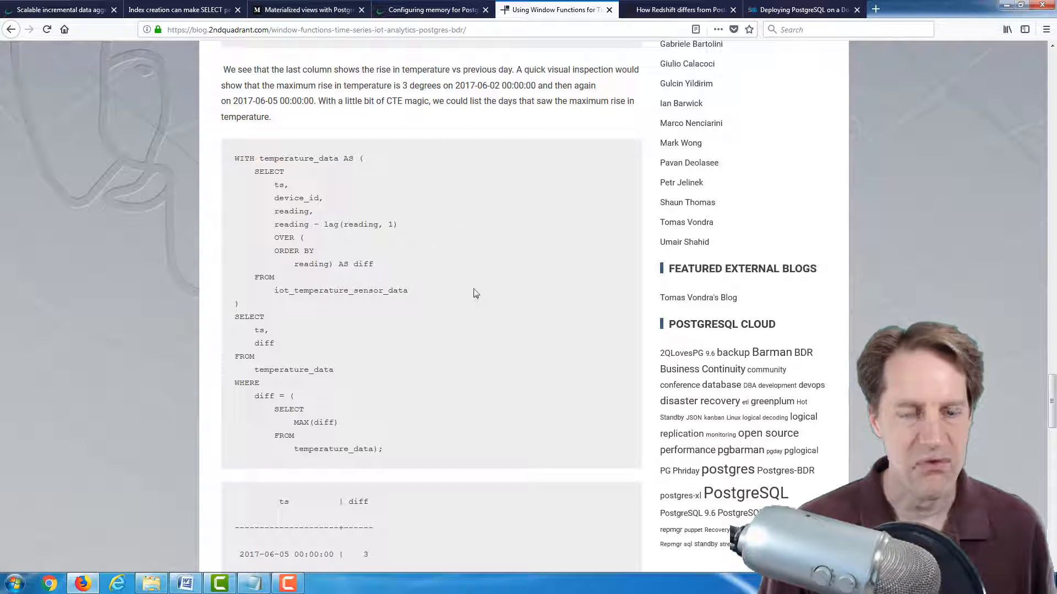
scroll("down", 3)
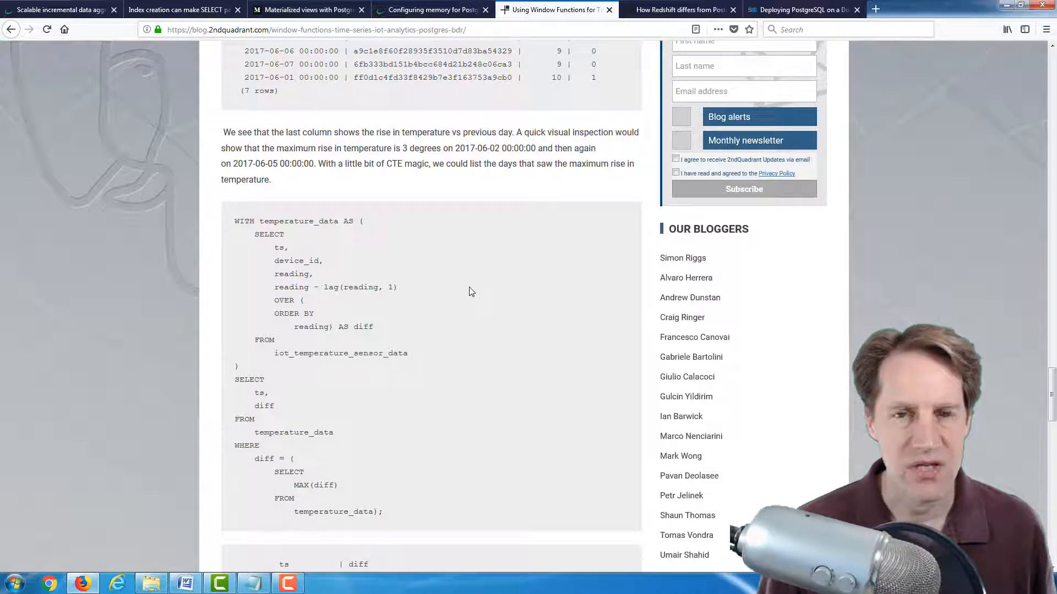
scroll("up", 3)
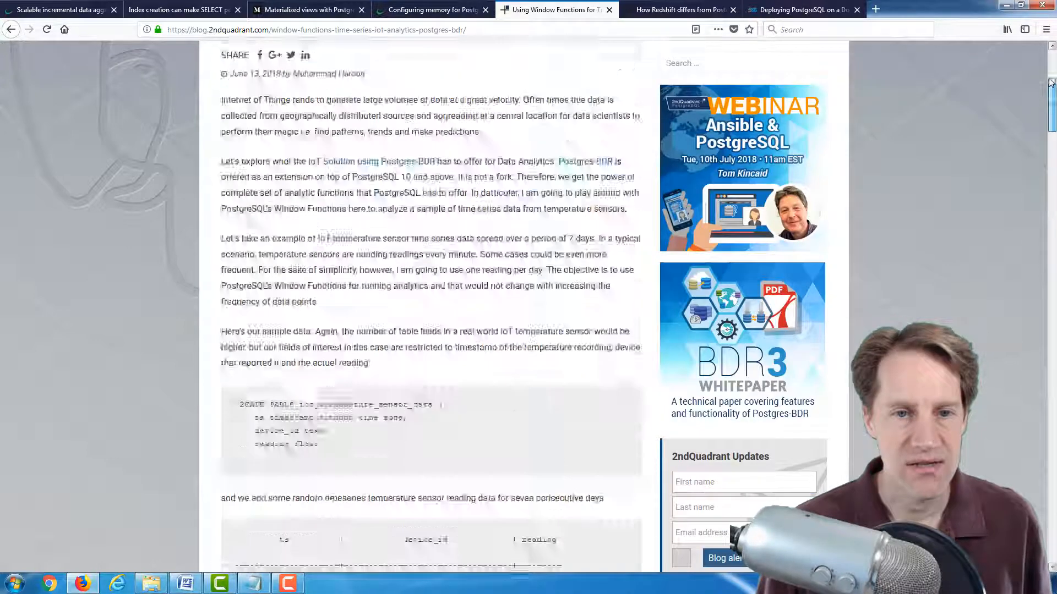
scroll("up", 3)
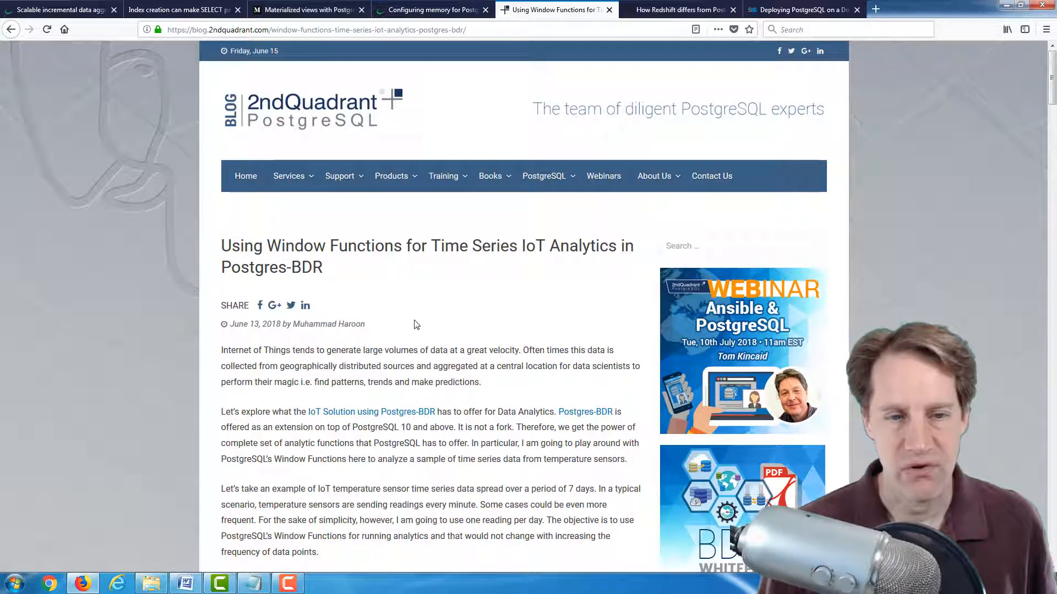
left_click(674, 10)
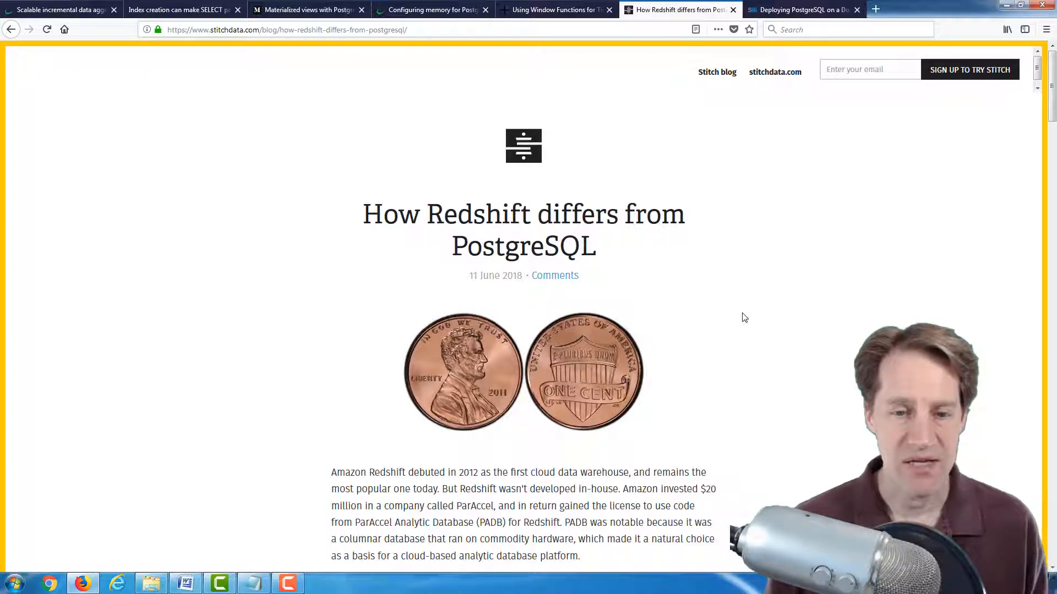
mouse_move(750, 331)
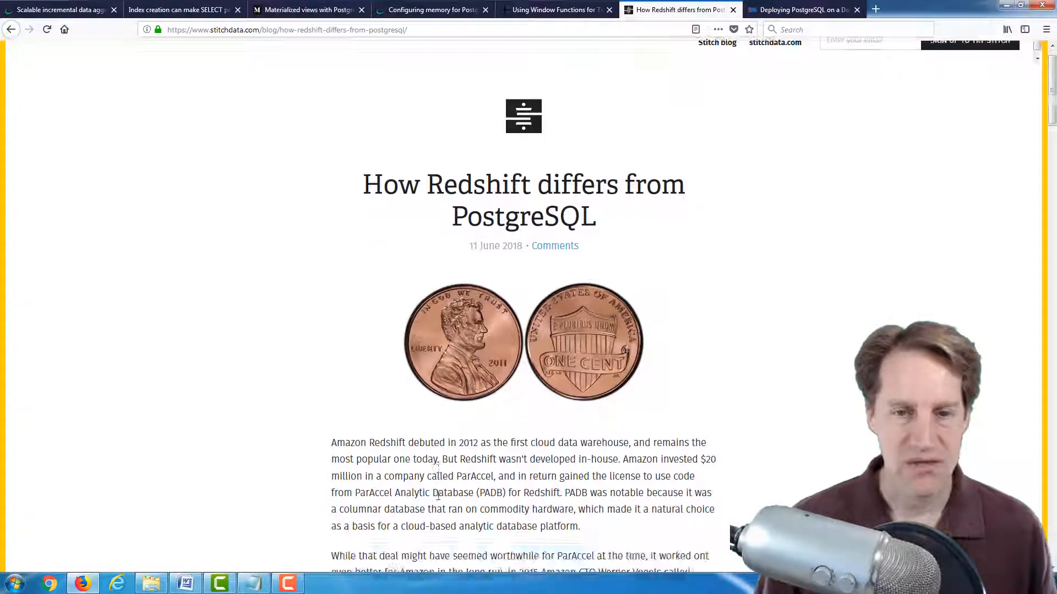
scroll("down", 3)
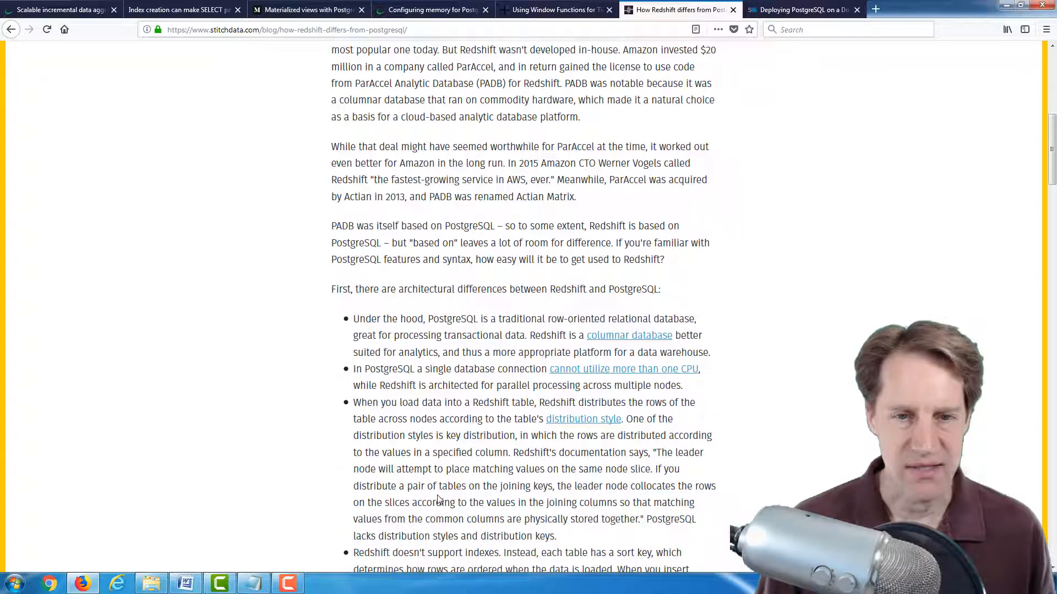
mouse_move(312, 281)
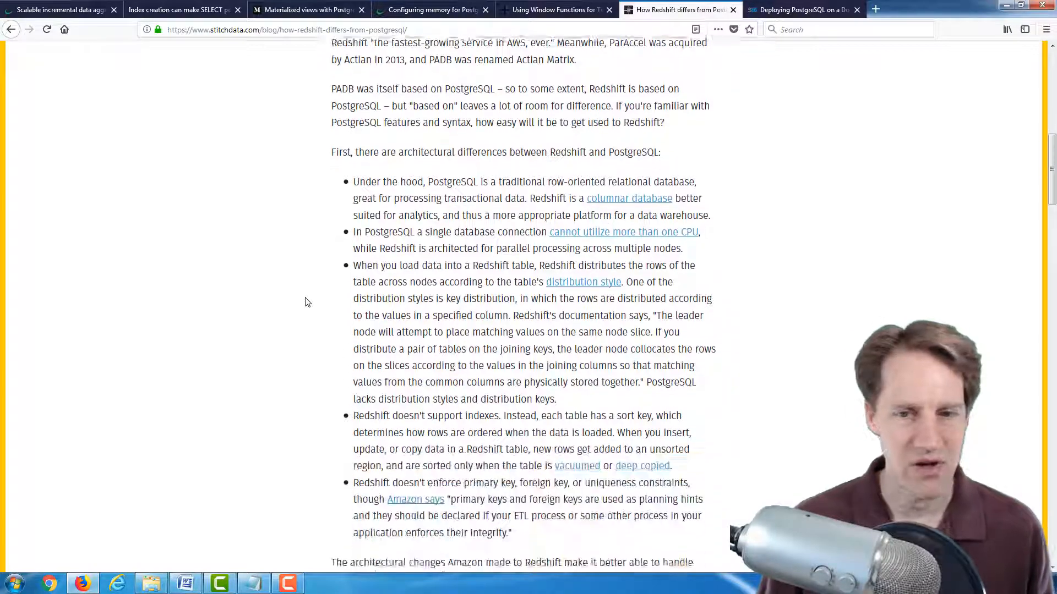
scroll("down", 3)
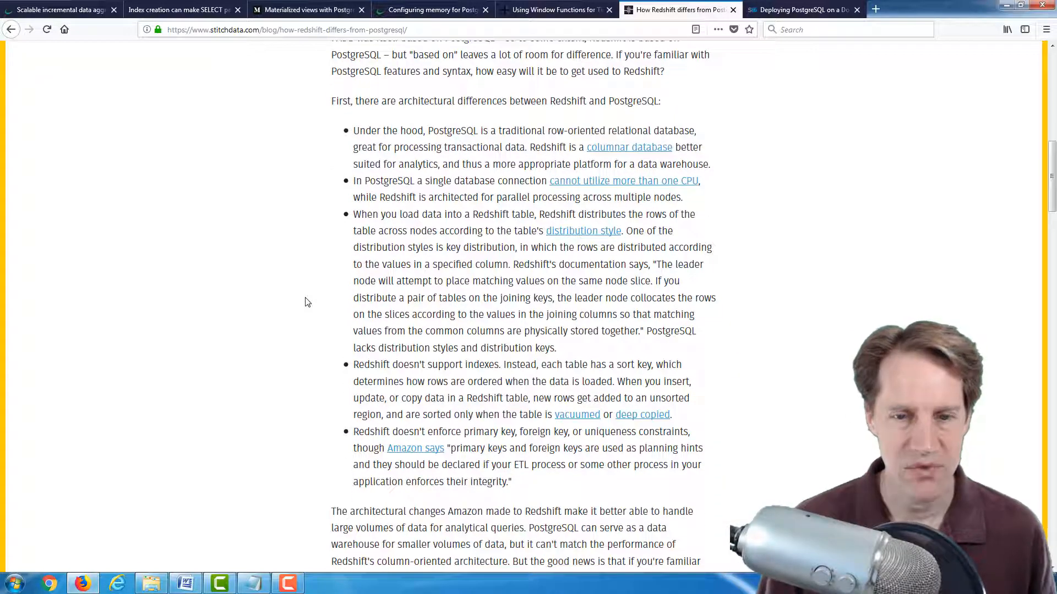
scroll("down", 3)
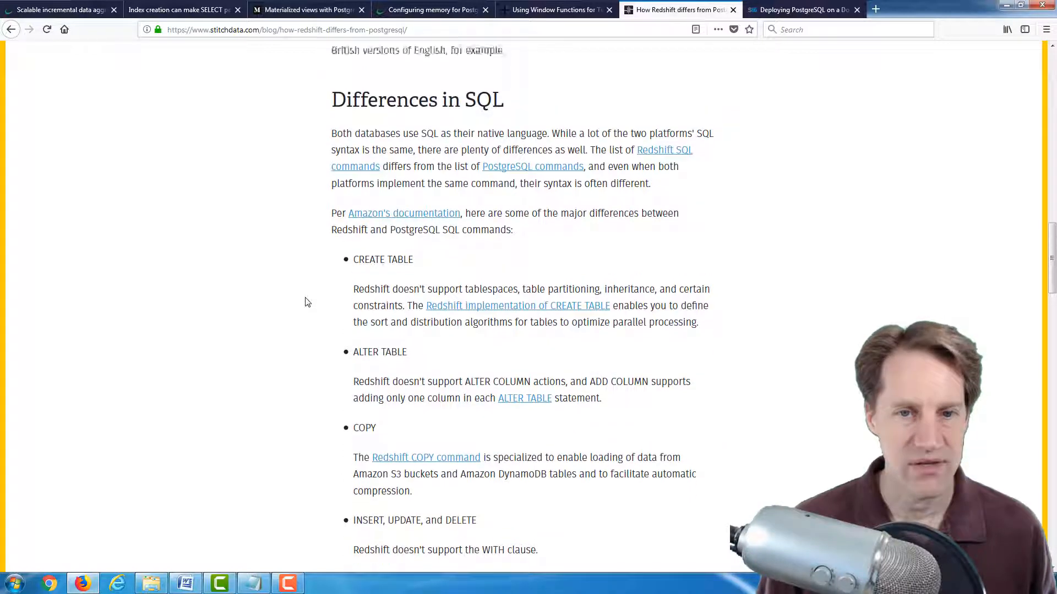
scroll("down", 3)
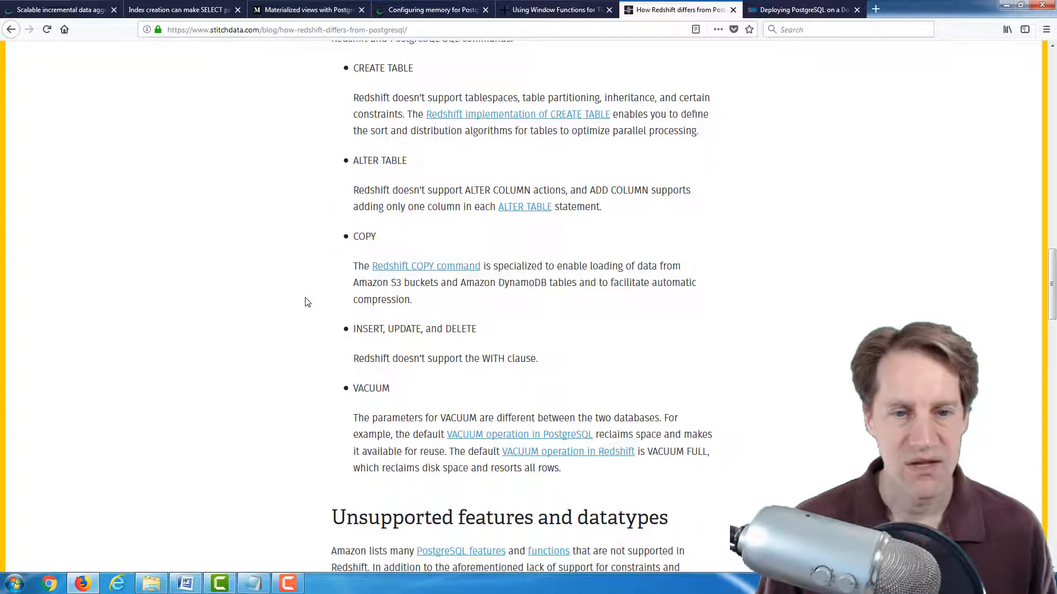
scroll("down", 3)
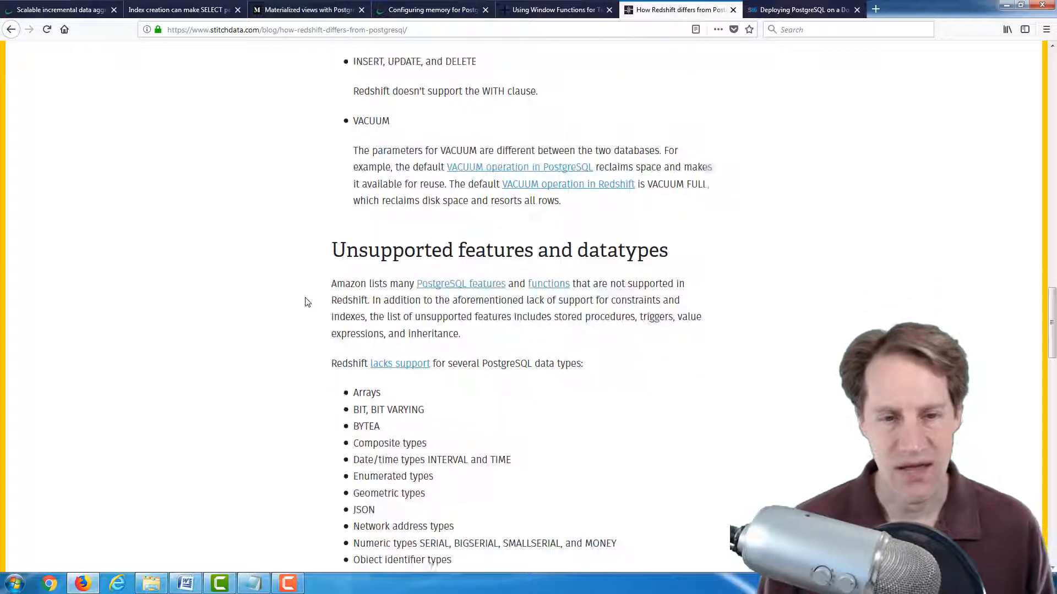
scroll("down", 3)
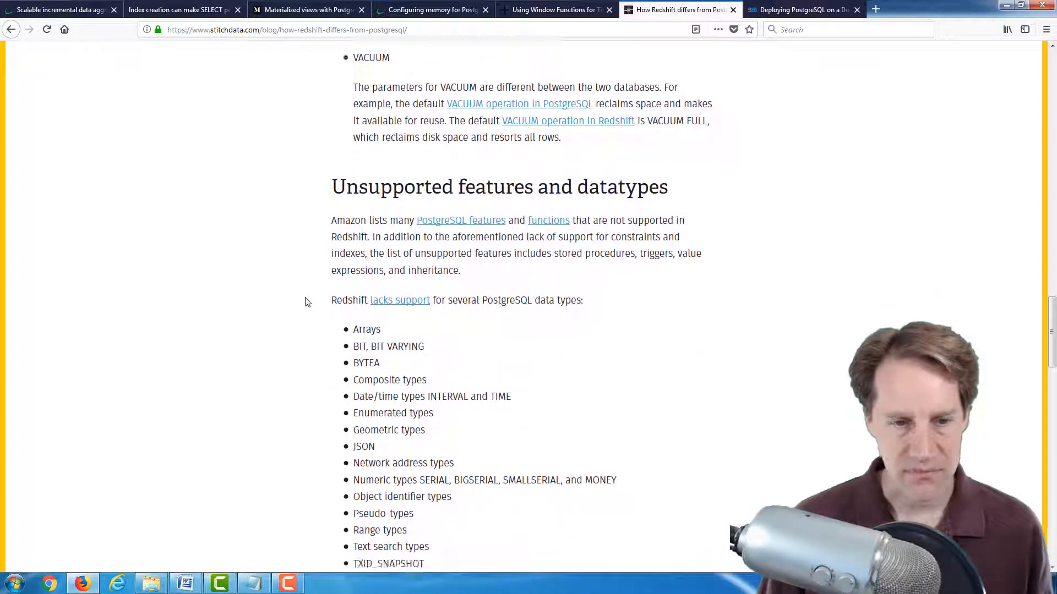
scroll("down", 3)
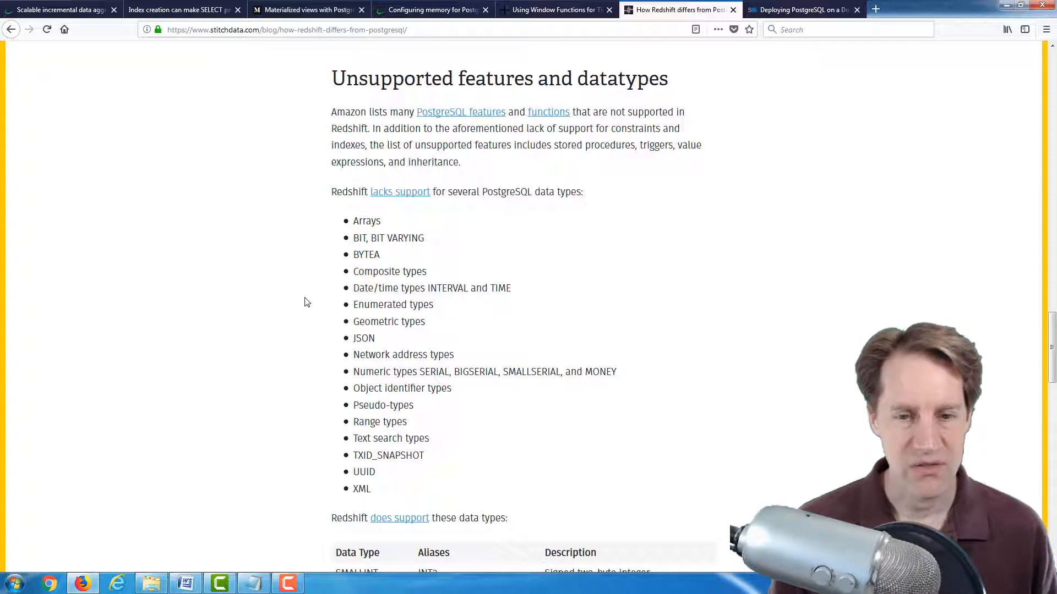
mouse_move(331, 312)
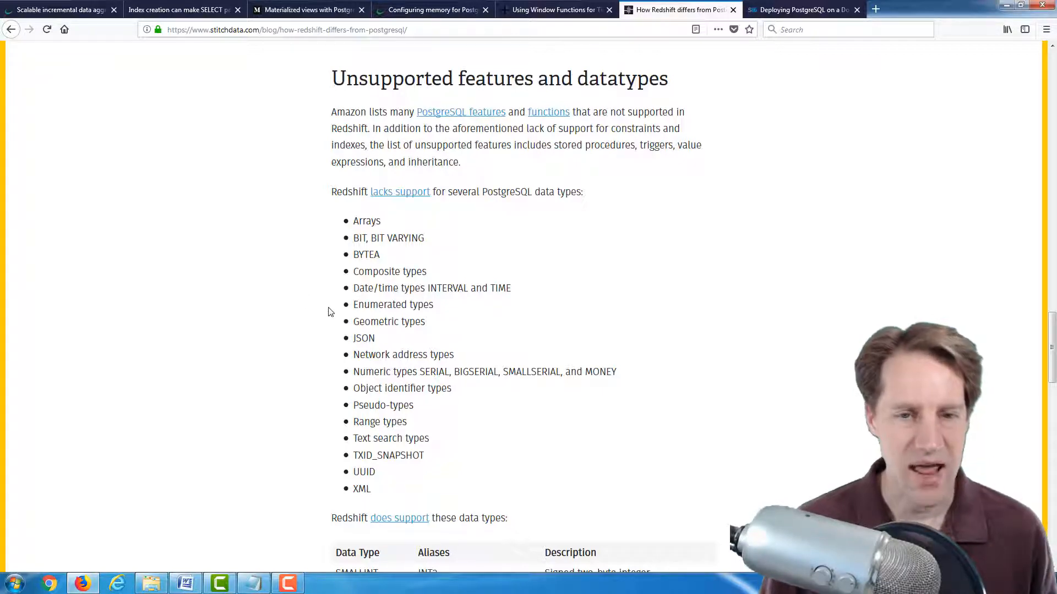
scroll("down", 3)
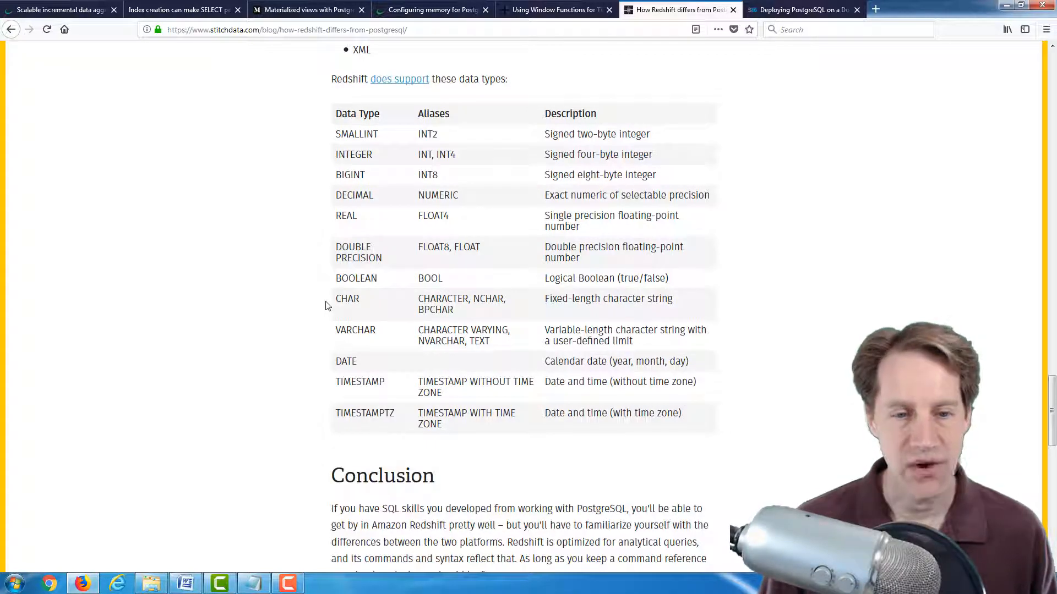
scroll("down", 3)
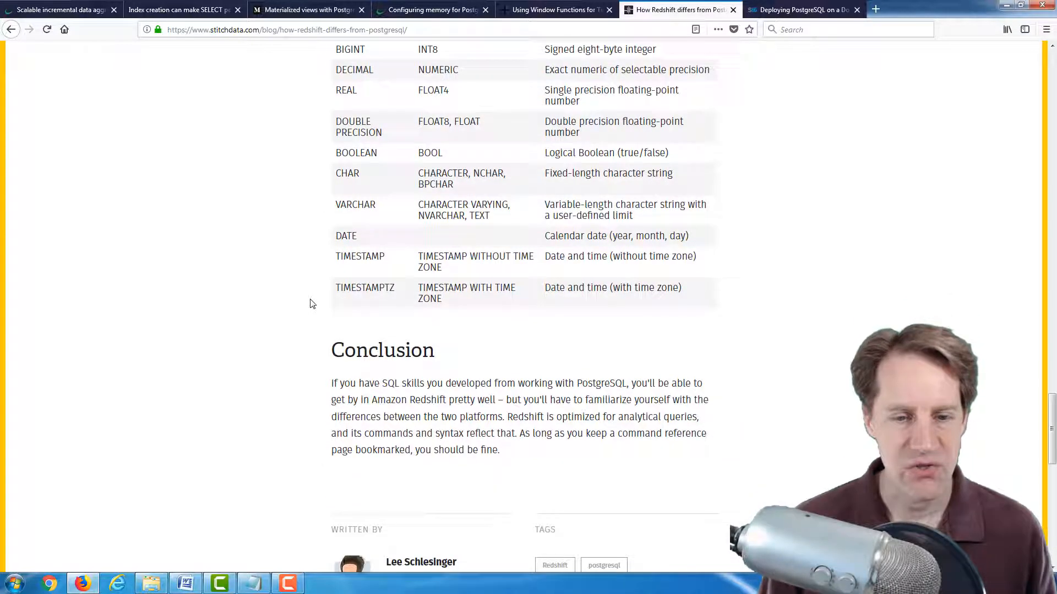
scroll("down", 3)
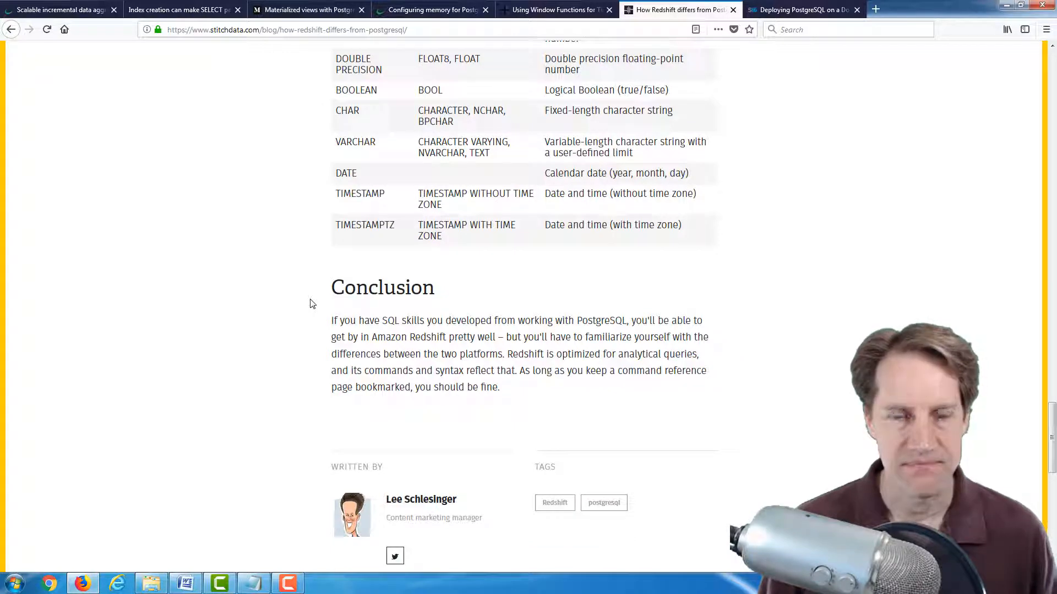
Switch to the Severalnines 'Deploying PostgreSQL on a Docker Container' article tab
left_click(802, 10)
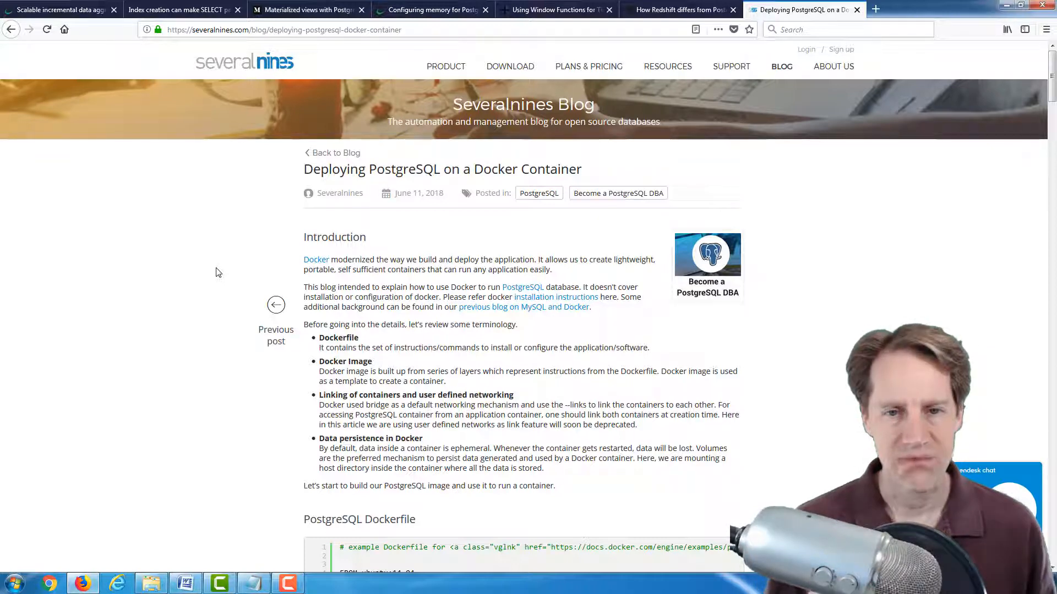
mouse_move(202, 276)
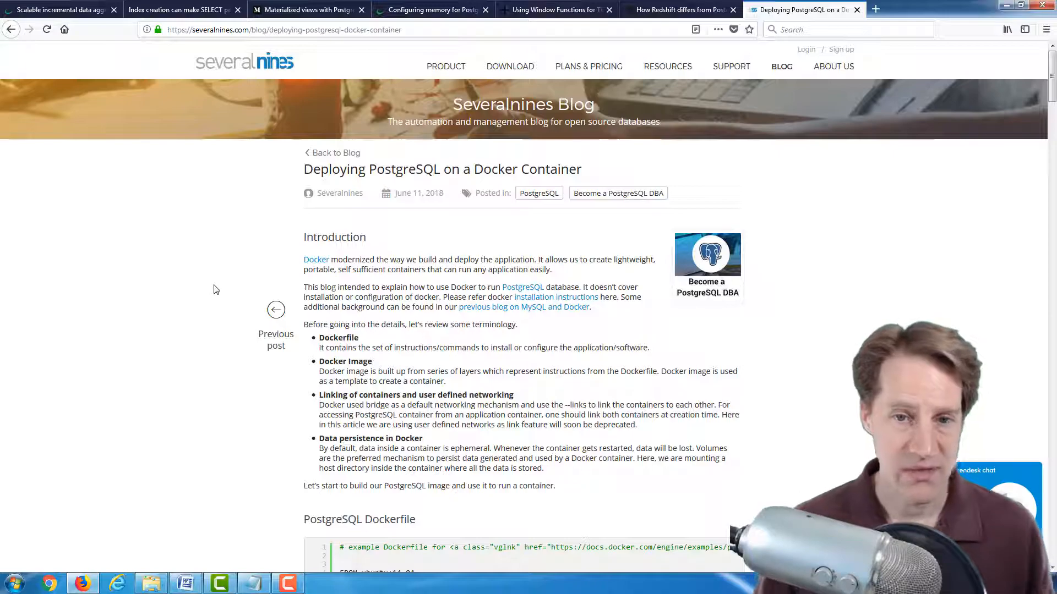
scroll("down", 3)
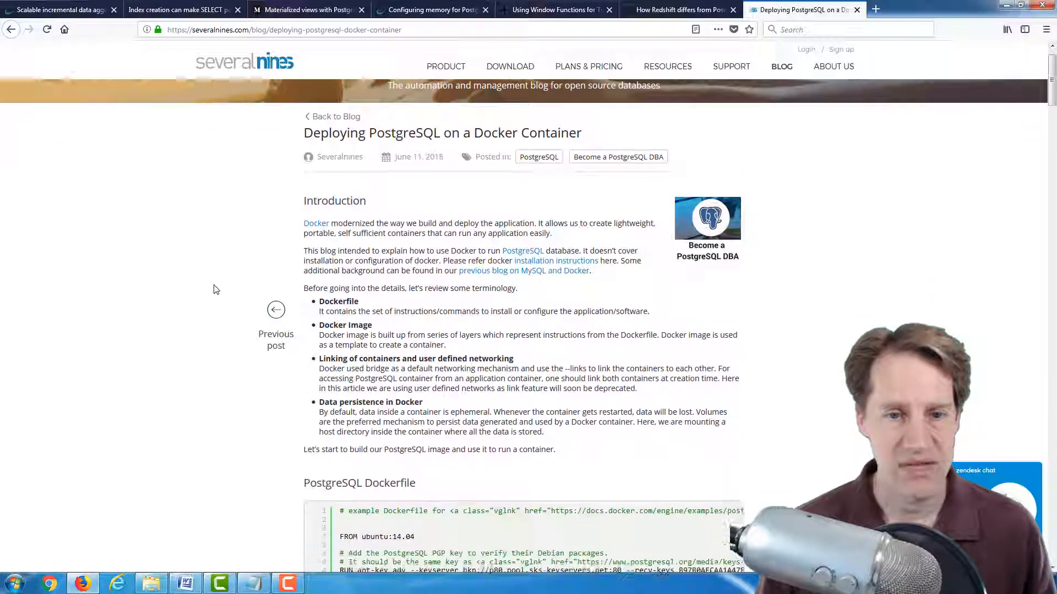
scroll("down", 3)
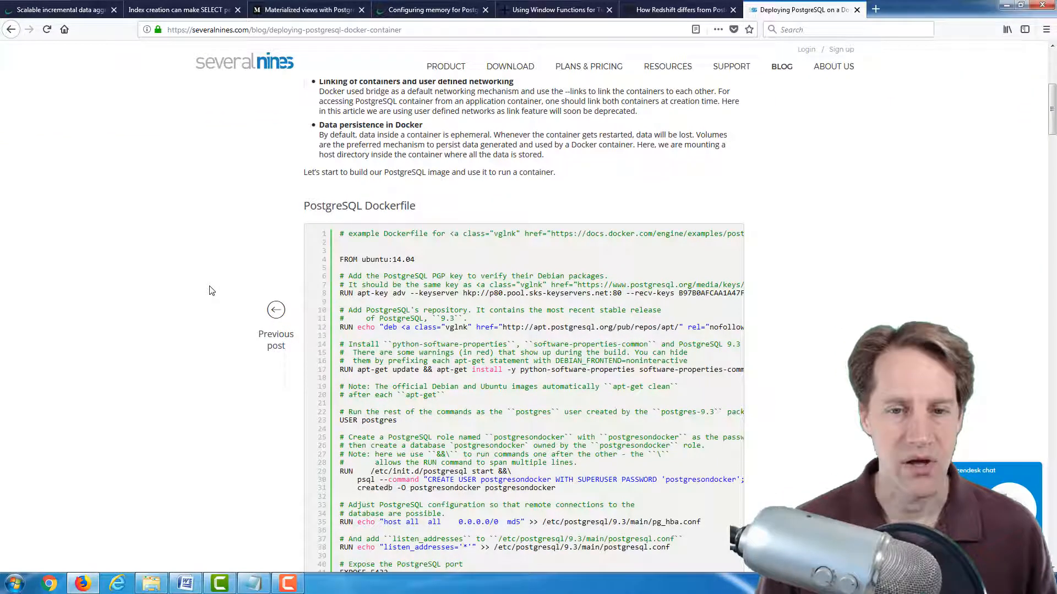
scroll("down", 3)
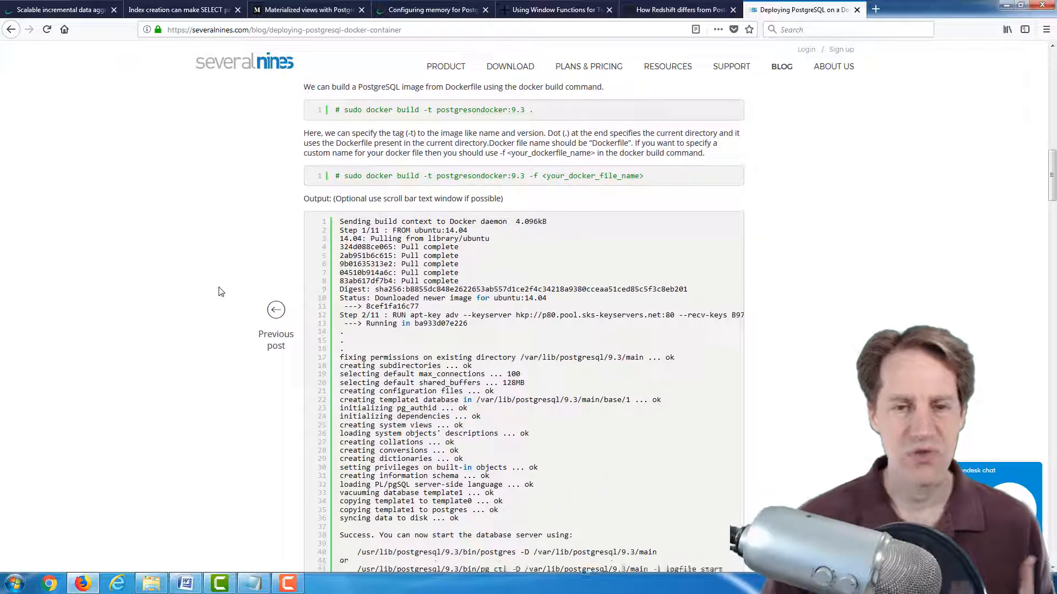
scroll("down", 3)
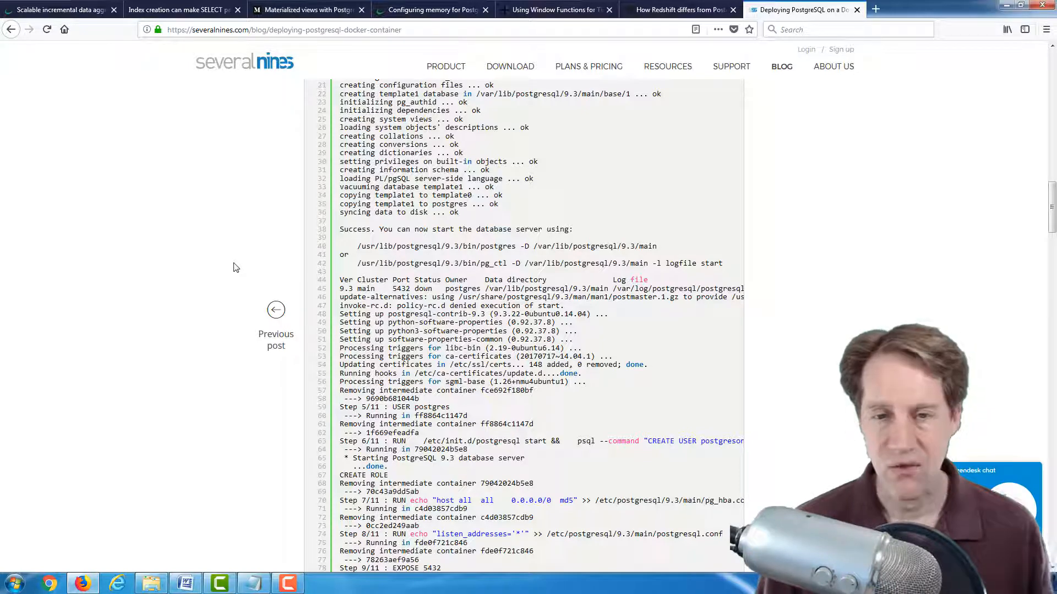
scroll("down", 3)
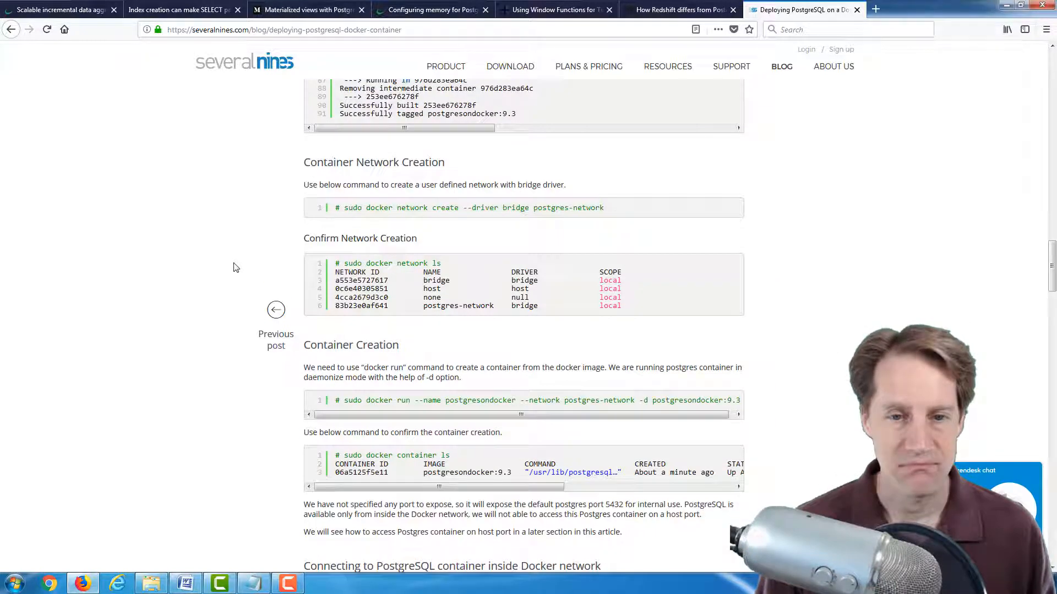
scroll("down", 3)
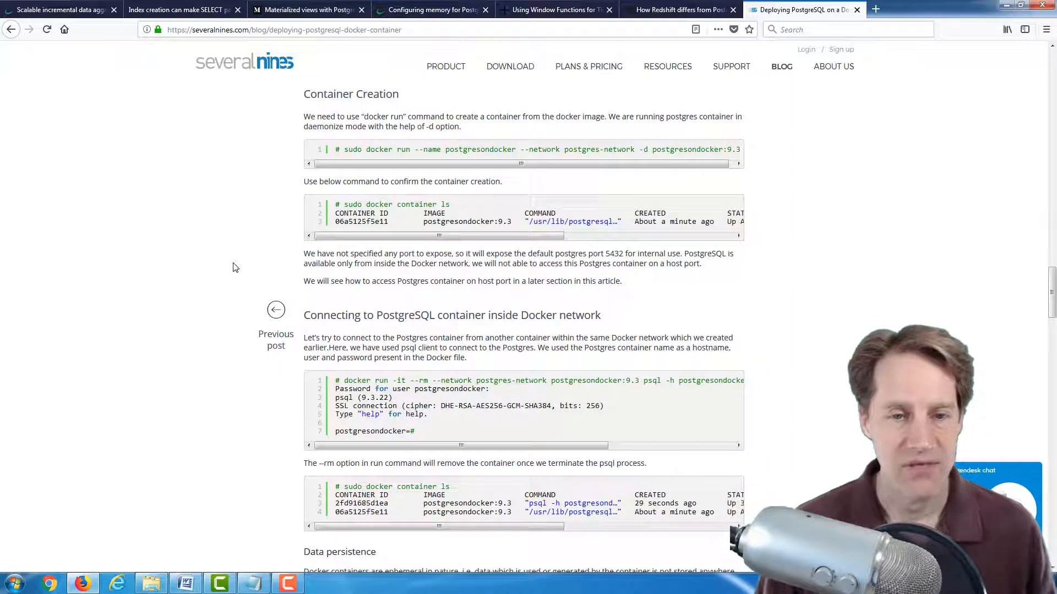
mouse_move(229, 267)
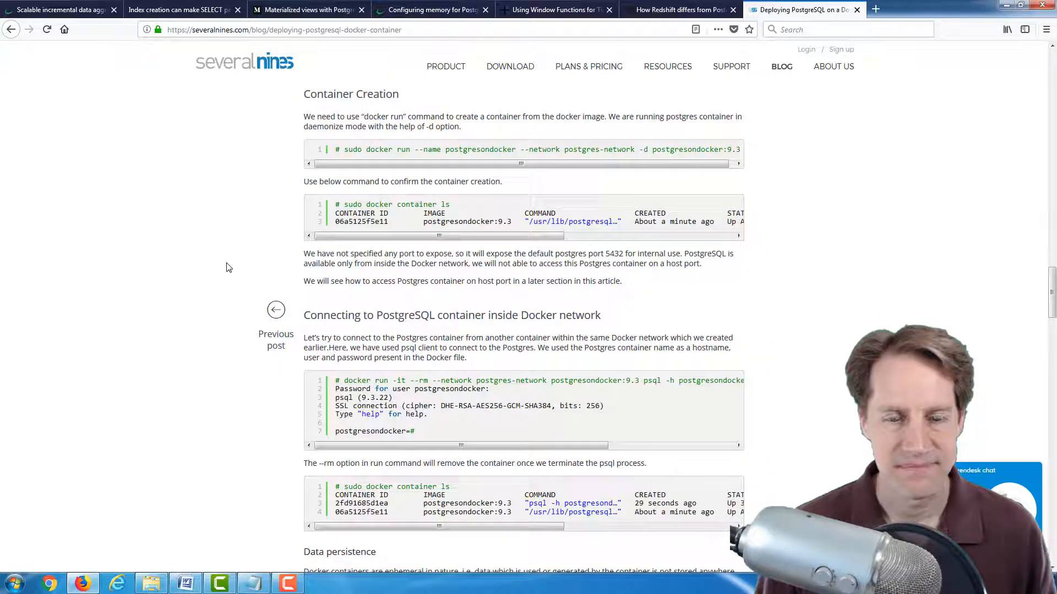